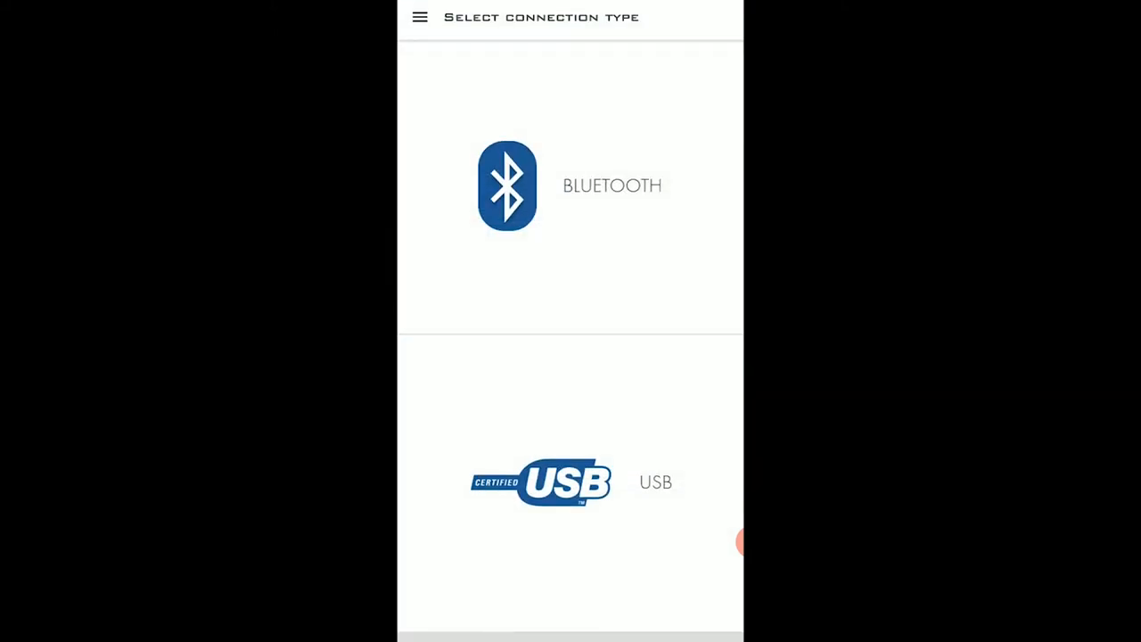
- Connect to the DU BLE sensor over Bluetooth, acknowledge the password notice and return to the device list
left_click(506, 185)
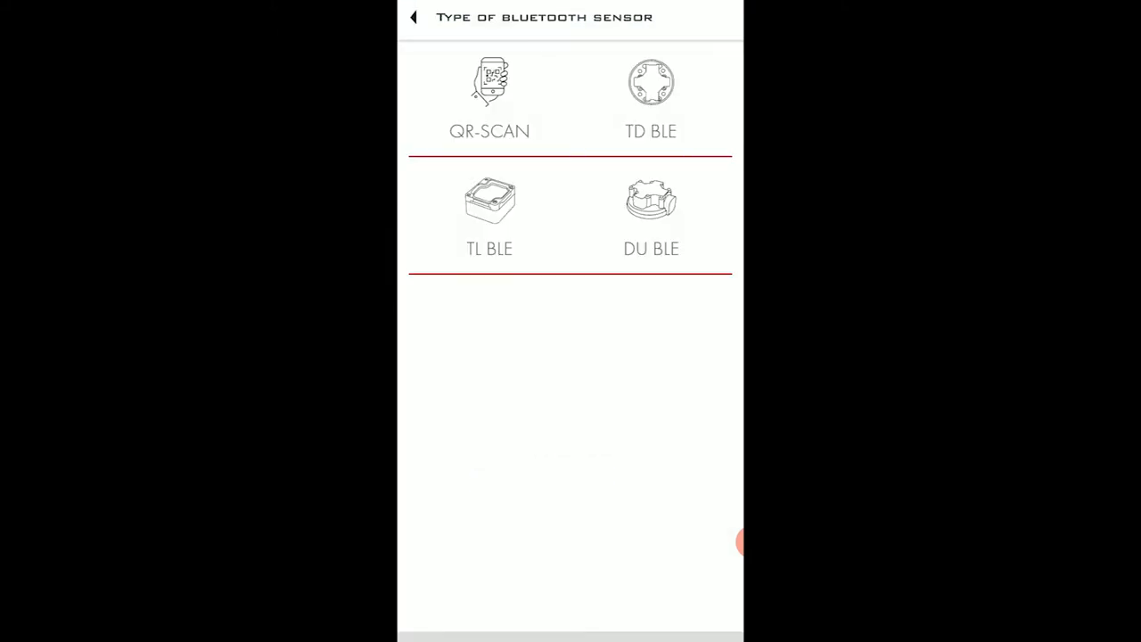
left_click(487, 93)
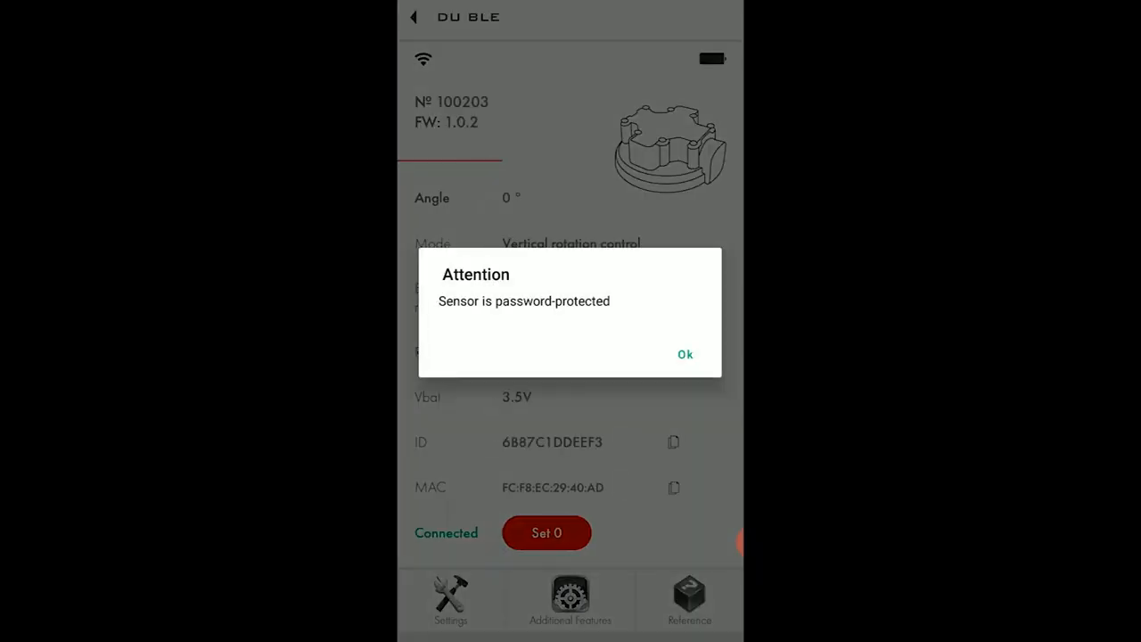
left_click(684, 353)
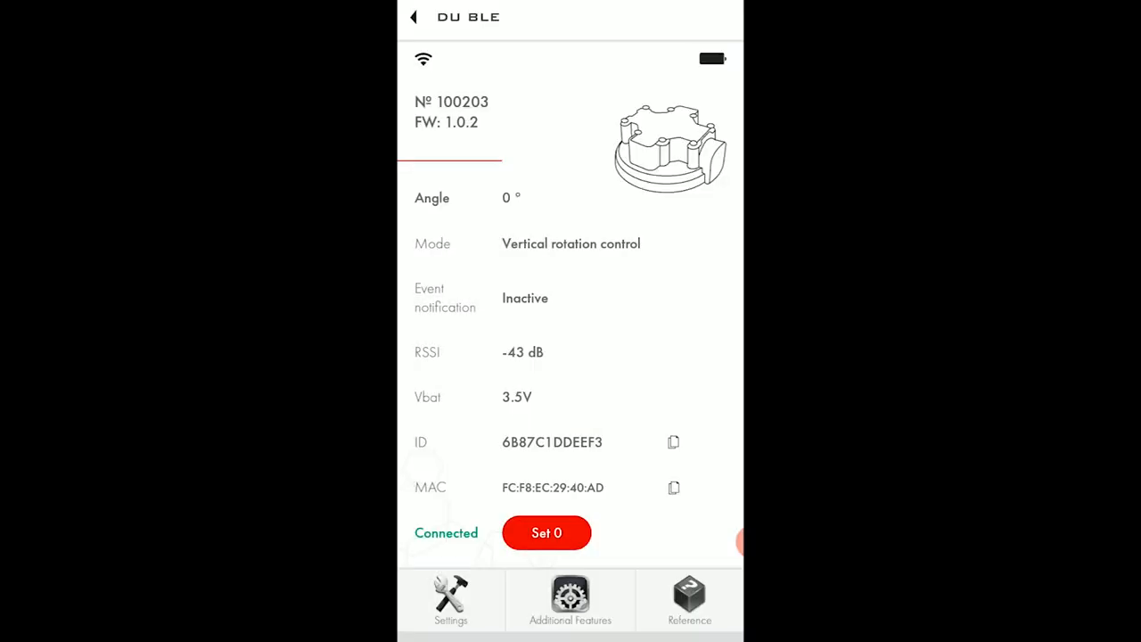
left_click(413, 18)
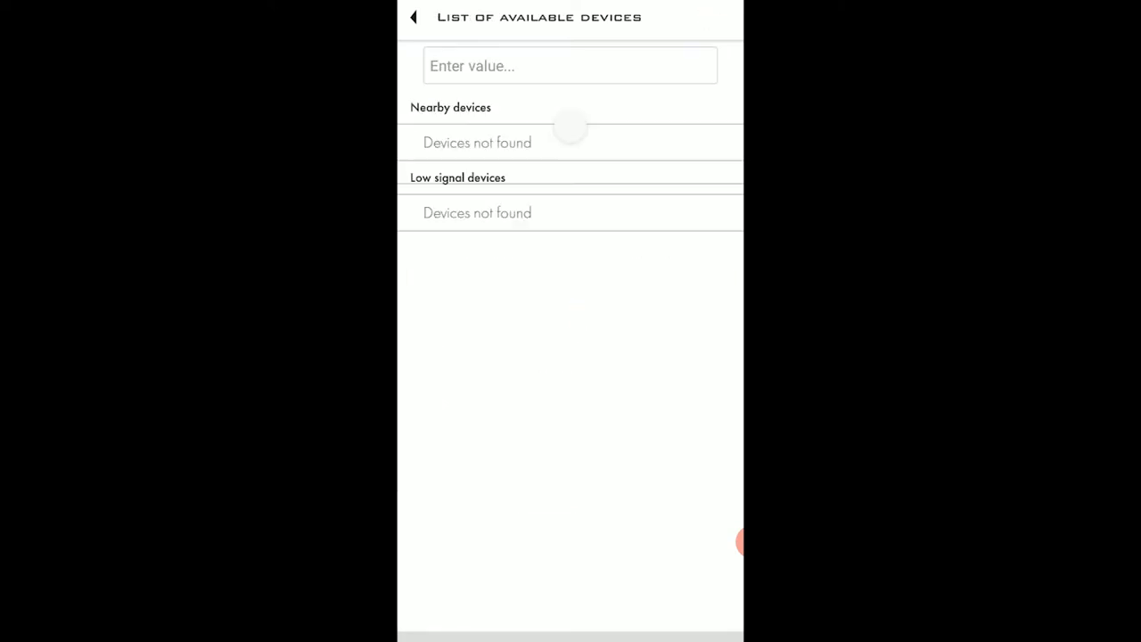
- Filter the device list by number 10, connect to DU_100203 and acknowledge the password notice
left_click(570, 64)
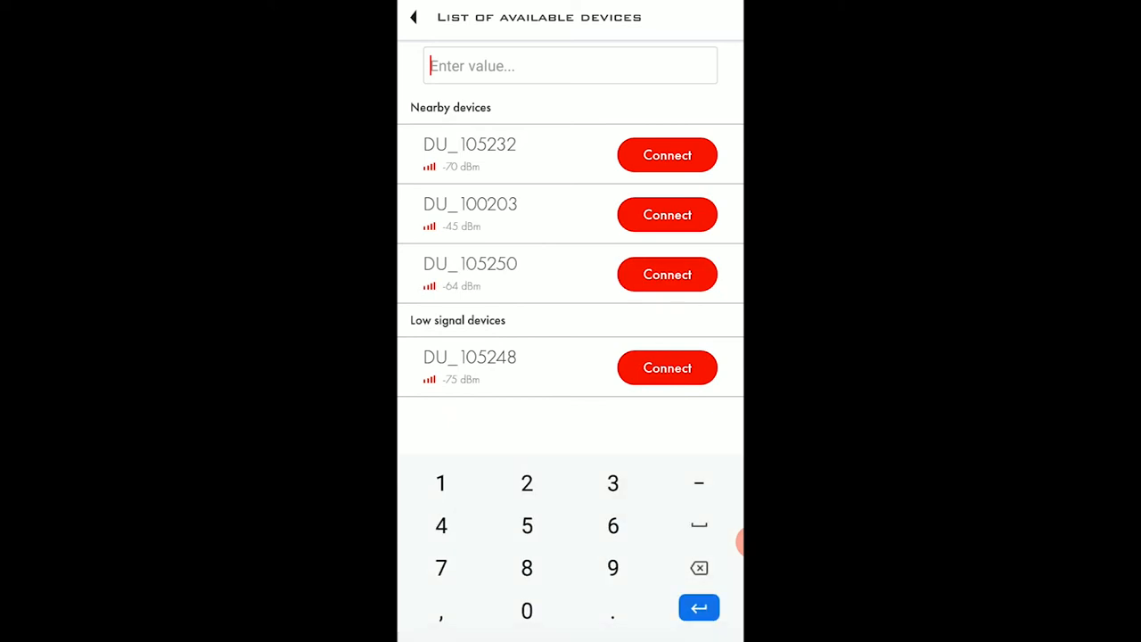
type("100203")
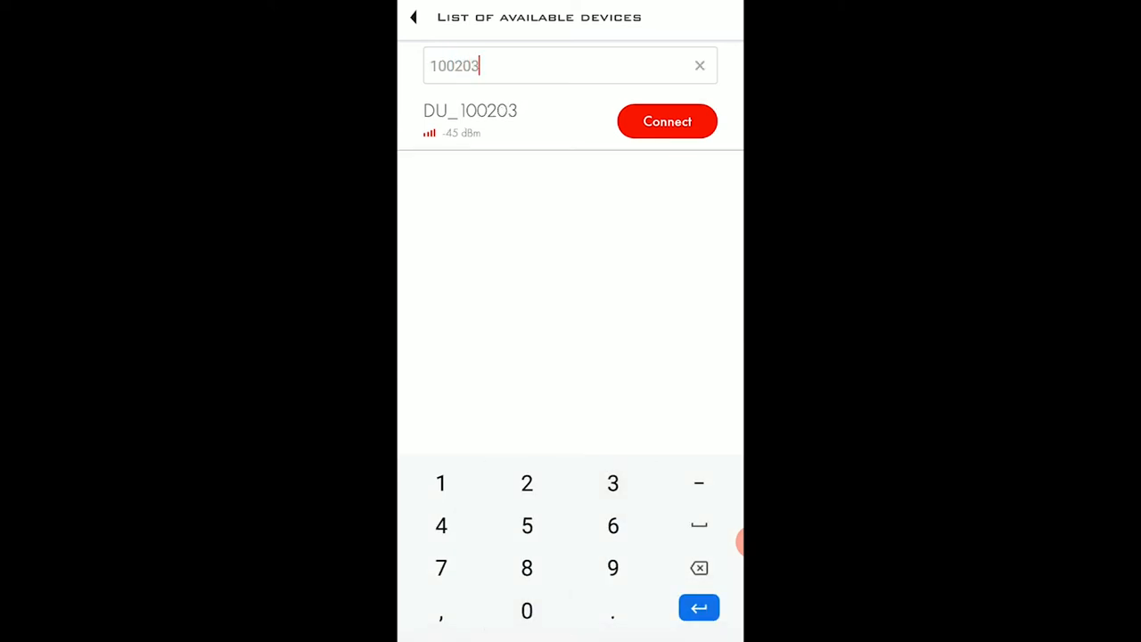
left_click(666, 121)
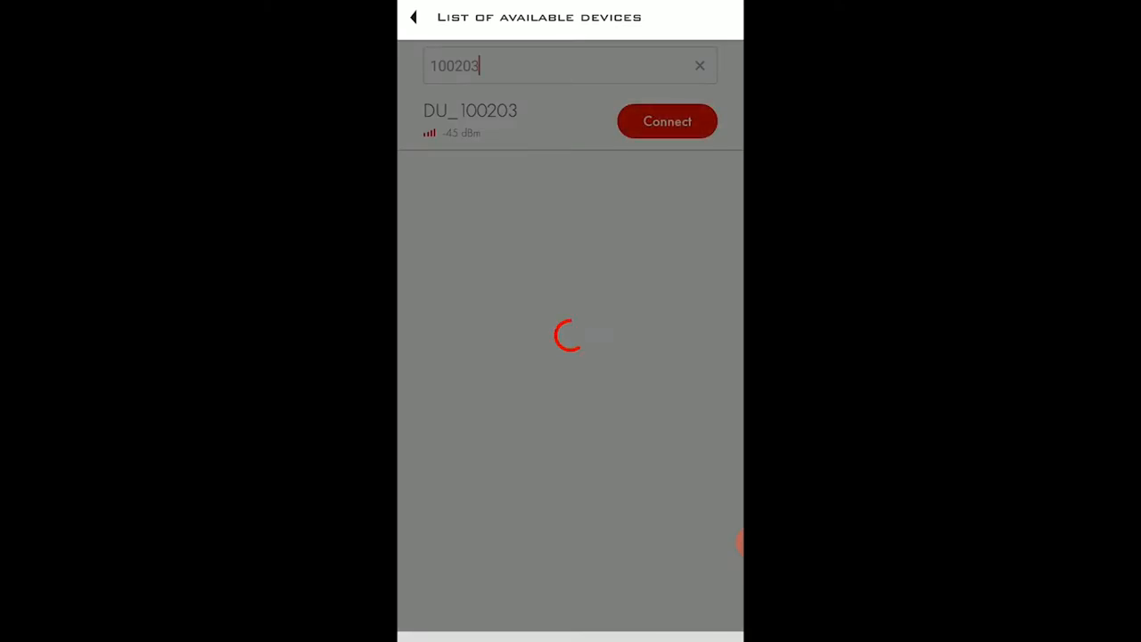
left_click(667, 121)
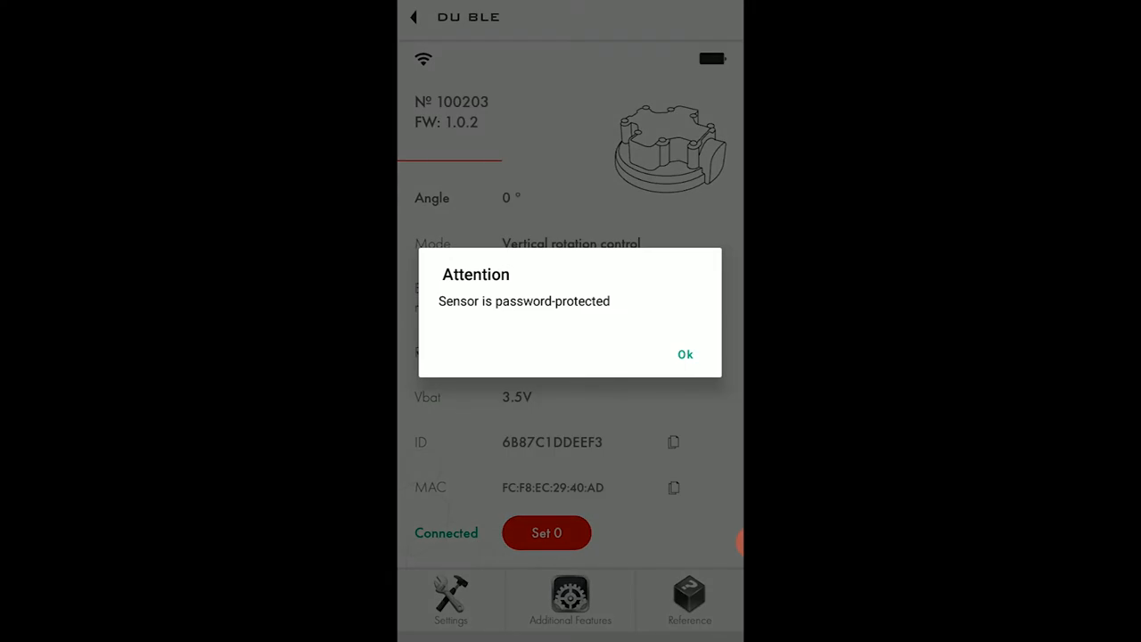
left_click(684, 352)
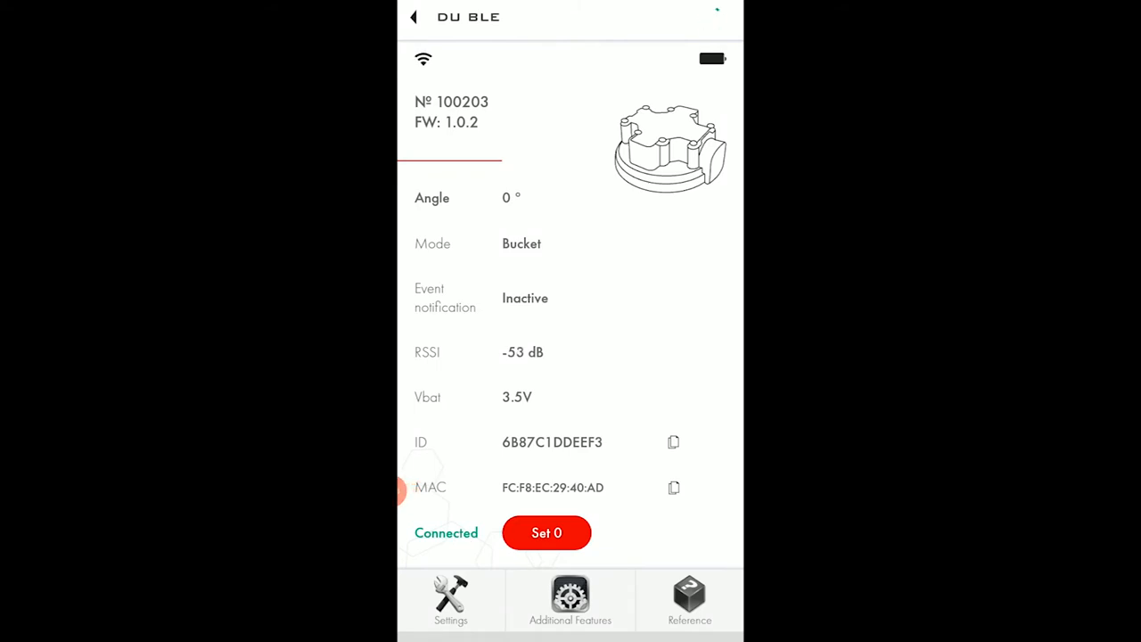
- Go to the sensor's Settings screen from the Bucket-mode status page
left_click(449, 608)
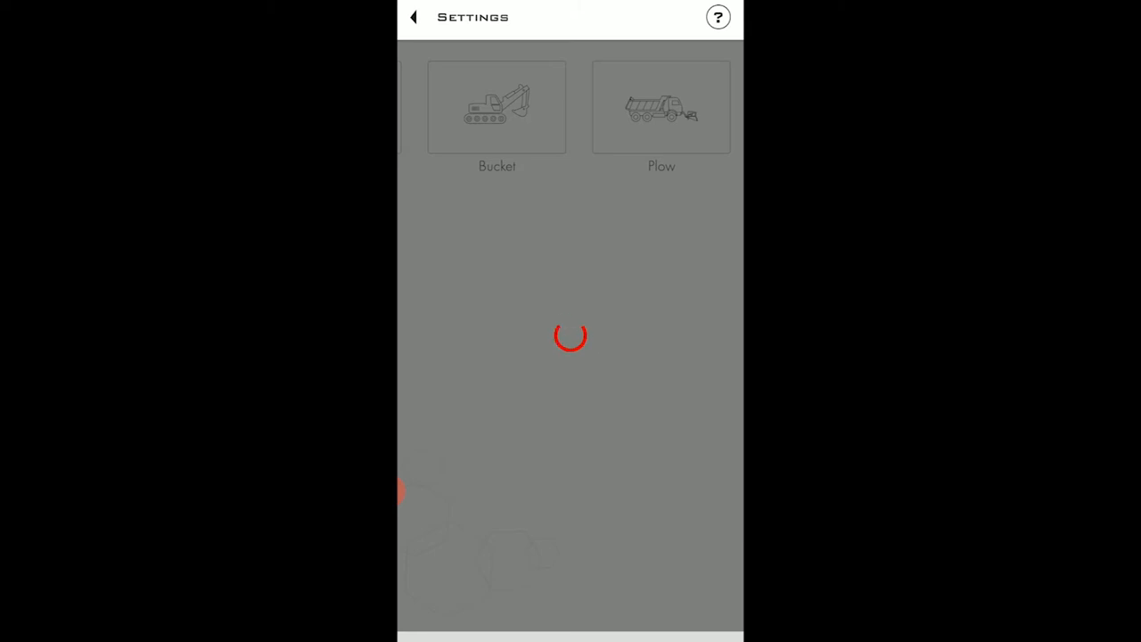
- Swipe through the working-mode cards in the sensor Settings screen
left_click(495, 107)
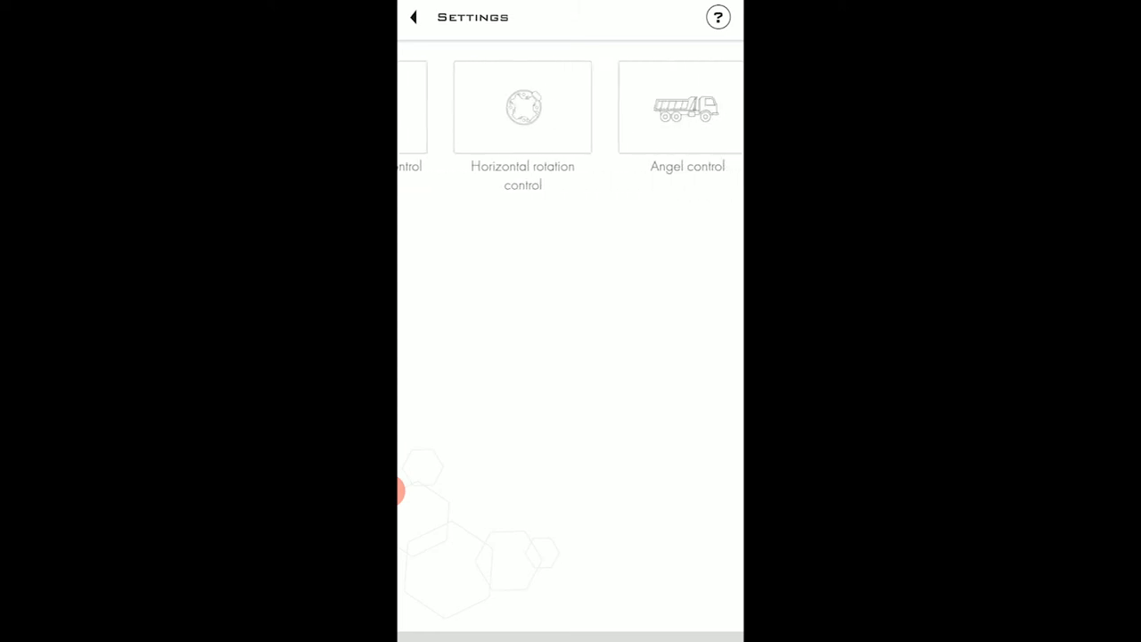
scroll("left", 3)
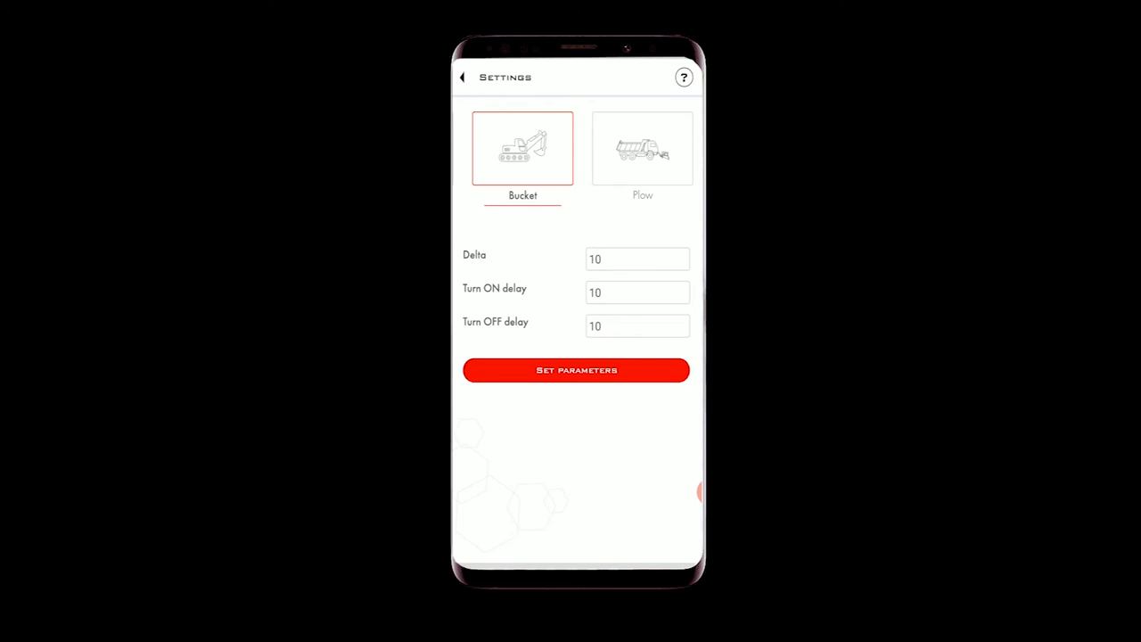
- Choose the Bucket working mode and review its Delta, Turn ON delay and Turn OFF delay values
left_click(636, 259)
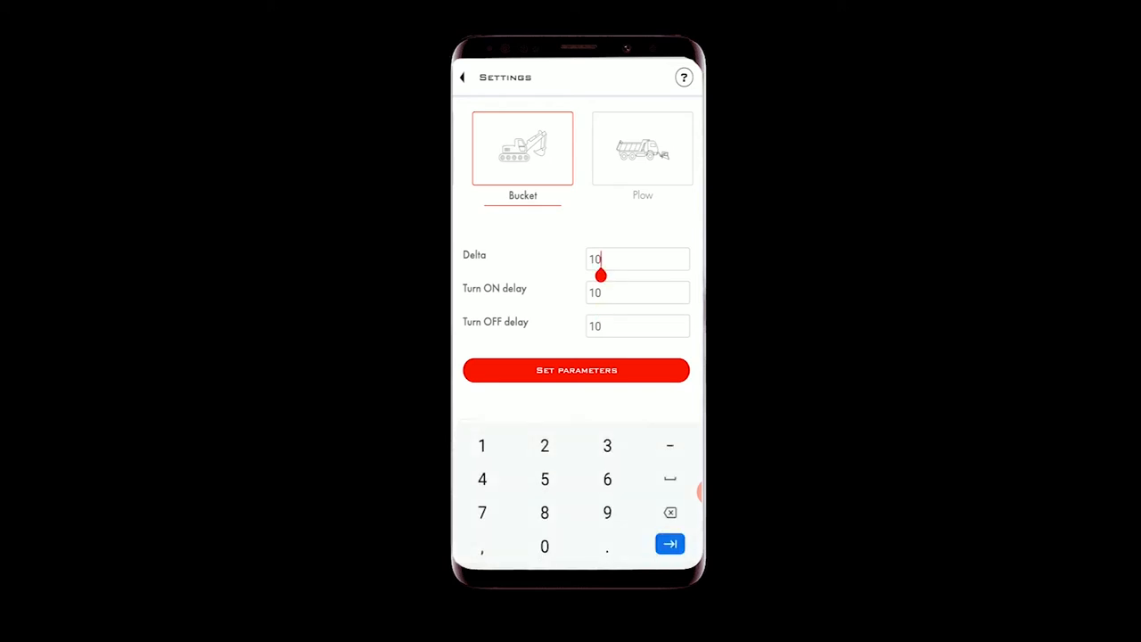
left_click(638, 292)
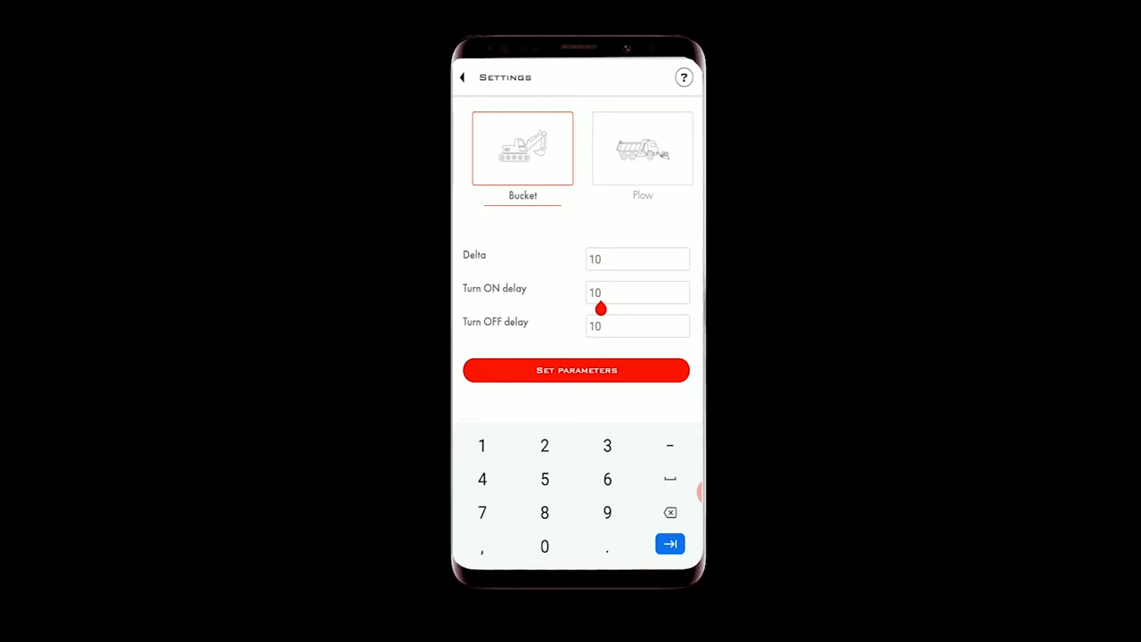
left_click(638, 324)
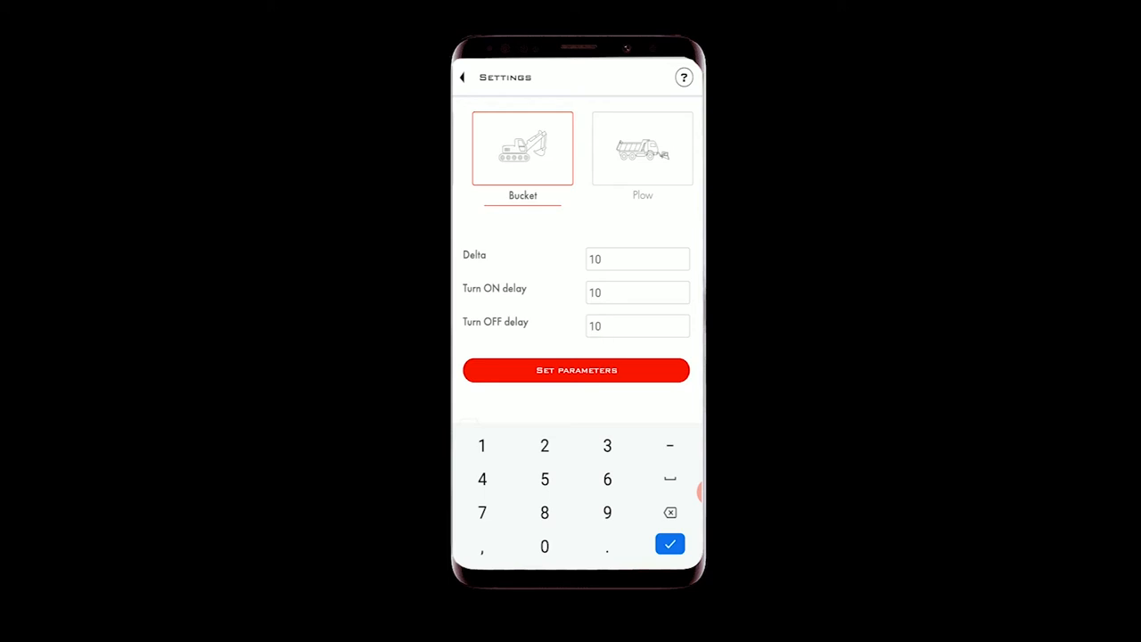
left_click(670, 541)
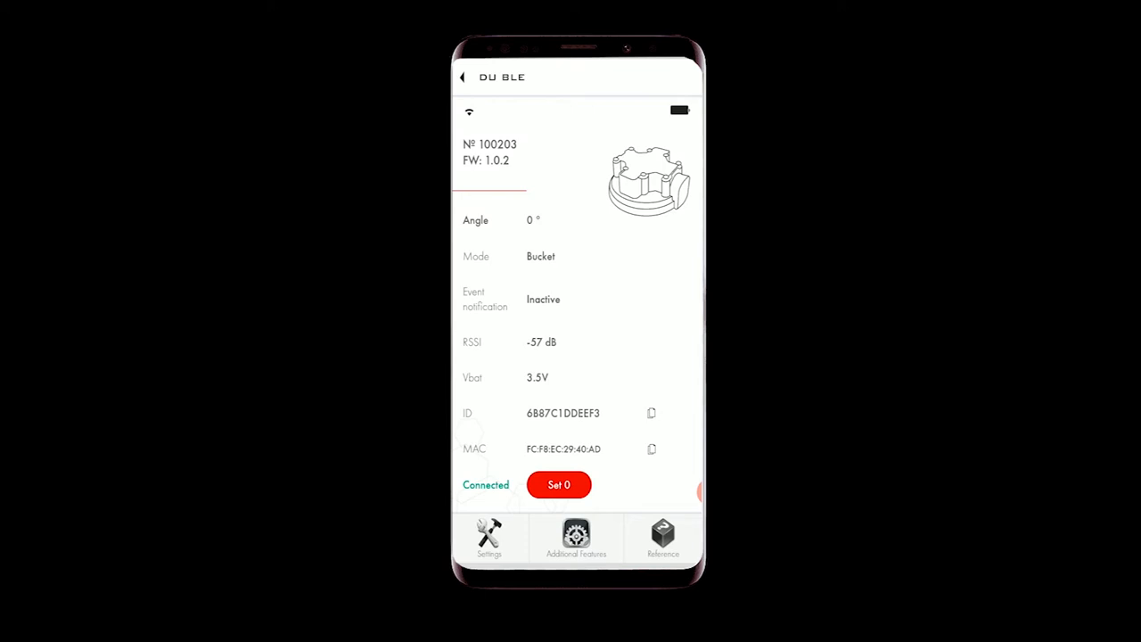
- Refresh the DU BLE sensor's readings, confirming it still reports Bucket mode
left_click(560, 485)
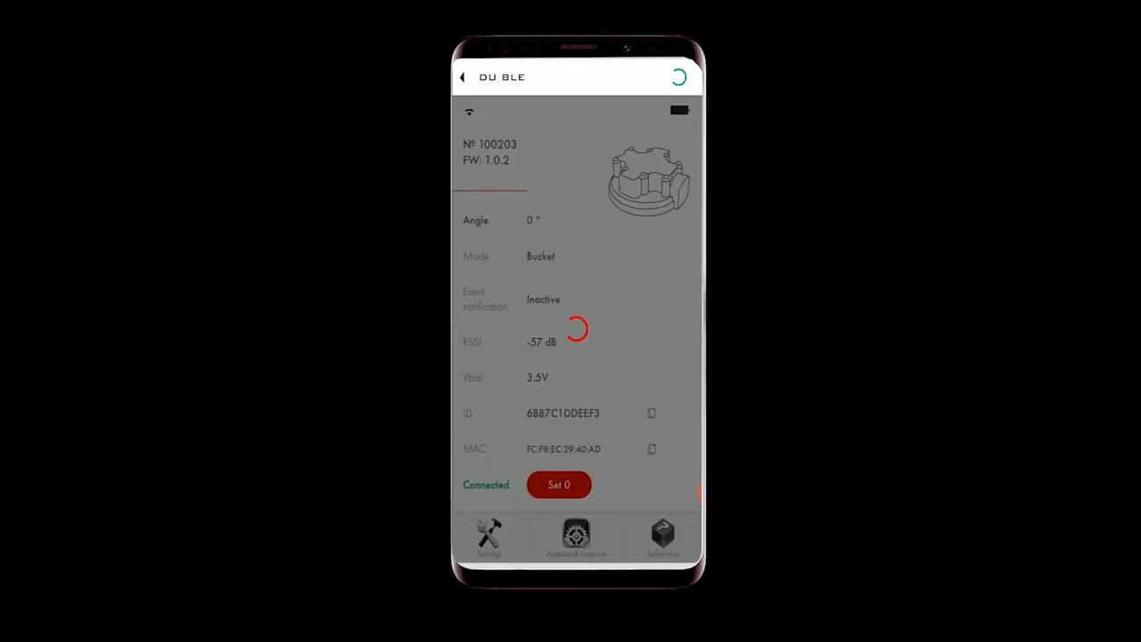
left_click(559, 485)
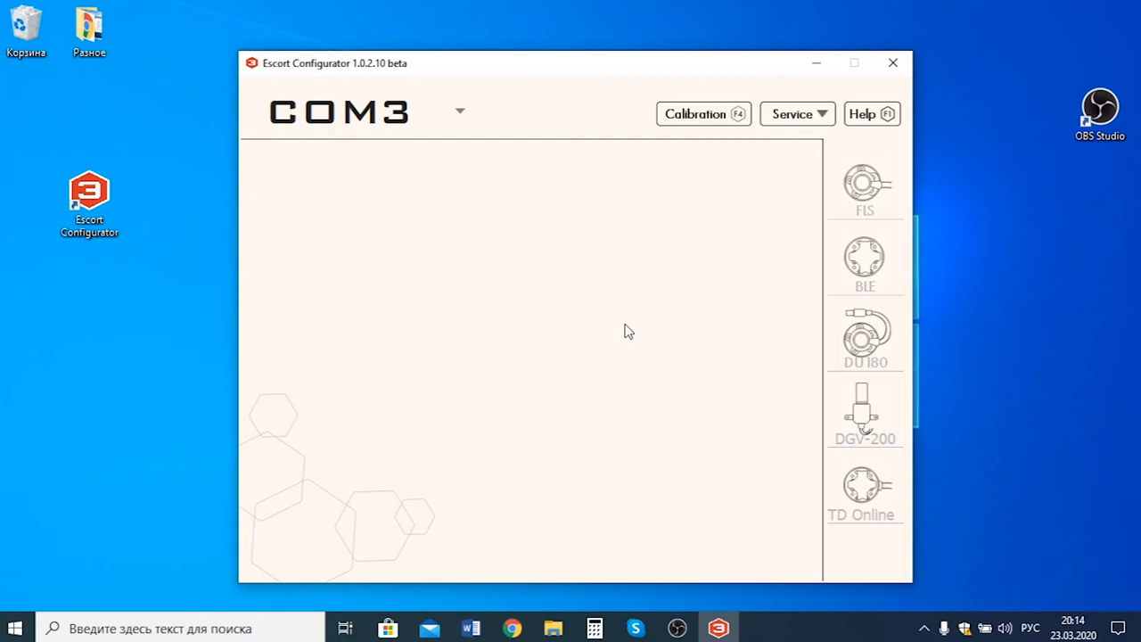
- Review BLE device options for TD_100315 and start connecting another sensor by number
left_click(866, 259)
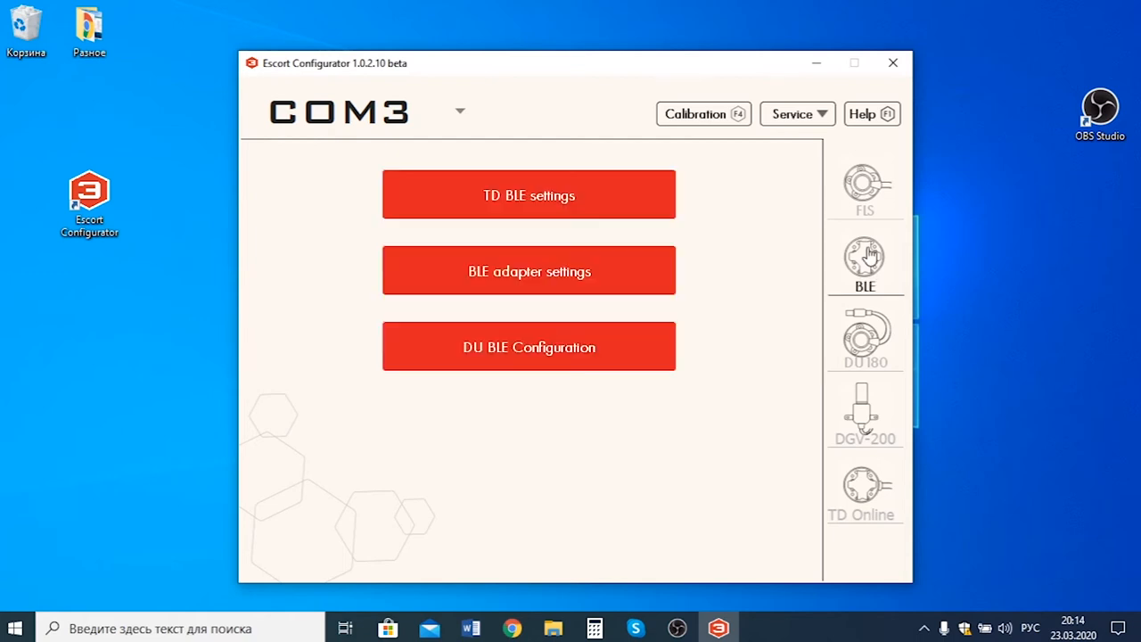
mouse_move(581, 282)
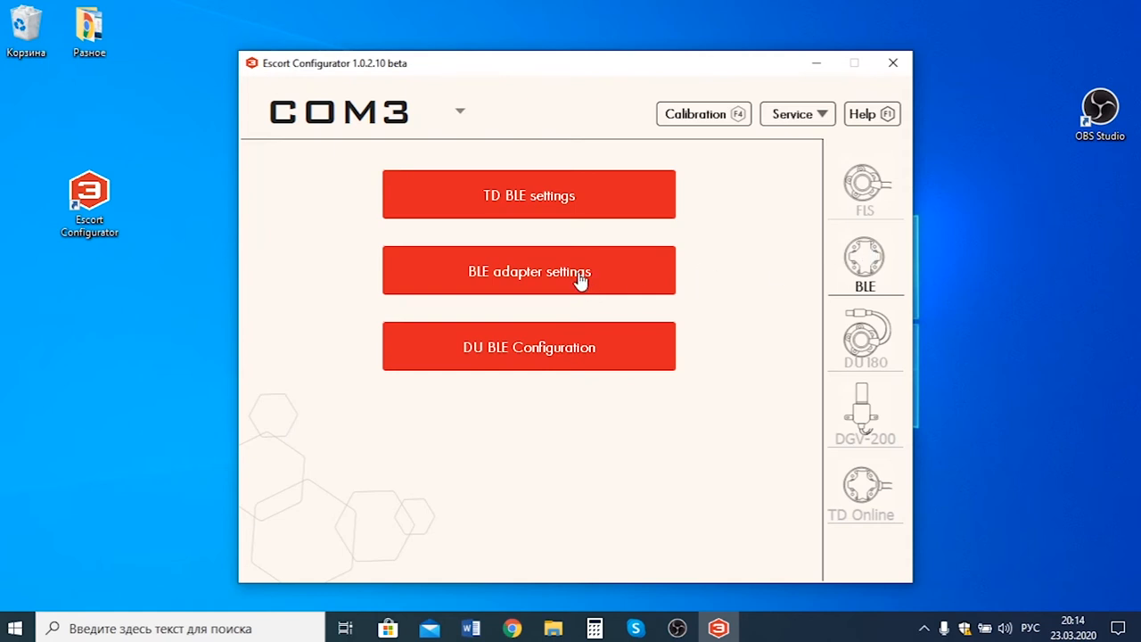
left_click(527, 271)
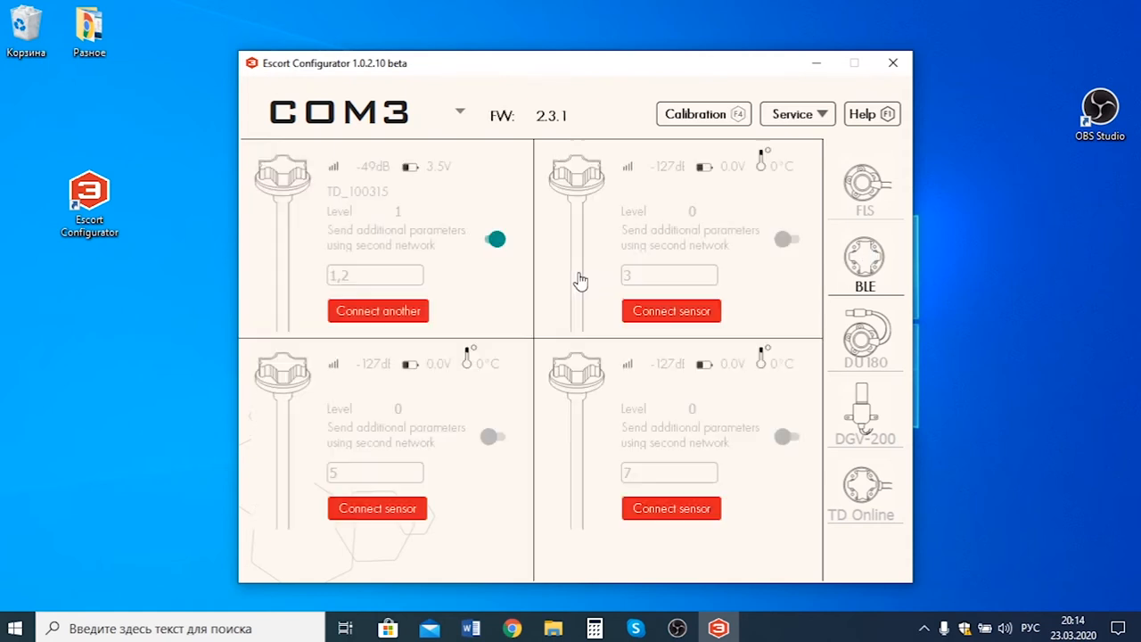
left_click(374, 274)
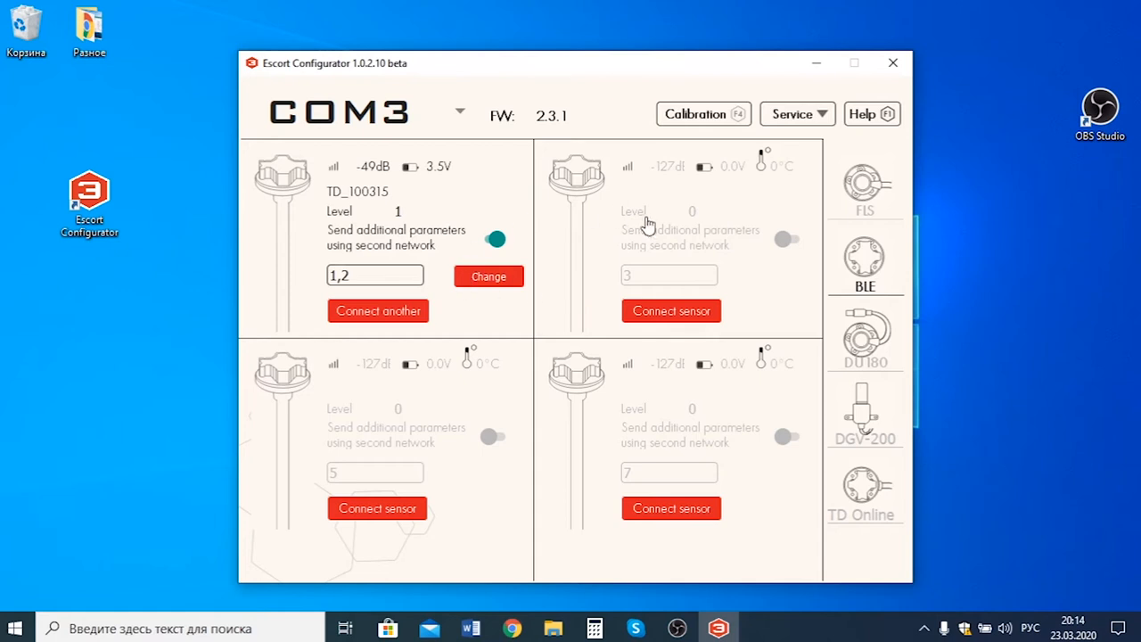
mouse_move(371, 442)
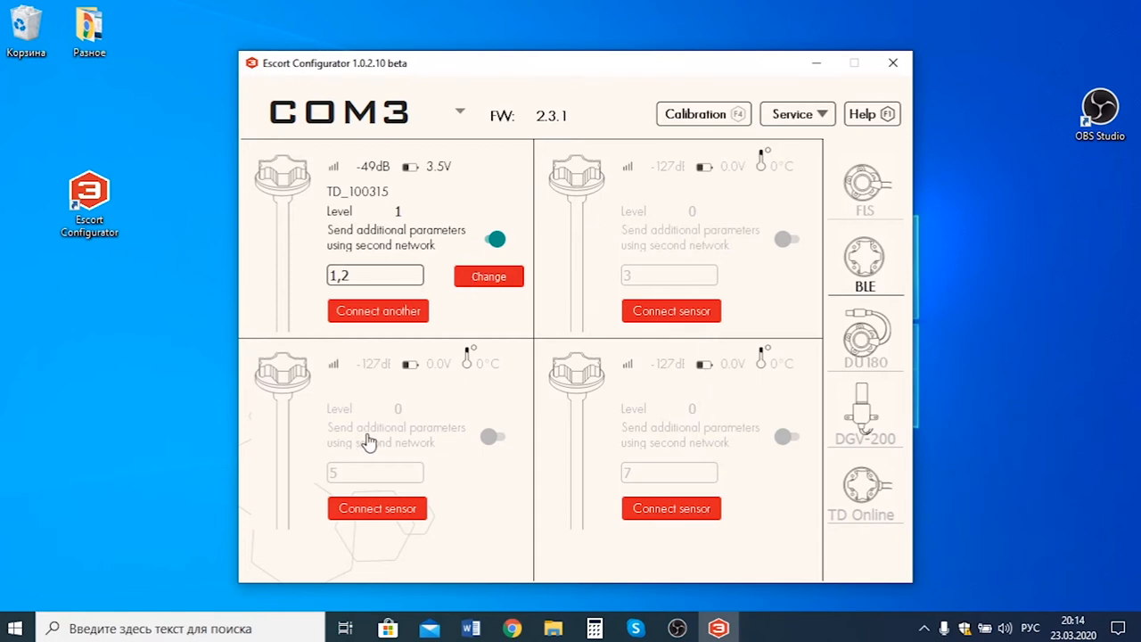
mouse_move(584, 433)
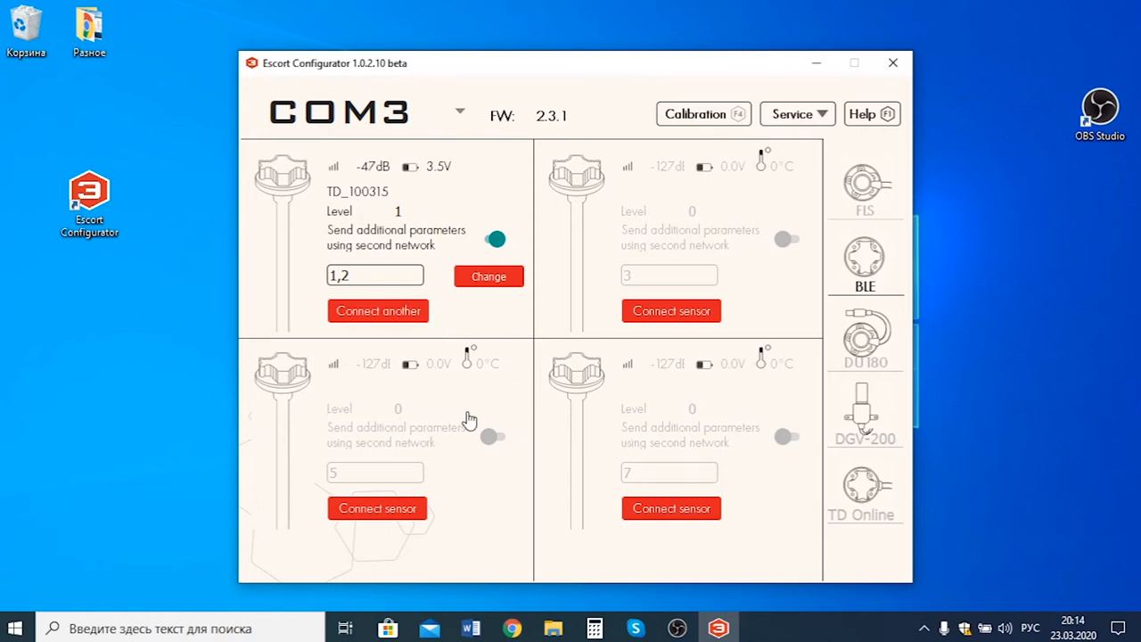
mouse_move(492, 317)
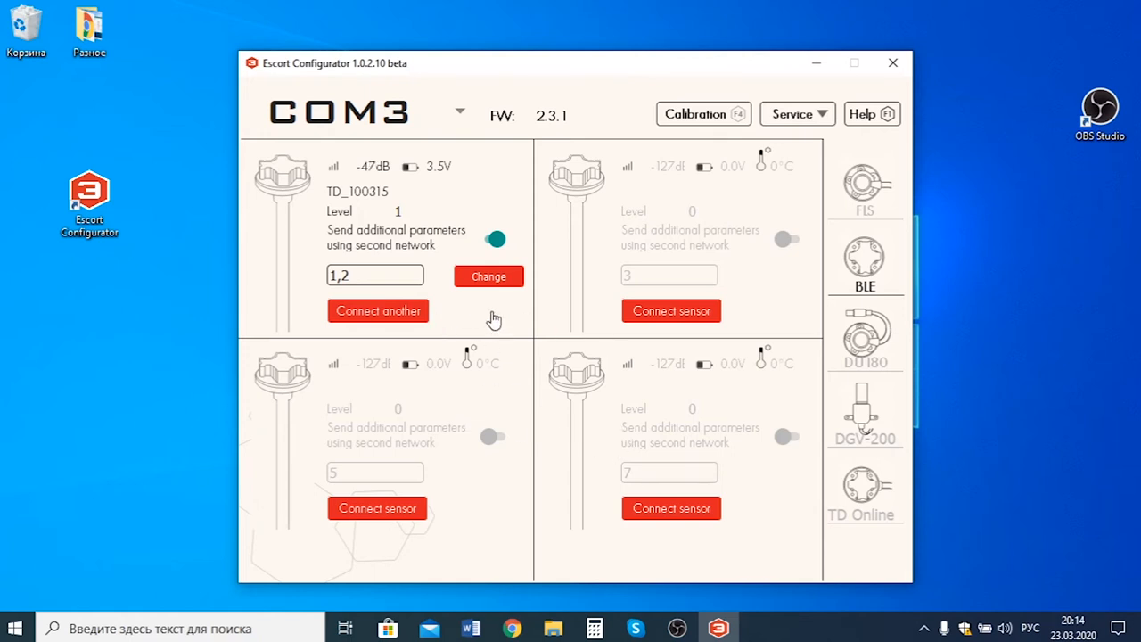
mouse_move(387, 311)
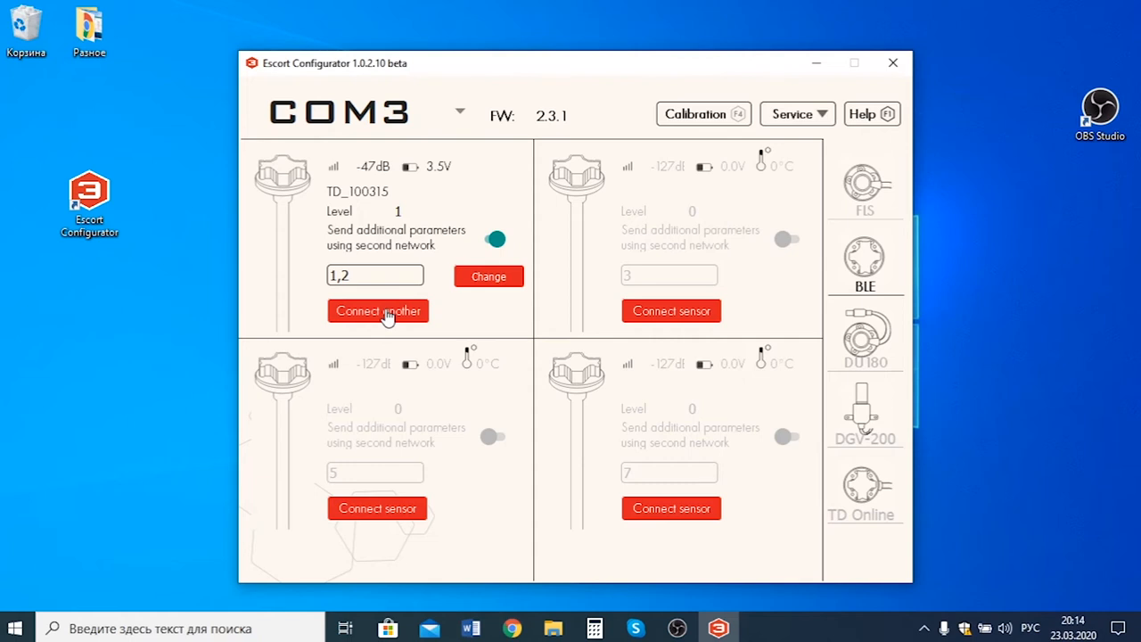
mouse_move(645, 320)
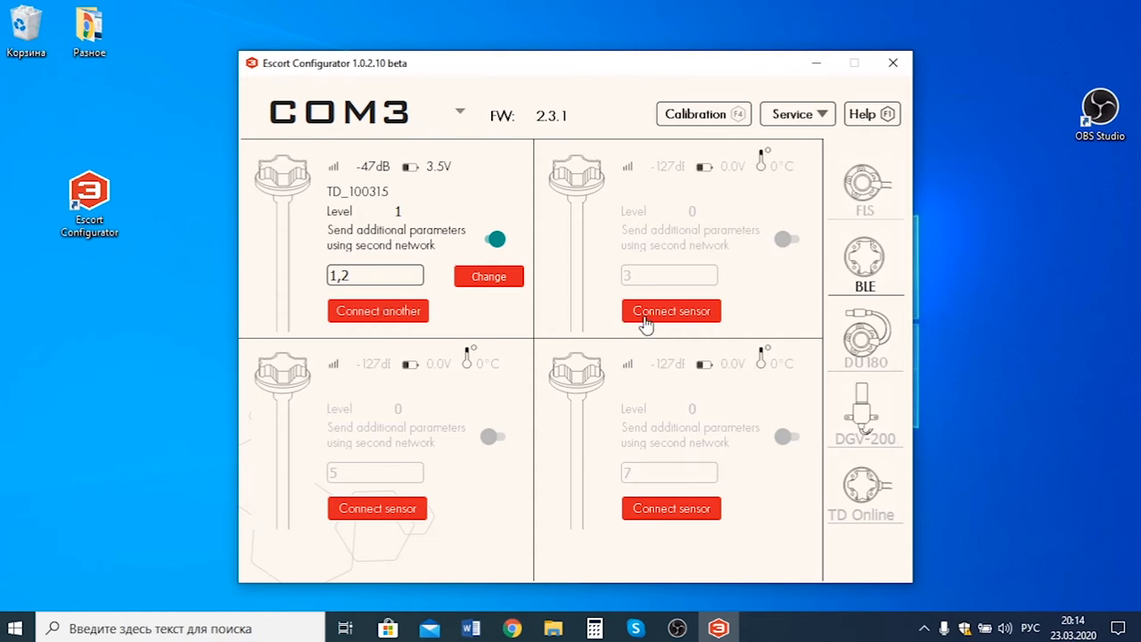
left_click(670, 311)
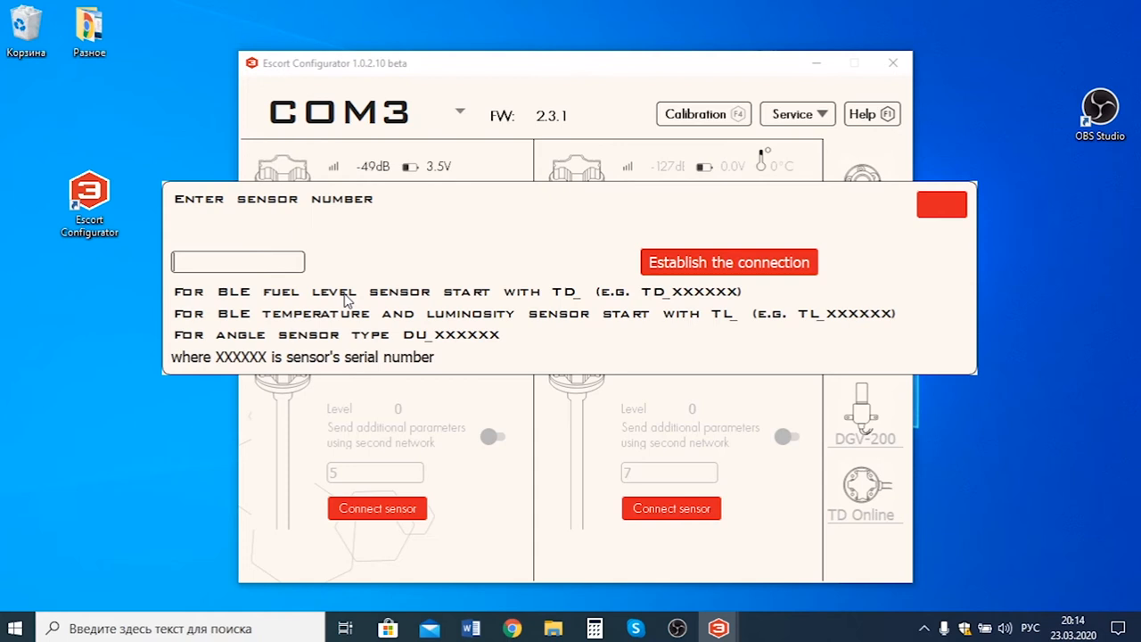
- Establish the connection to angle sensor DU_100203 by its number
type("DU_")
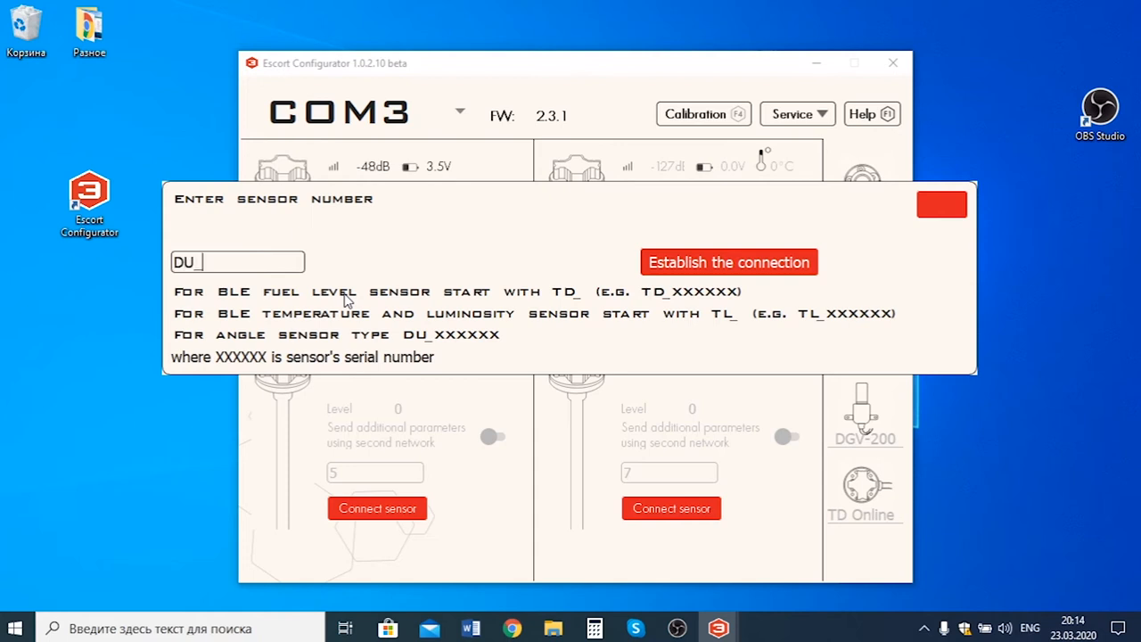
type("100203")
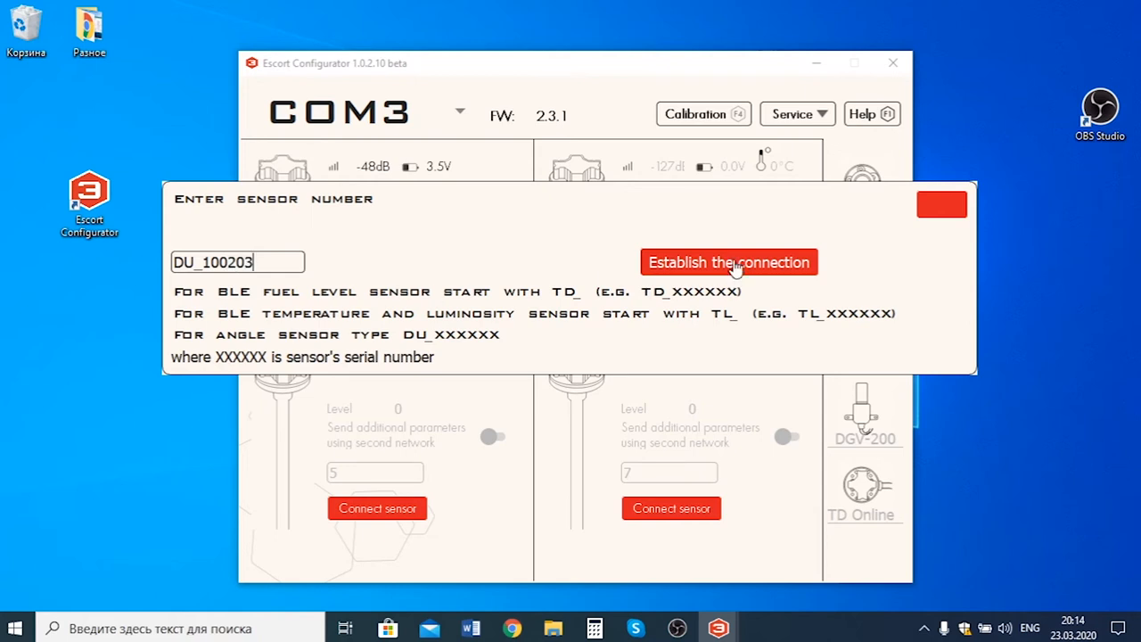
left_click(729, 260)
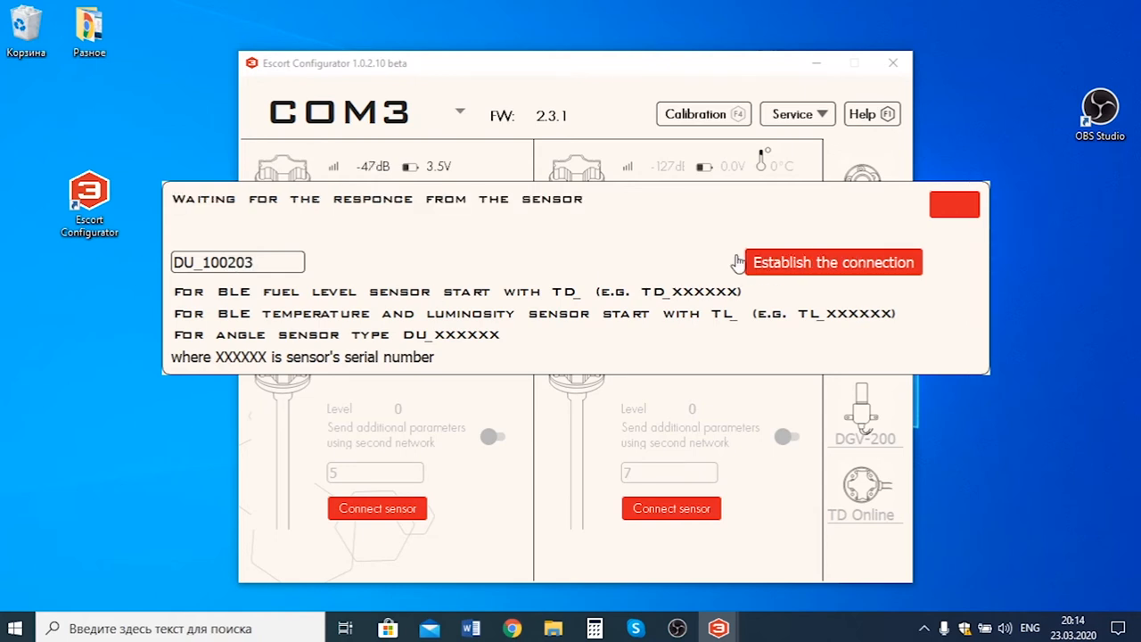
left_click(832, 262)
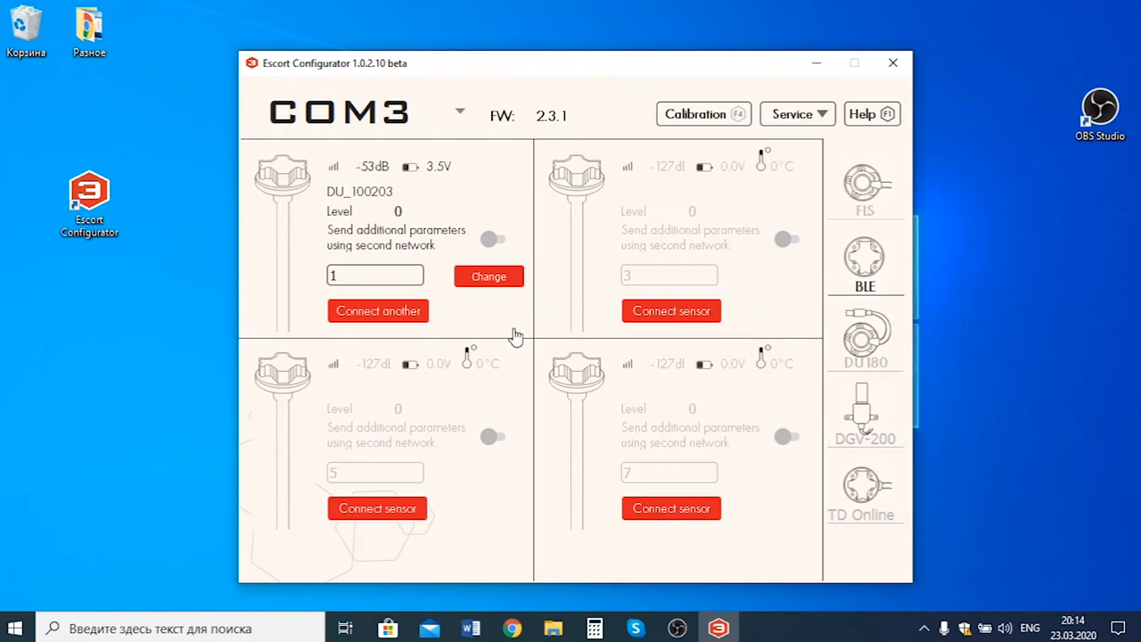
- Enable sending additional parameters 1,2 over the second network for DU_100203
left_click(495, 239)
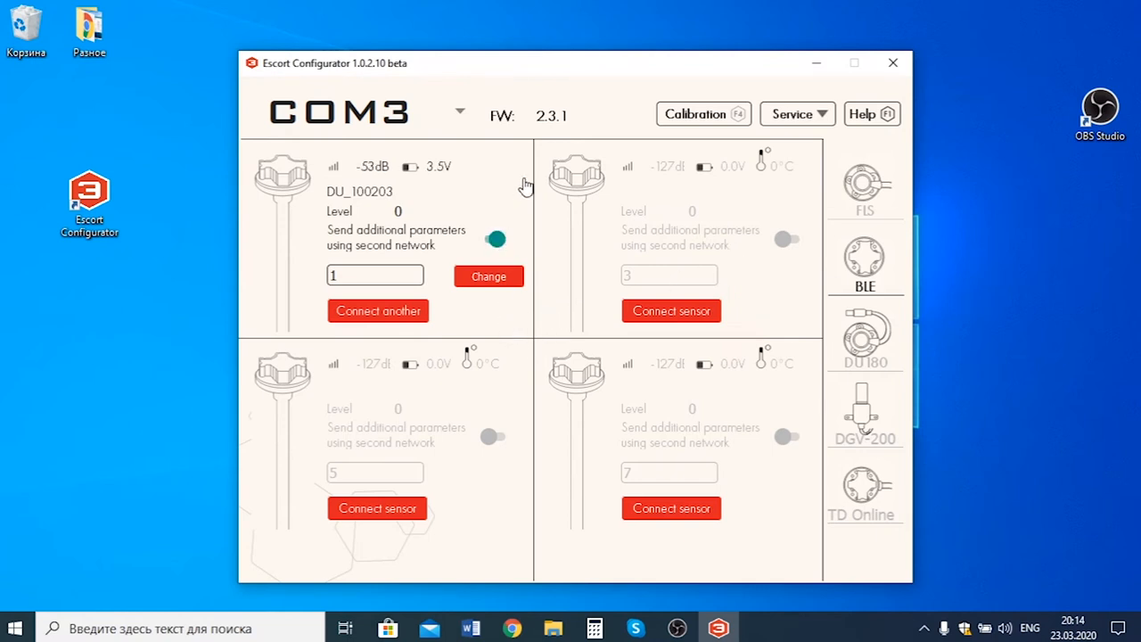
type(",2")
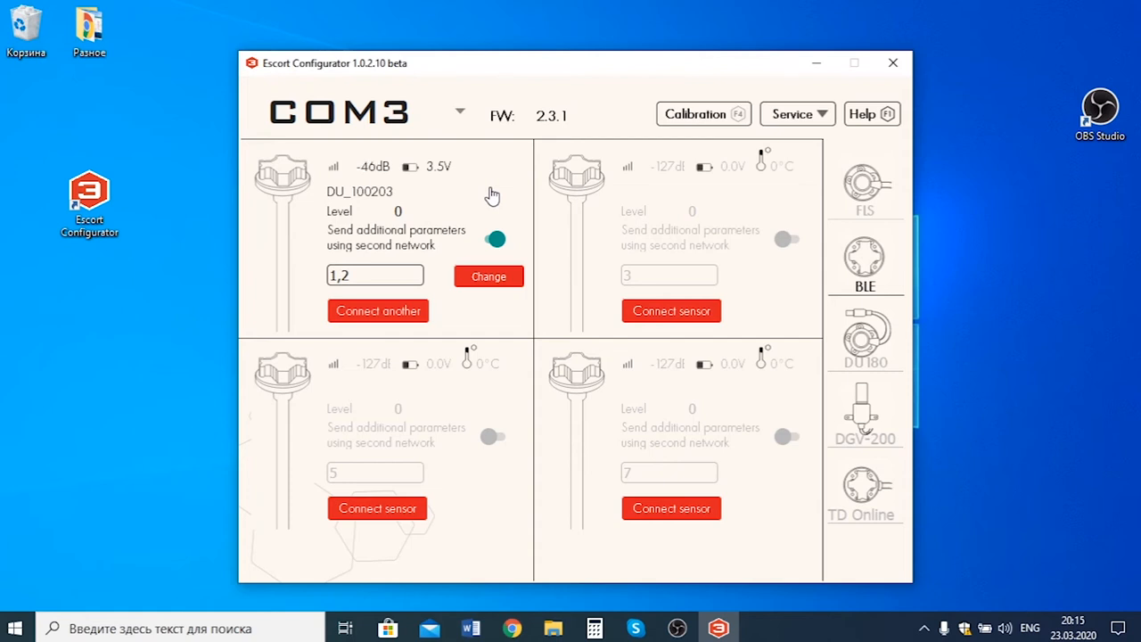
mouse_move(479, 193)
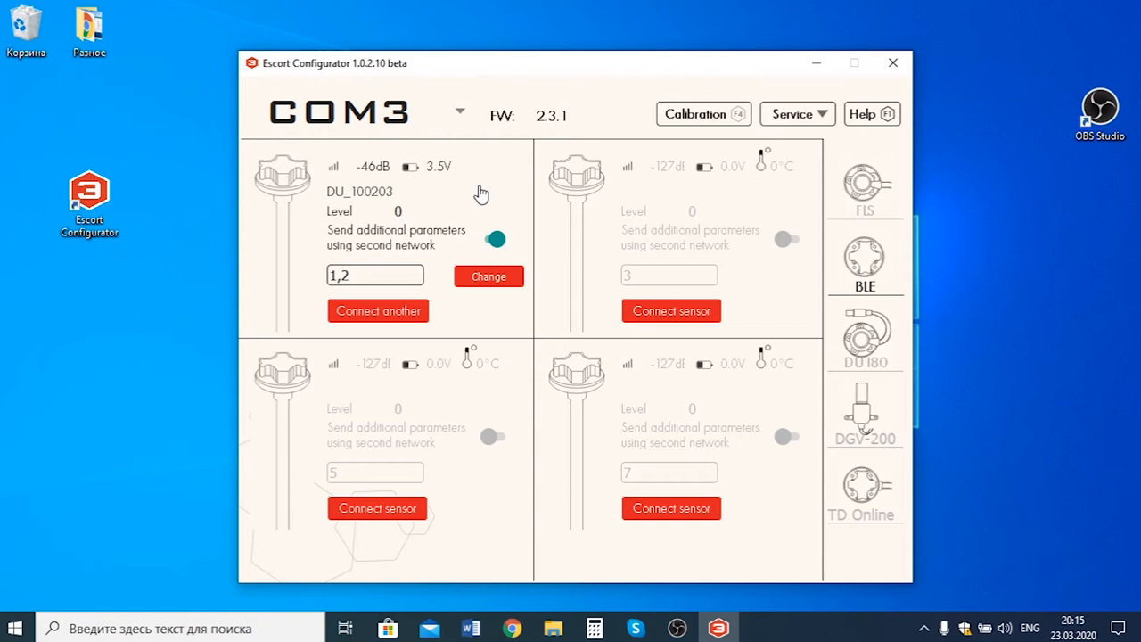
left_click(494, 239)
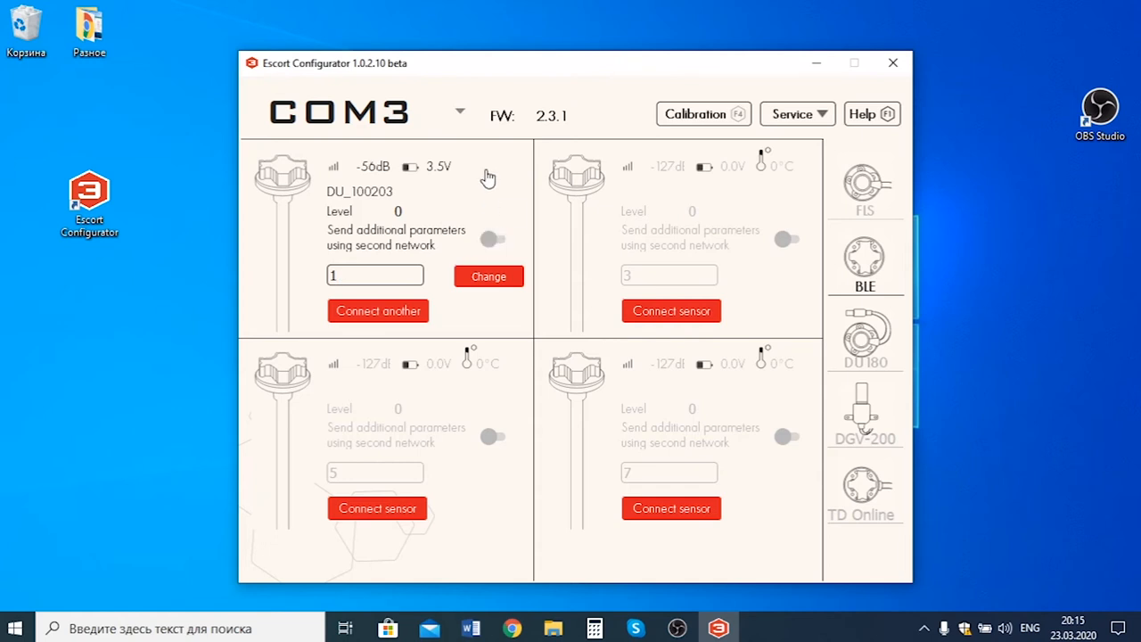
left_click(492, 239)
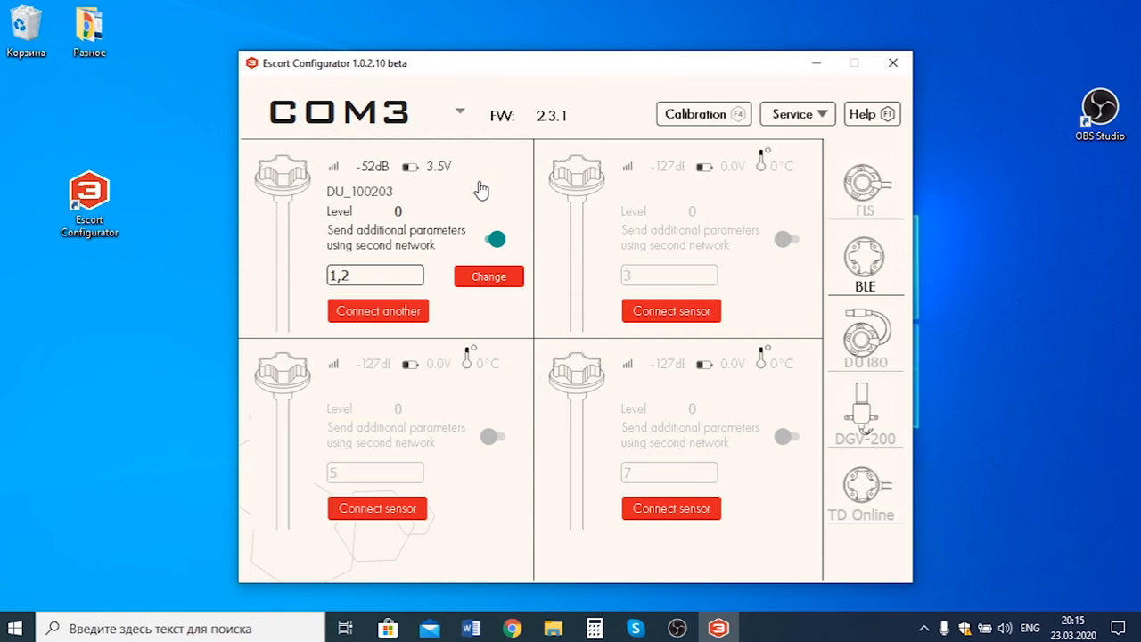
left_click(374, 274)
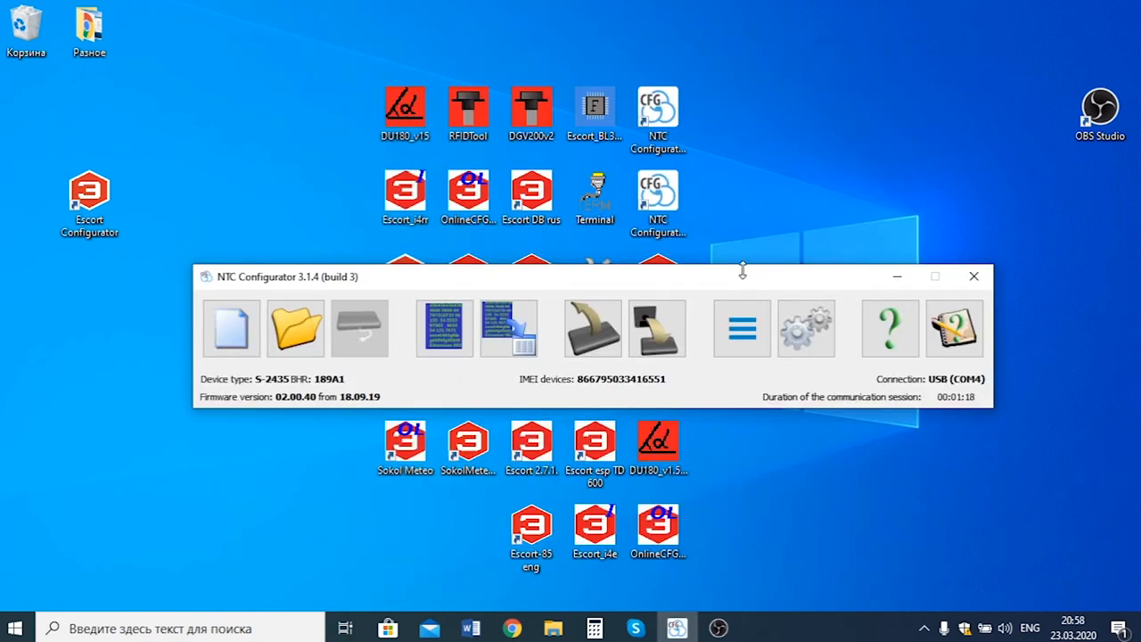
mouse_move(745, 278)
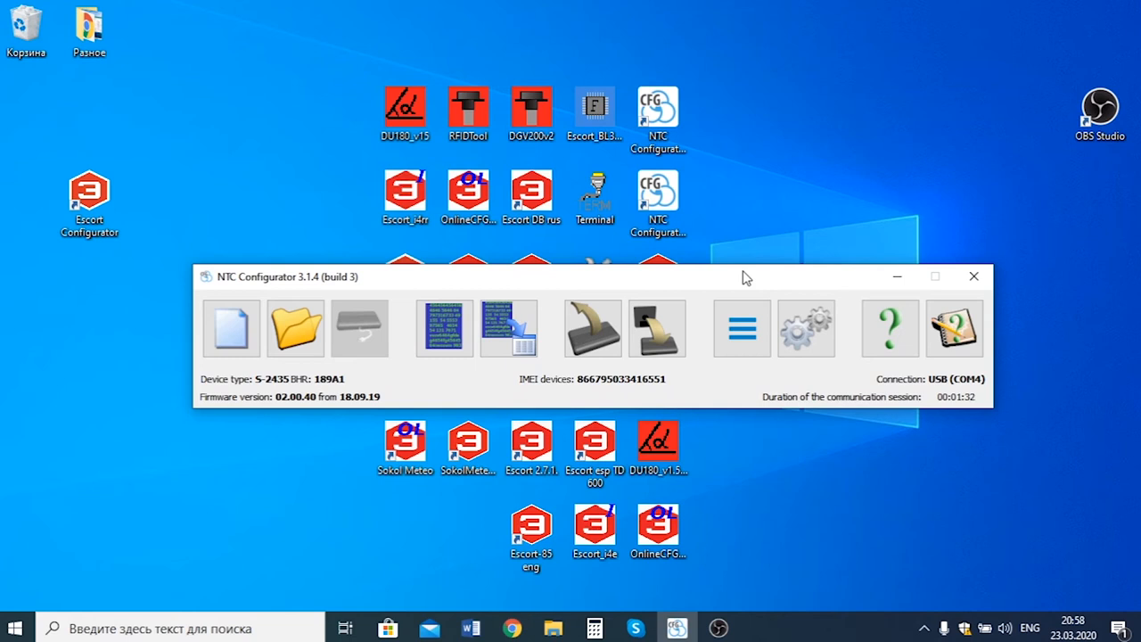
mouse_move(706, 278)
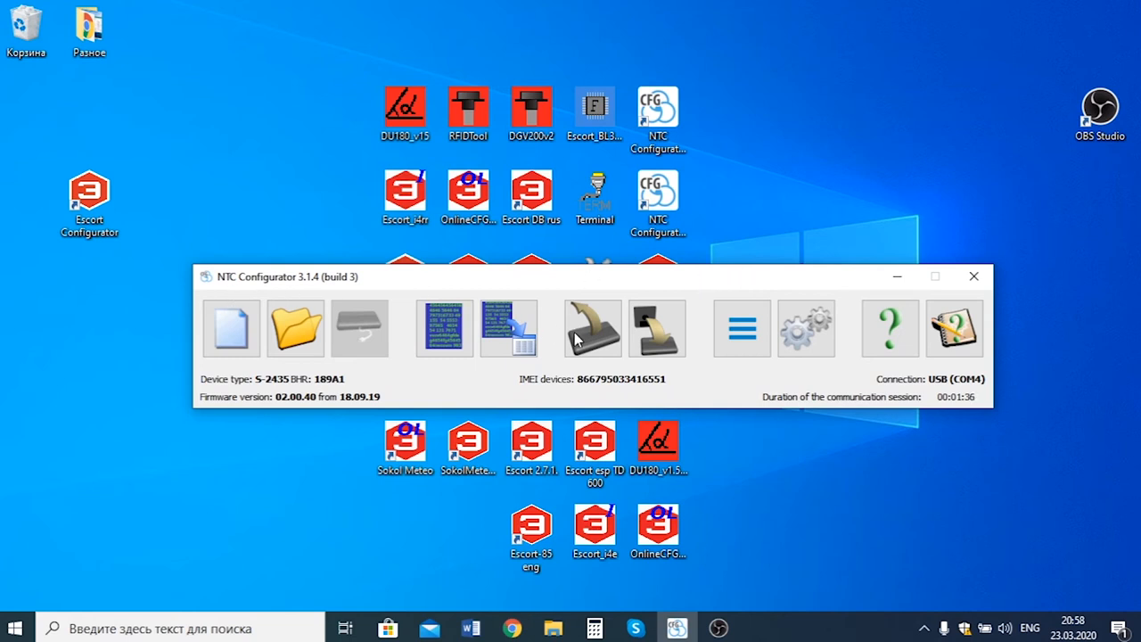
- Show the S-2435 device settings window with the FLS protocol page
left_click(590, 328)
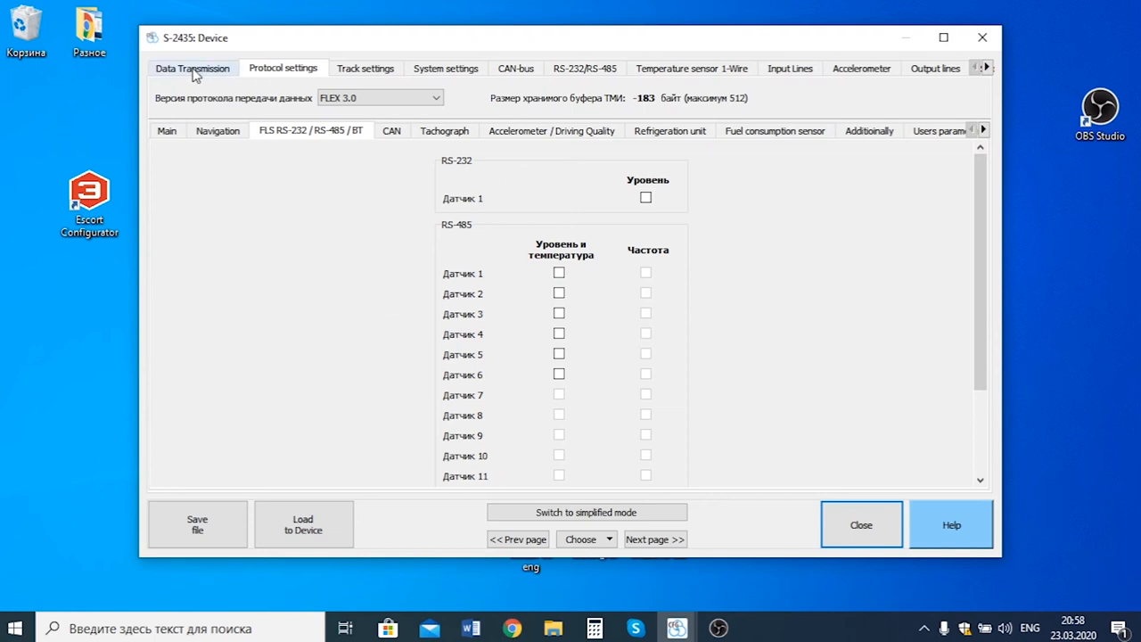
mouse_move(300, 86)
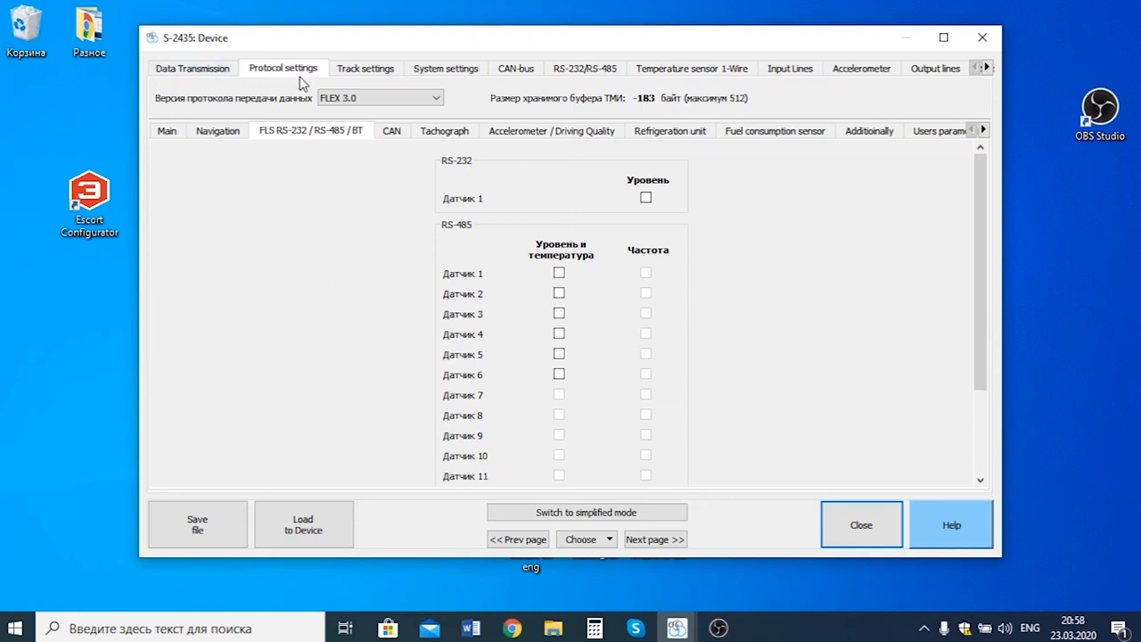
mouse_move(287, 143)
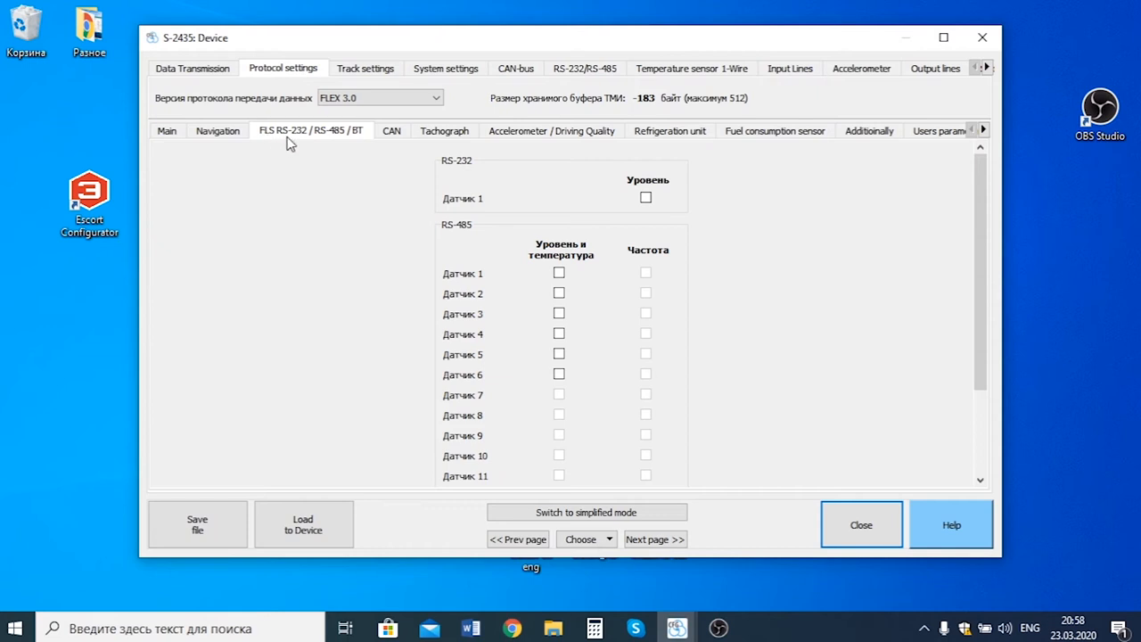
mouse_move(307, 142)
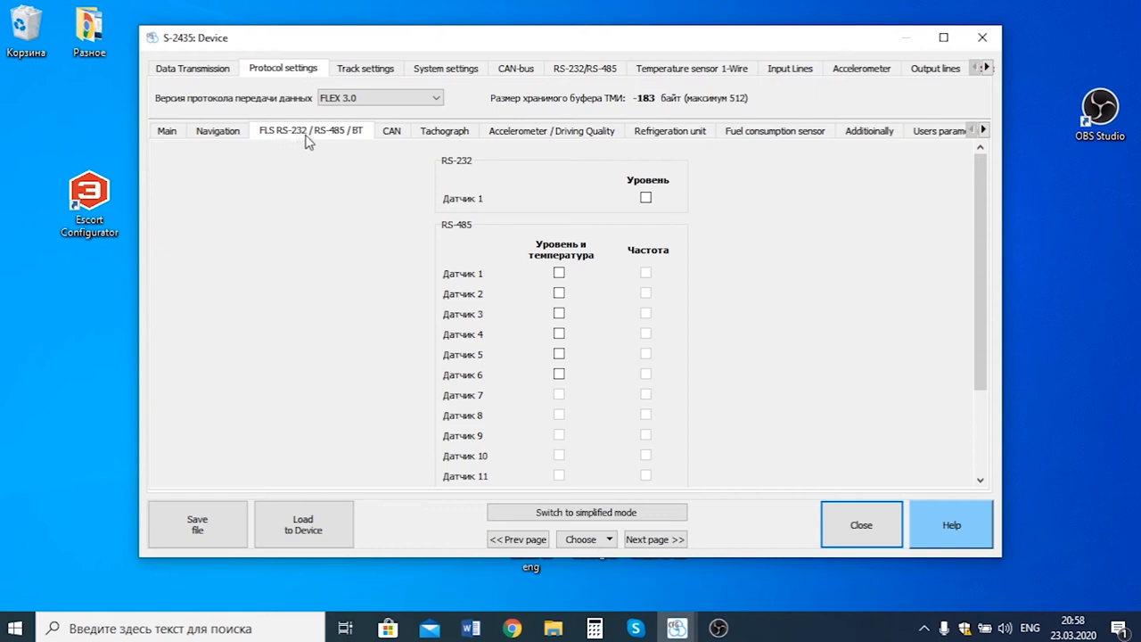
mouse_move(324, 142)
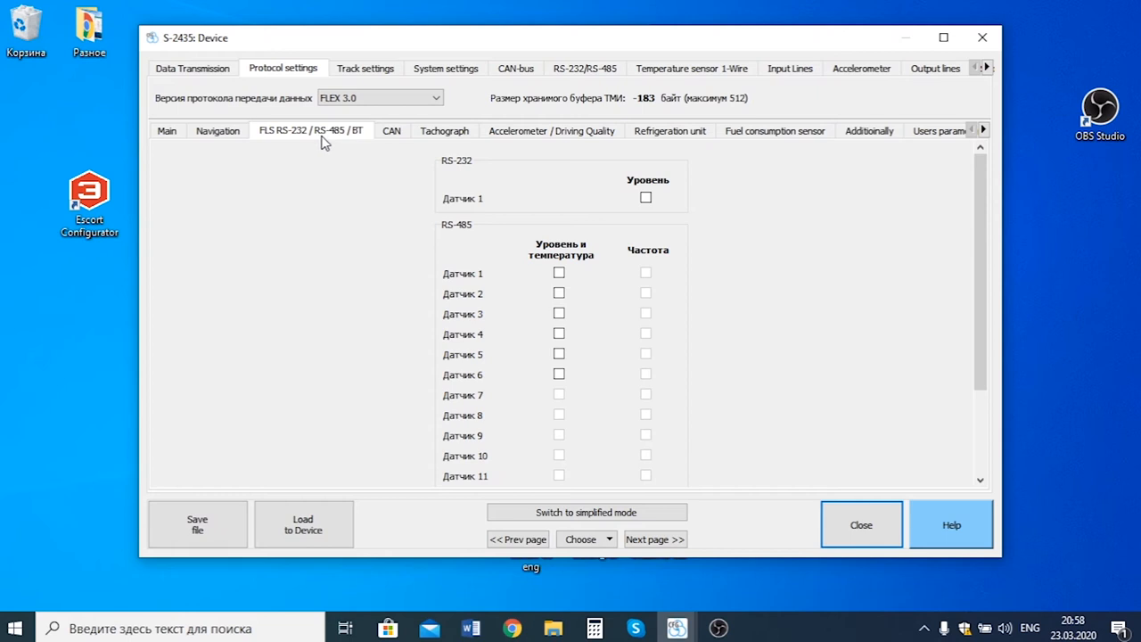
mouse_move(367, 157)
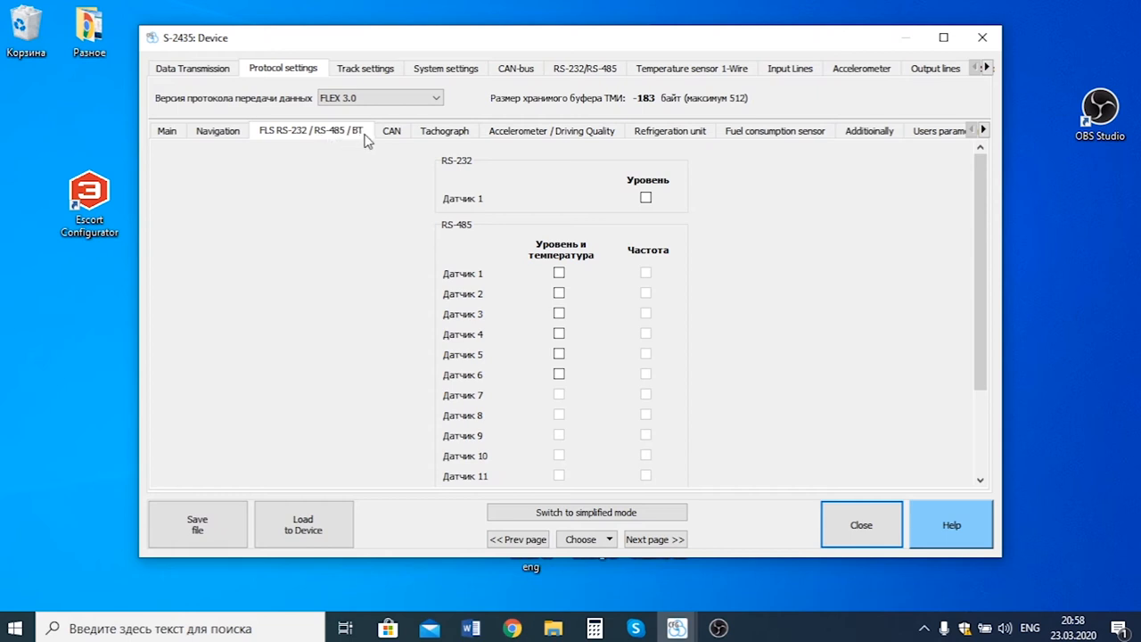
mouse_move(564, 283)
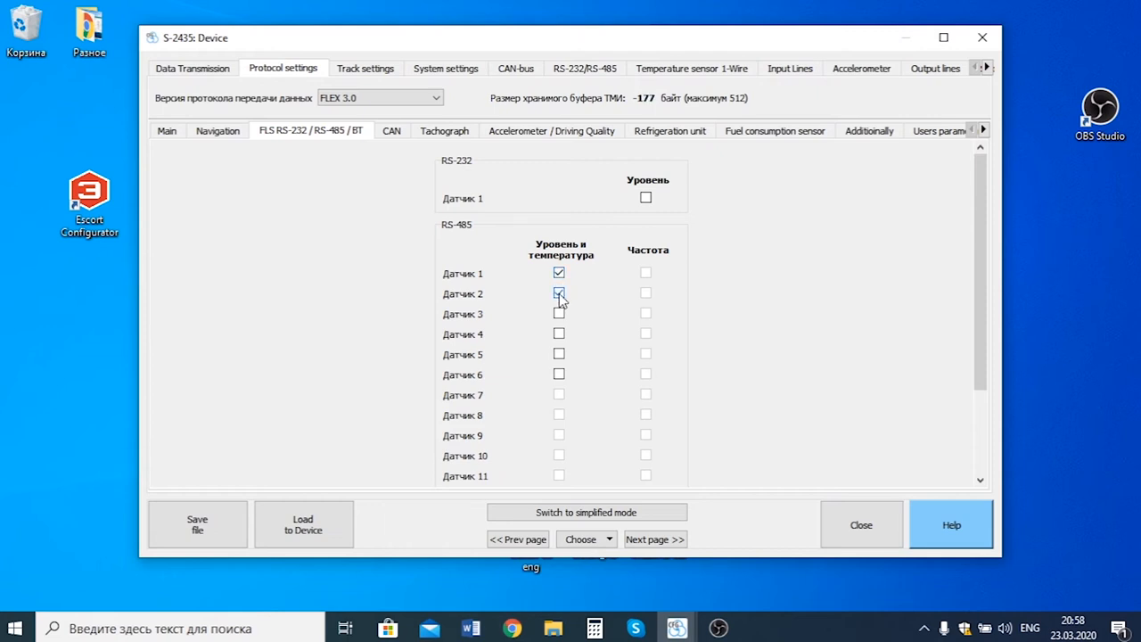
- Enable level and temperature for RS-485 sensor 2, then show the RS-232/RS-485 port settings
left_click(558, 293)
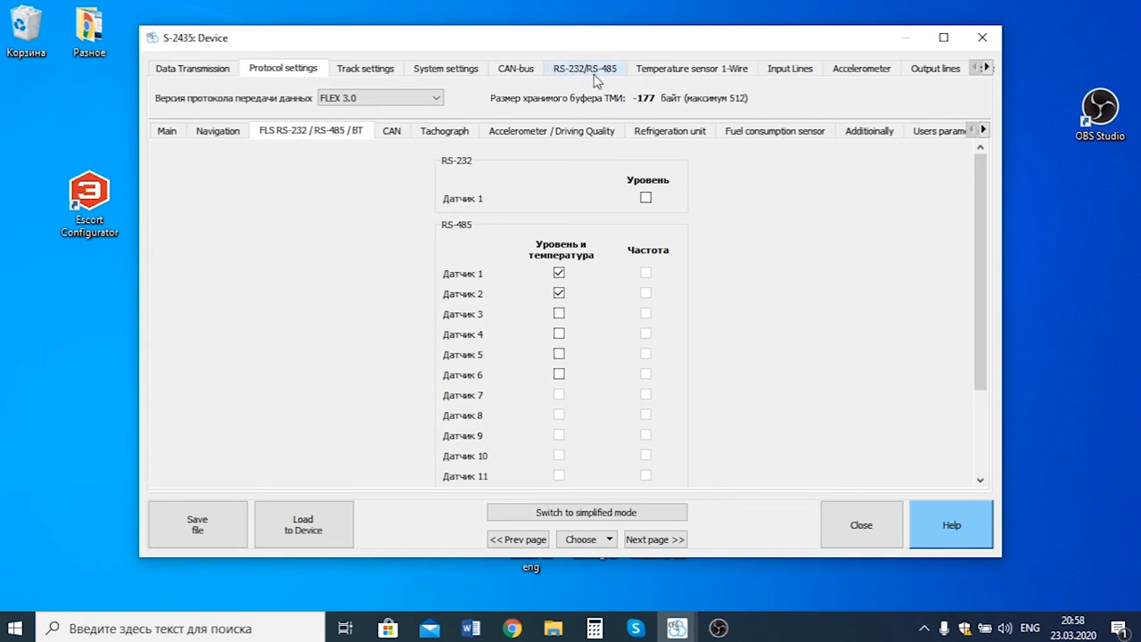
left_click(585, 68)
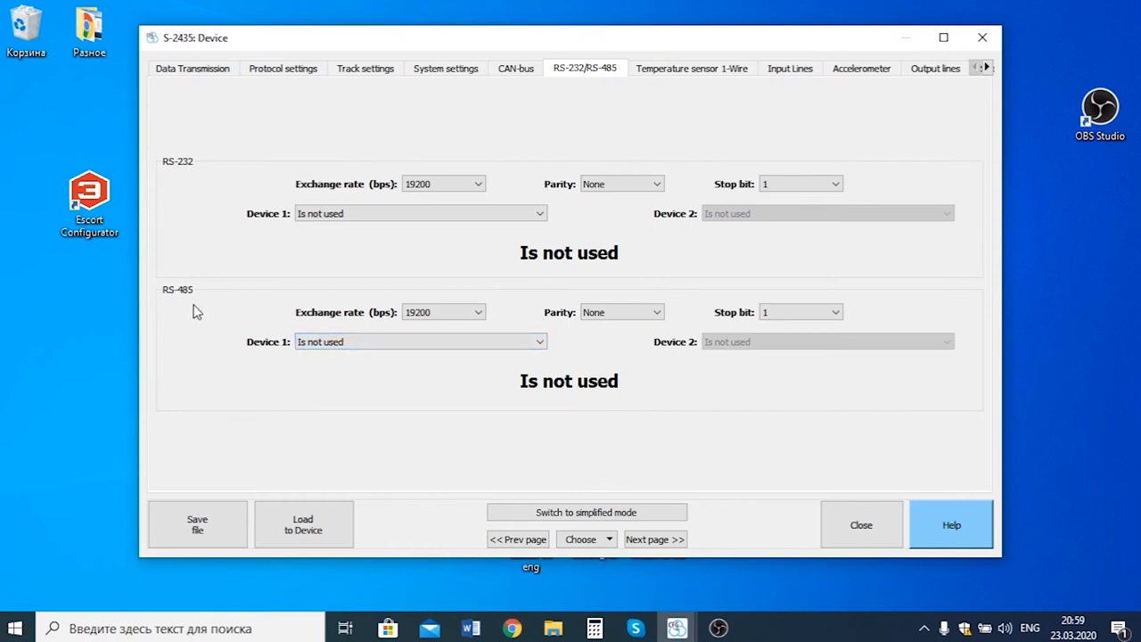
- Set RS-485 Device 1 to FLS and load the settings to the device, confirming activation
left_click(421, 342)
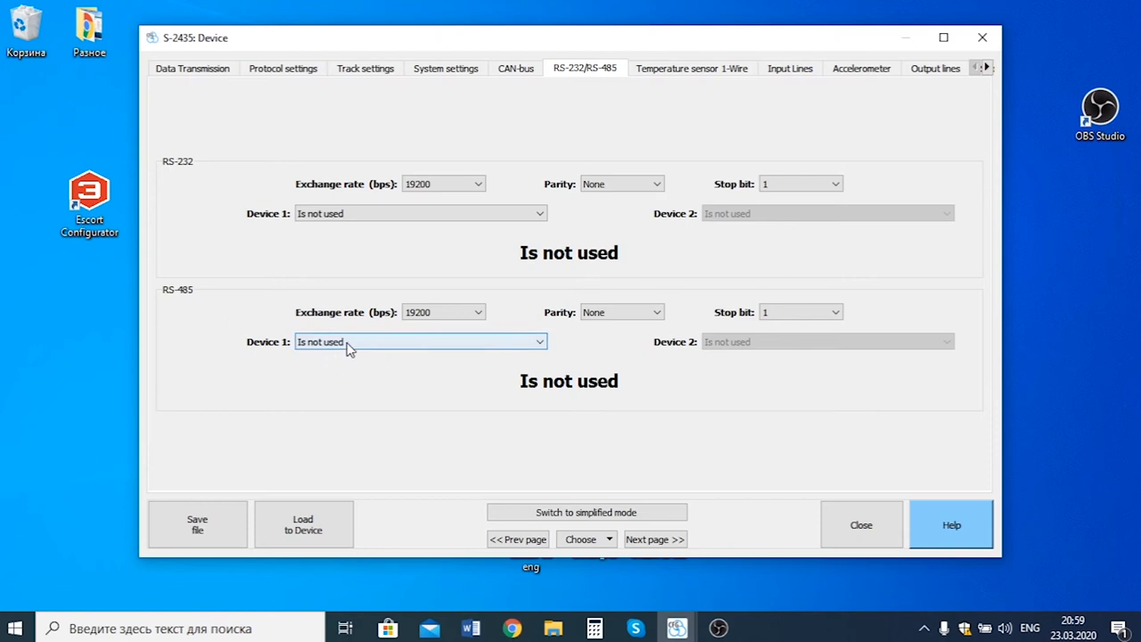
left_click(419, 342)
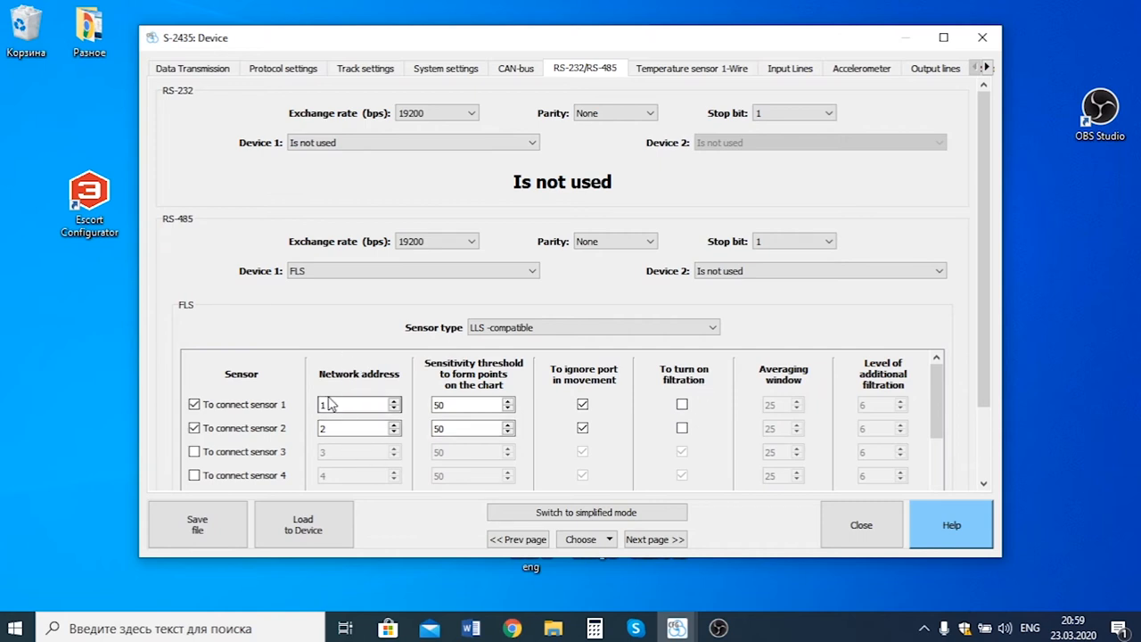
mouse_move(400, 382)
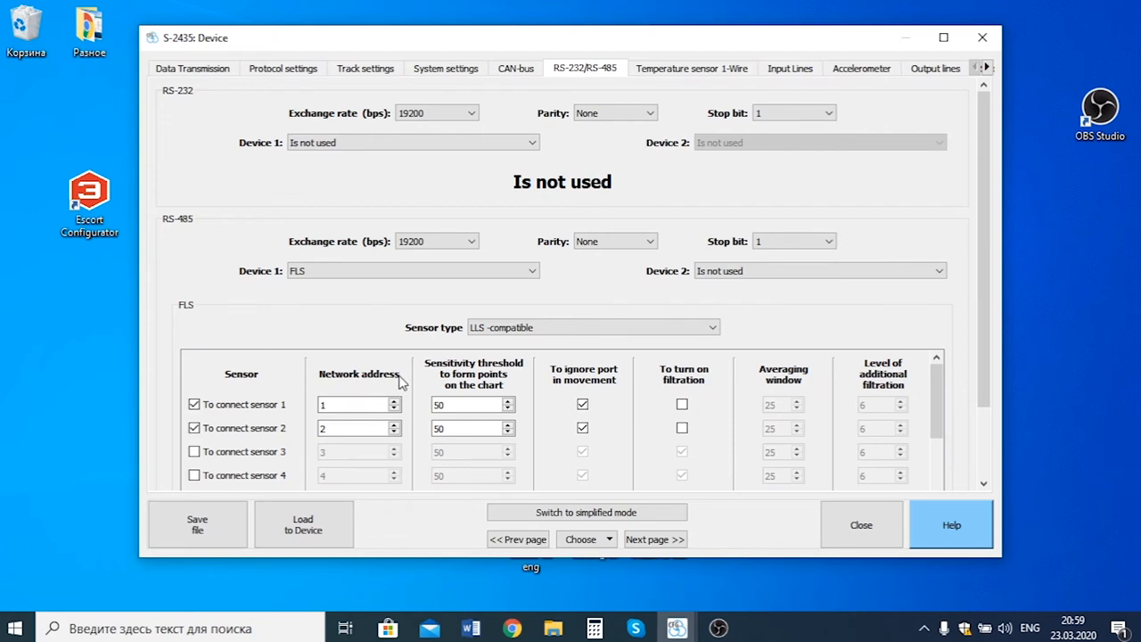
mouse_move(353, 422)
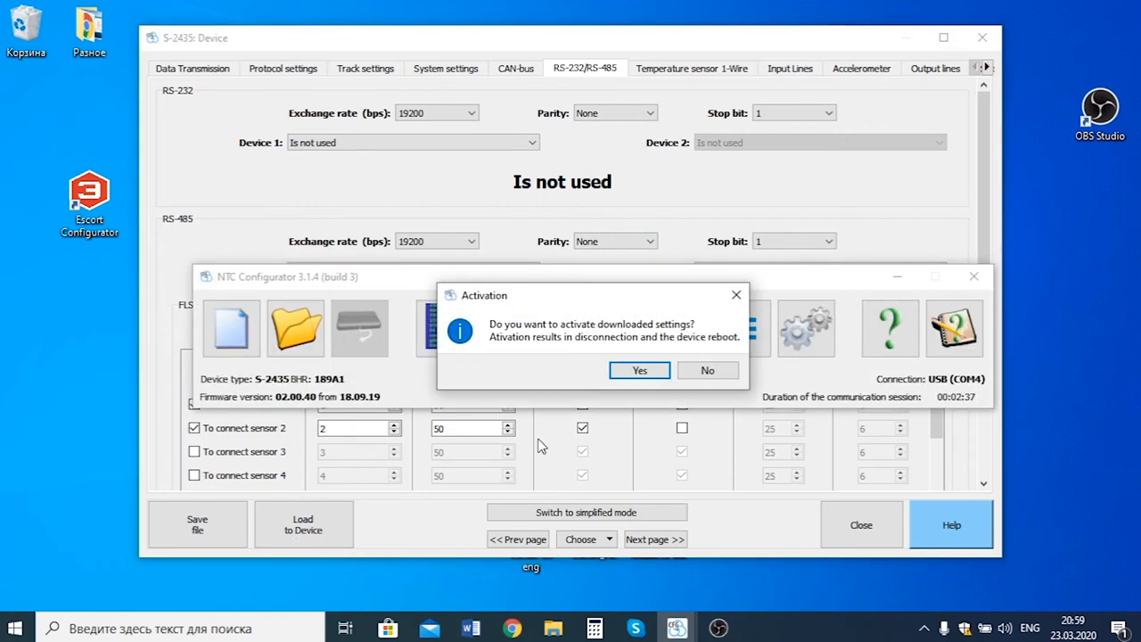
left_click(638, 369)
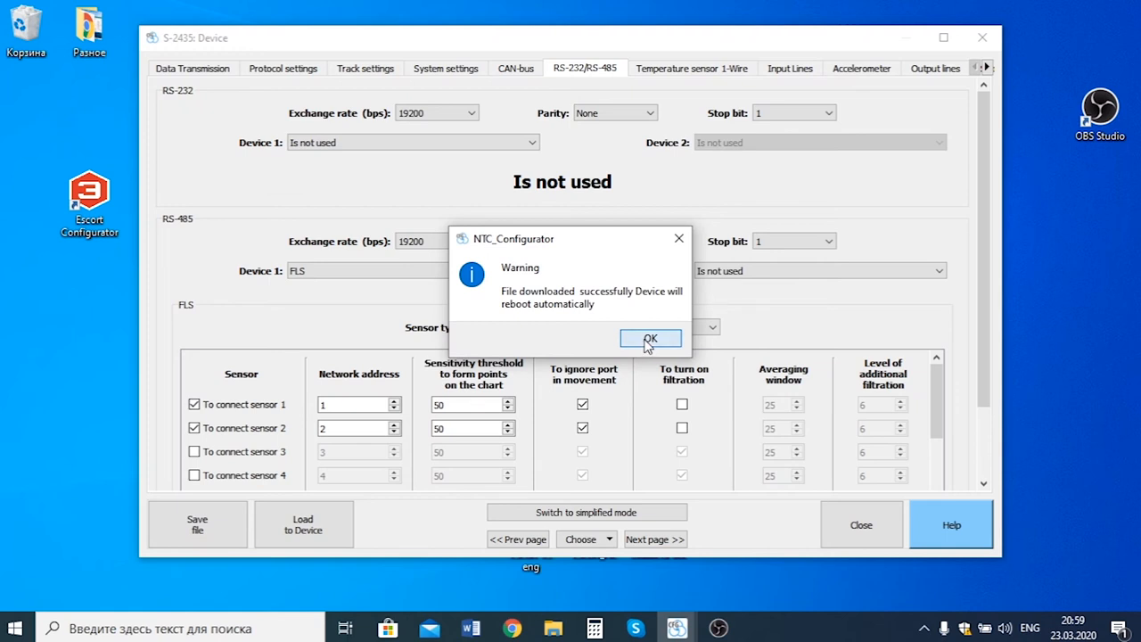
left_click(649, 339)
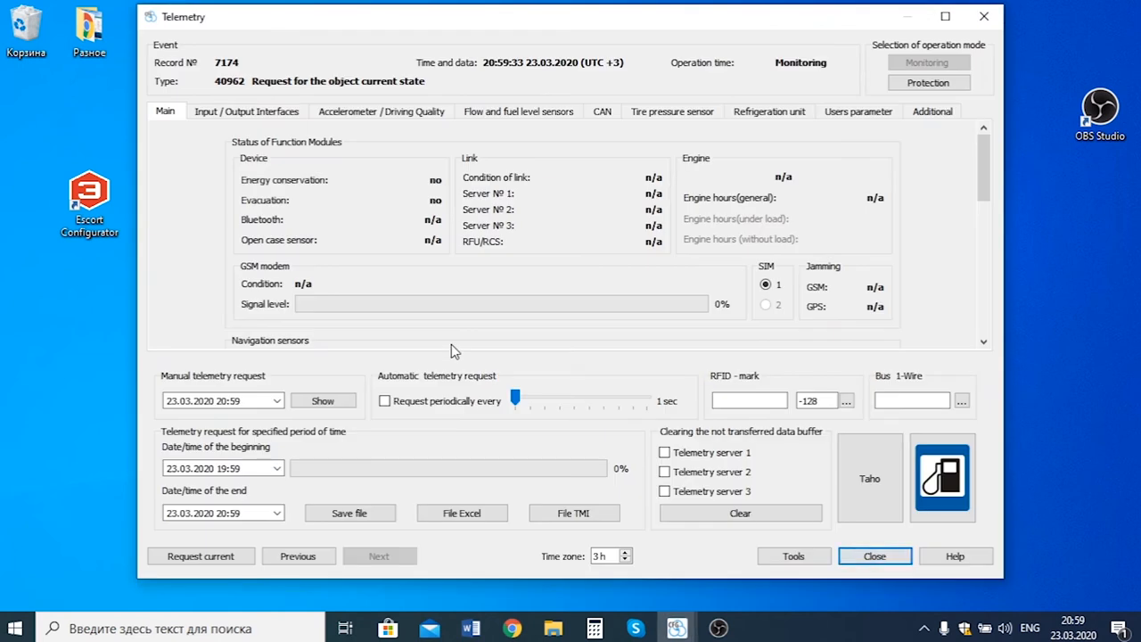
- Enable periodic telemetry requests every 1 sec and show the flow and fuel level sensor readings
left_click(385, 399)
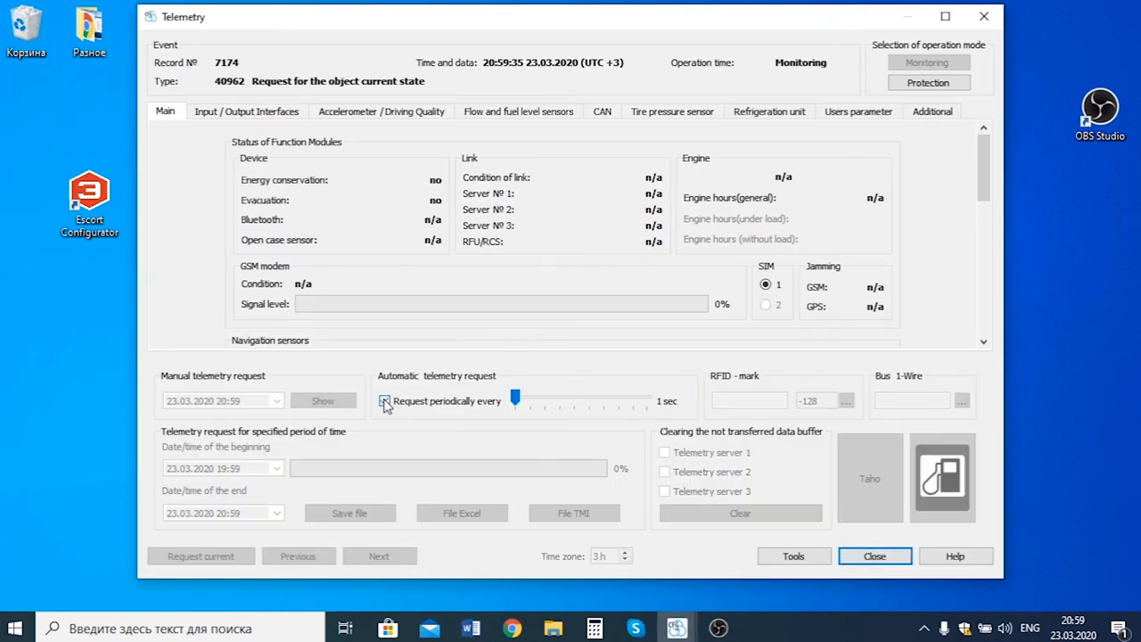
left_click(383, 400)
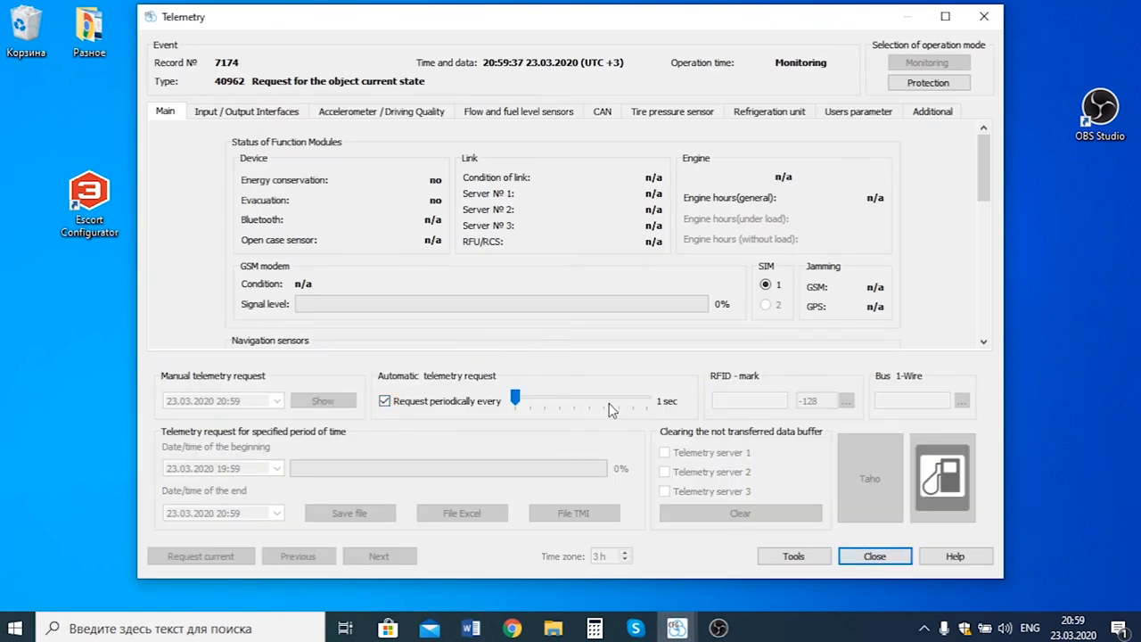
left_click(518, 111)
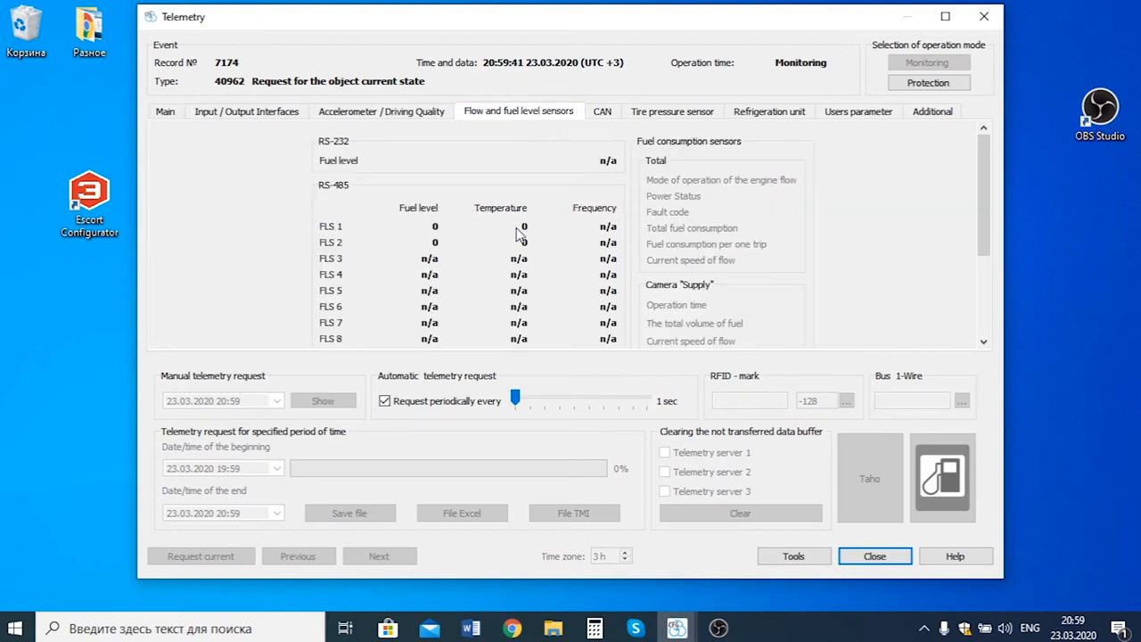
mouse_move(463, 246)
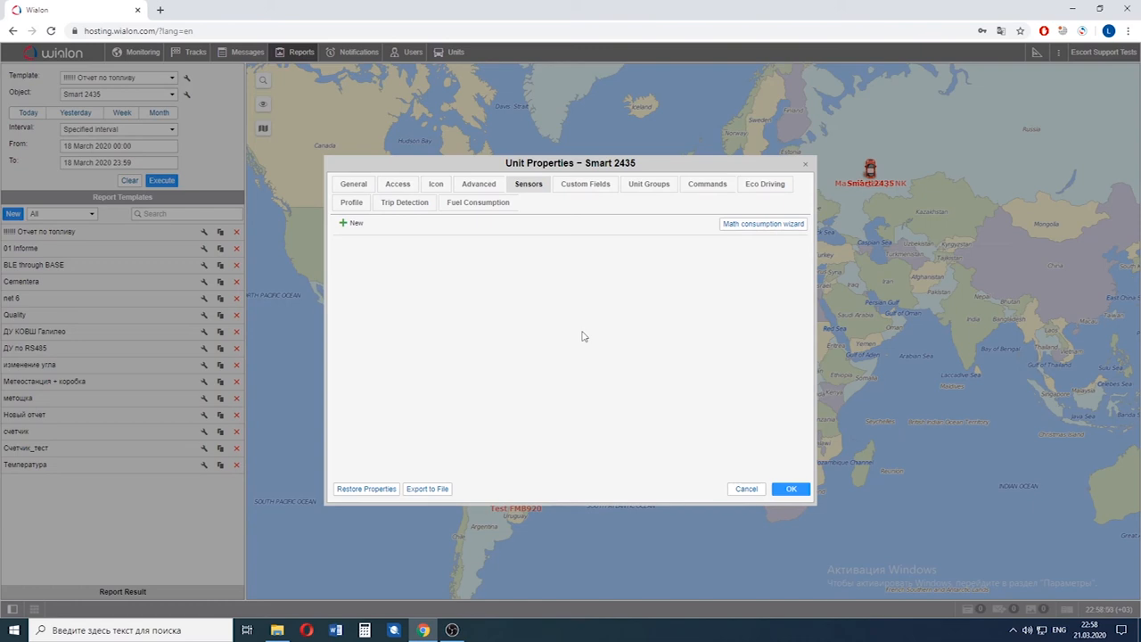
mouse_move(591, 329)
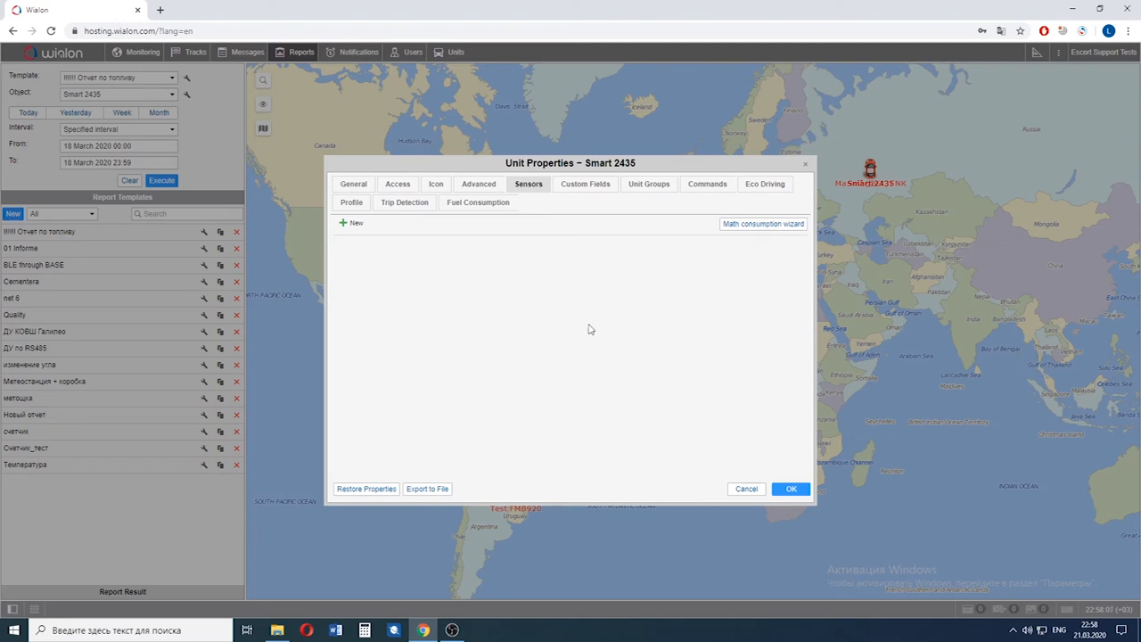
mouse_move(596, 175)
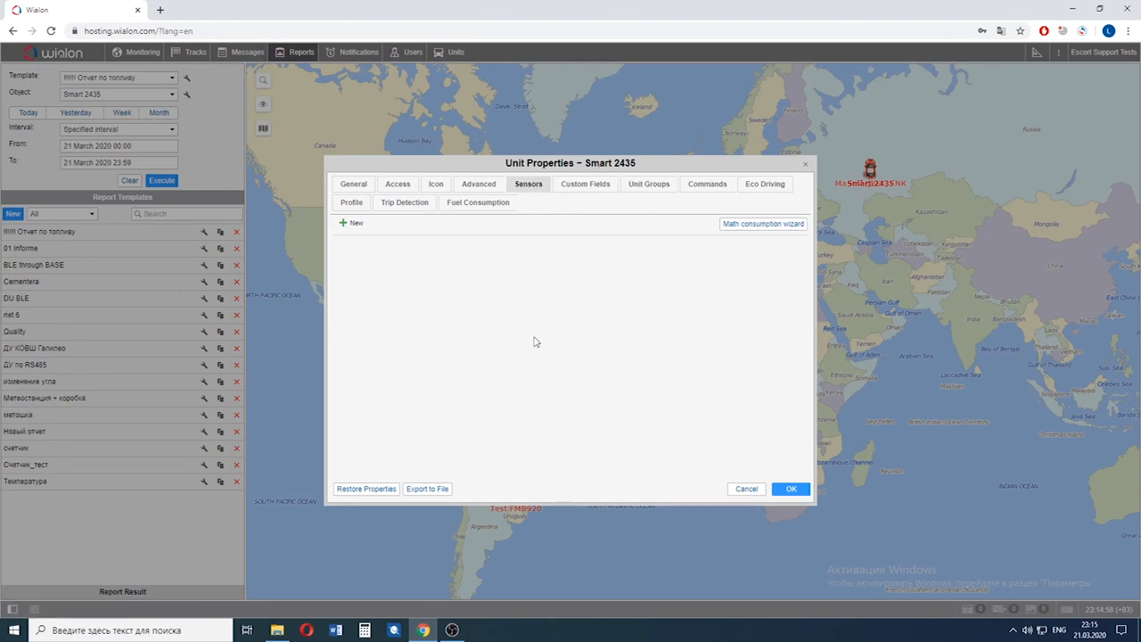
mouse_move(568, 360)
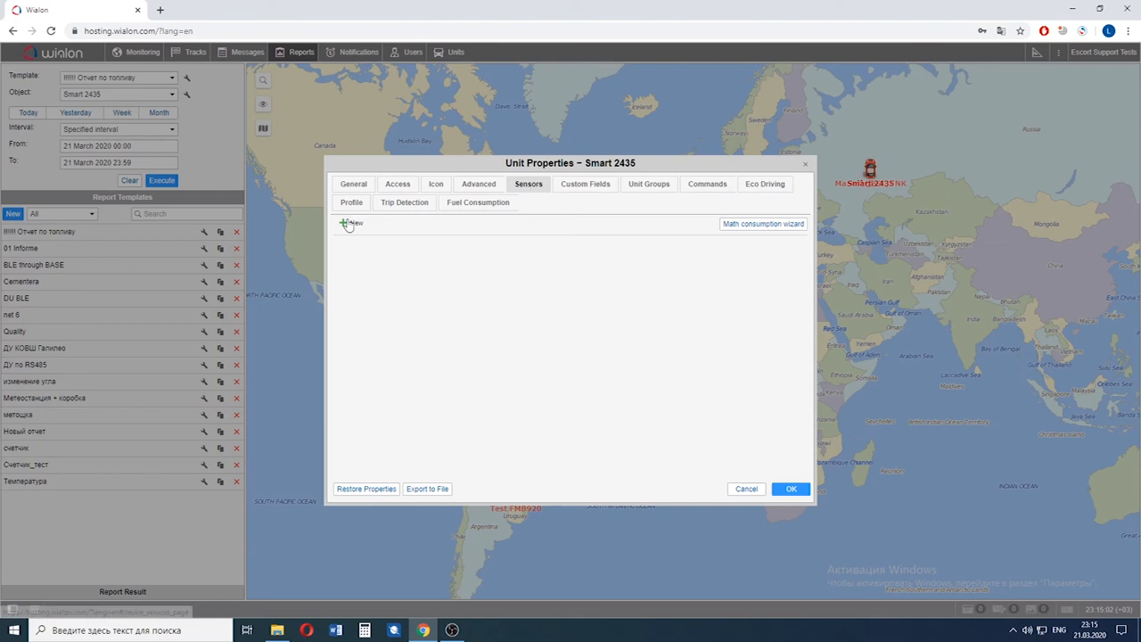
- Create a new custom digital sensor named Inactive using the rs485fuel parameter
left_click(343, 224)
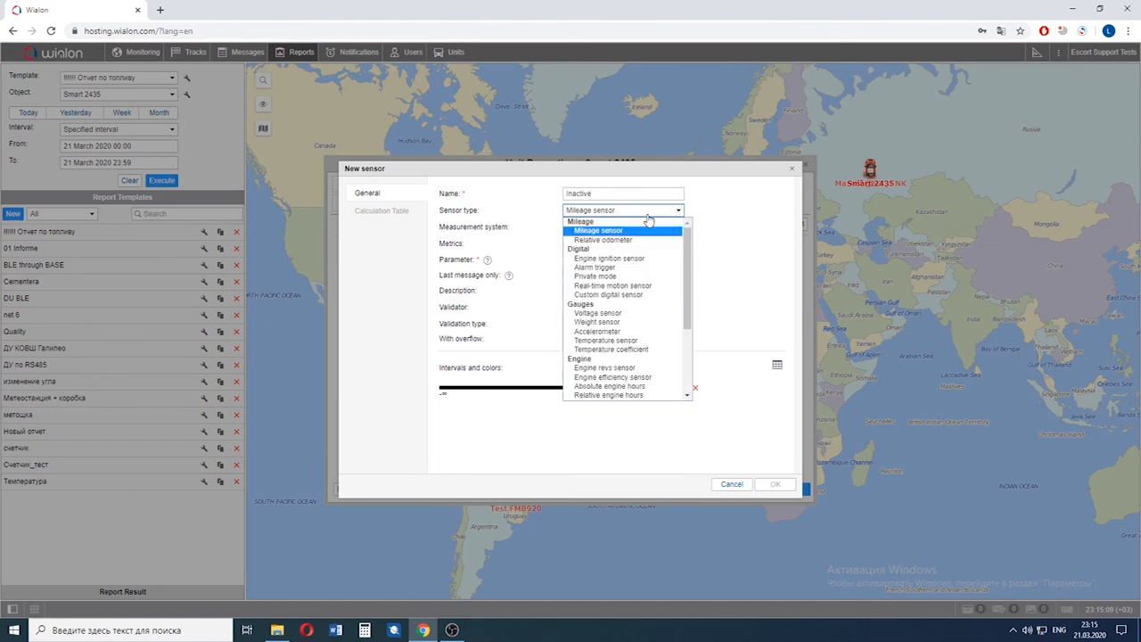
left_click(599, 296)
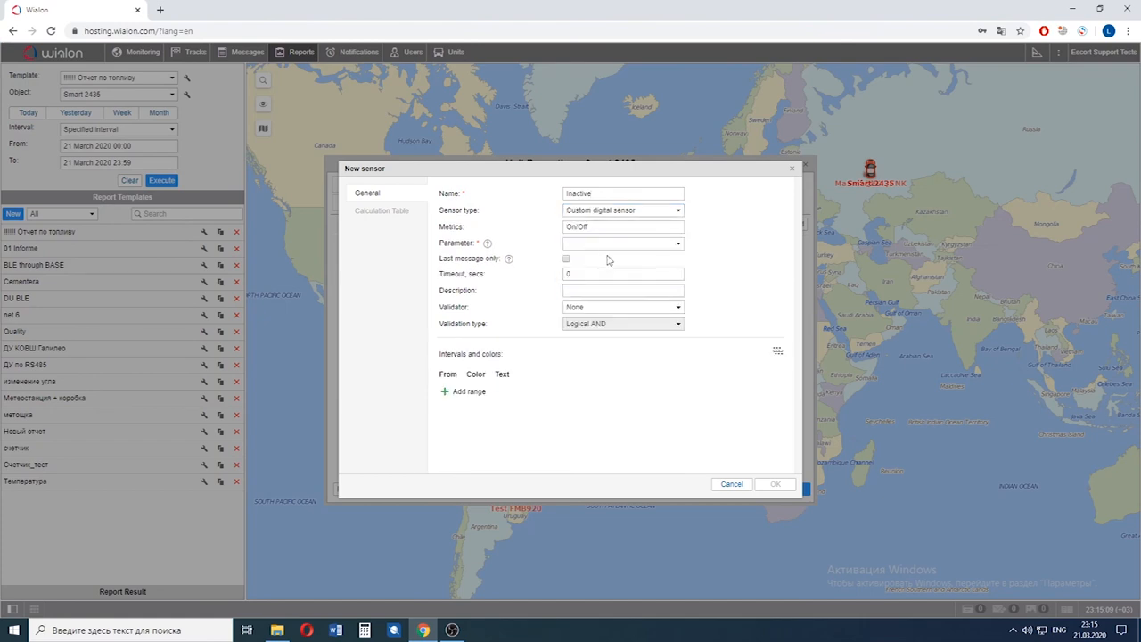
left_click(622, 242)
type("rs485fuel_temp1")
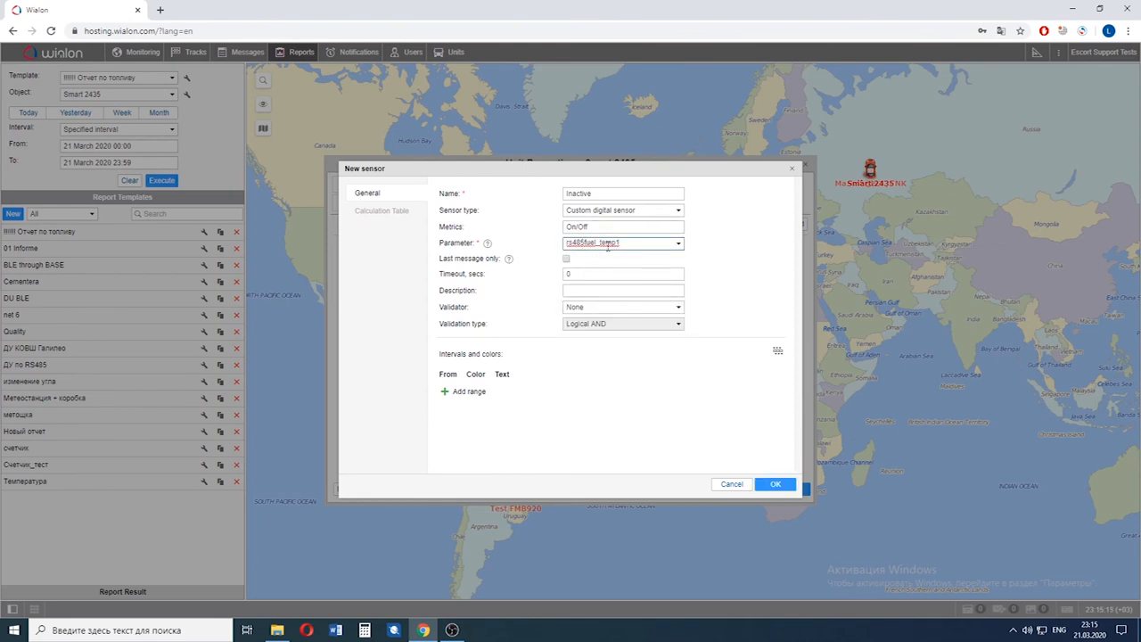
left_click(382, 210)
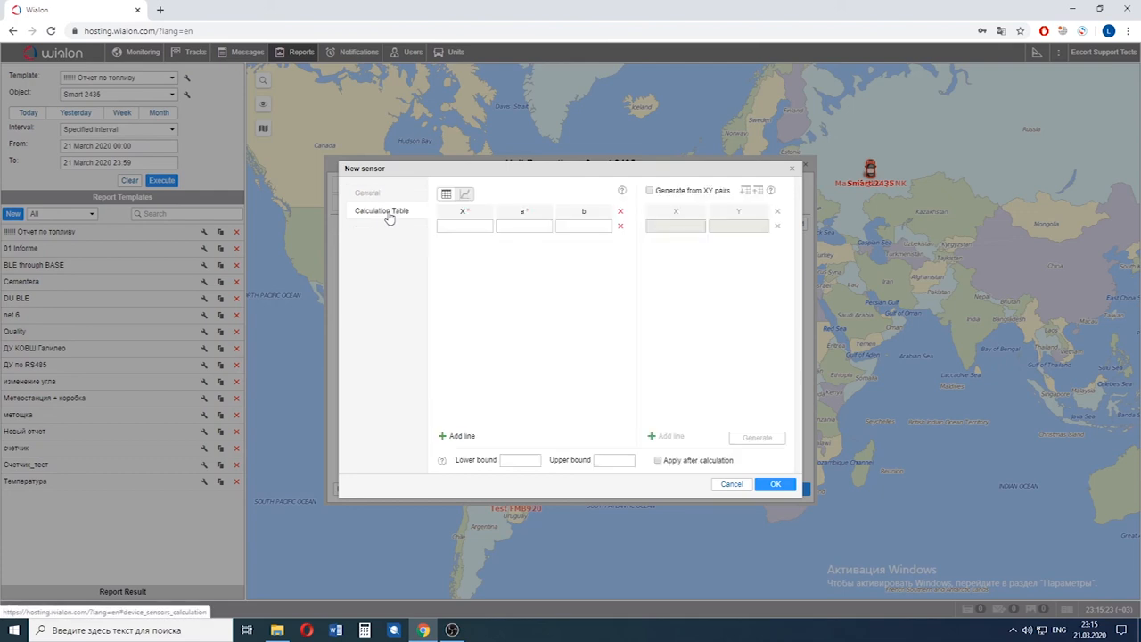
- Fill the calculation table row with values 1 and 0 and save the Inactive sensor
left_click(449, 435)
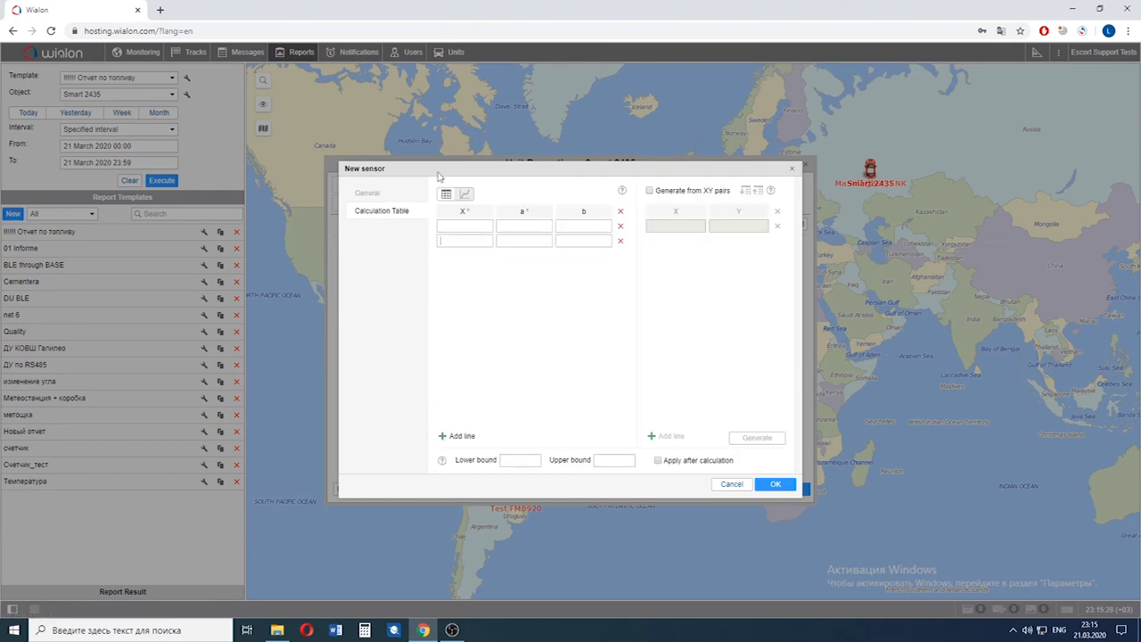
left_click(464, 225)
type("0")
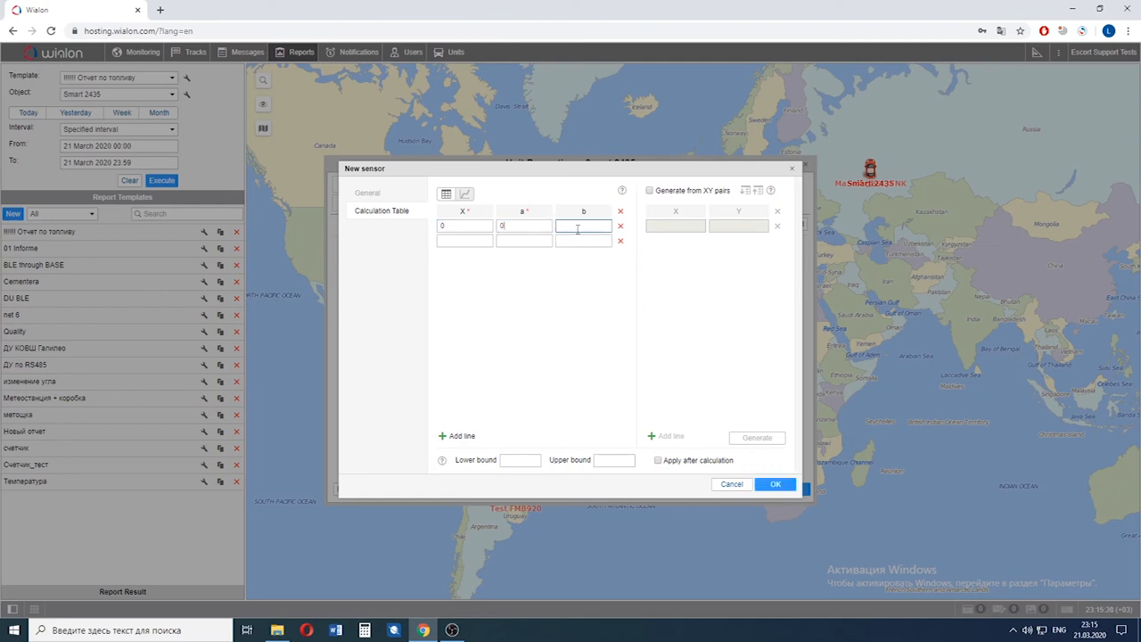
type("1")
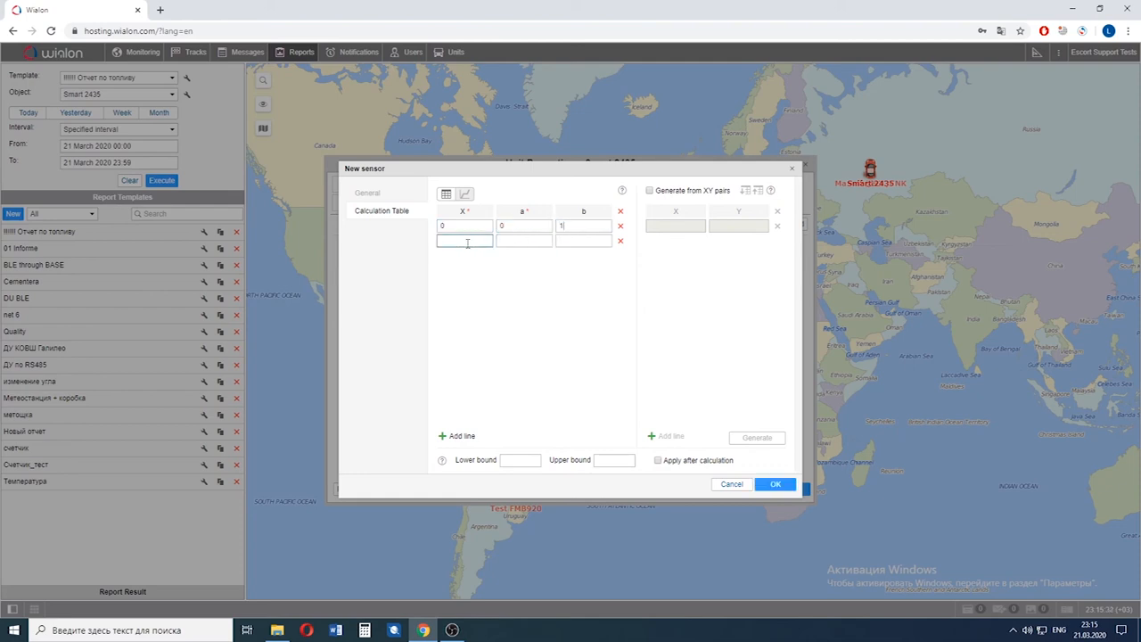
type("0")
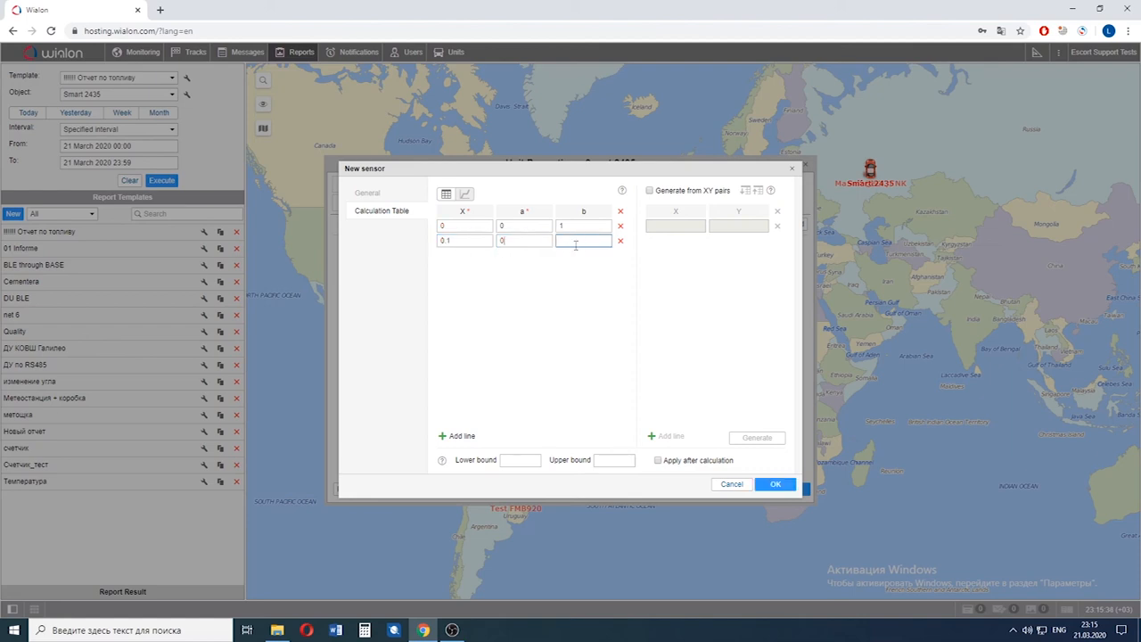
left_click(773, 485)
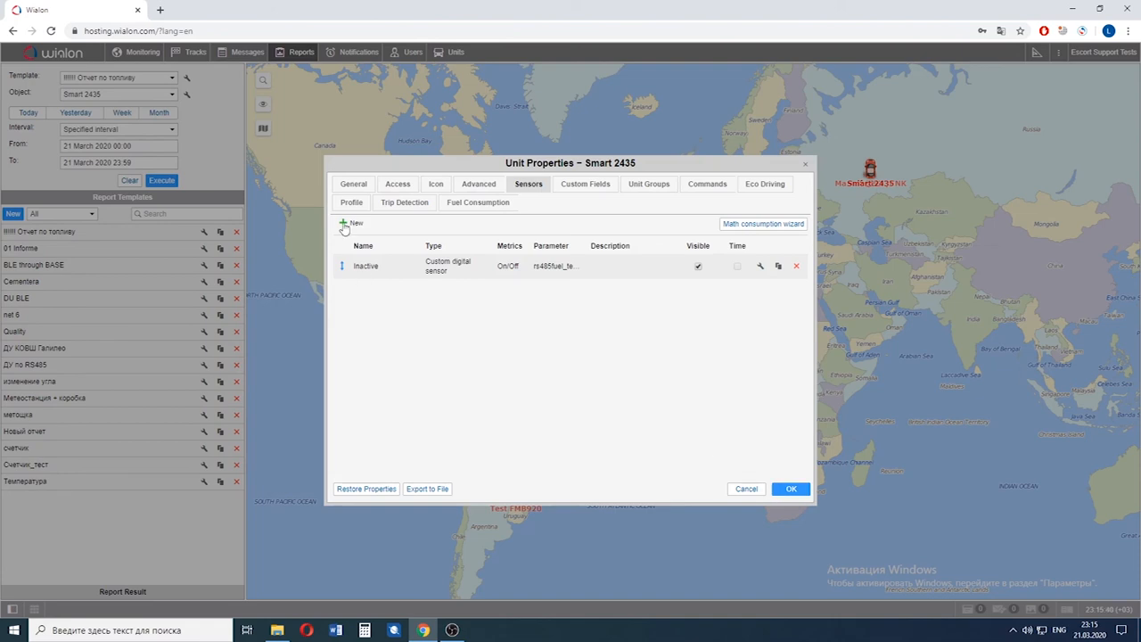
- Create a second custom digital sensor named Active with its validation type and save it
left_click(349, 223)
type("Active")
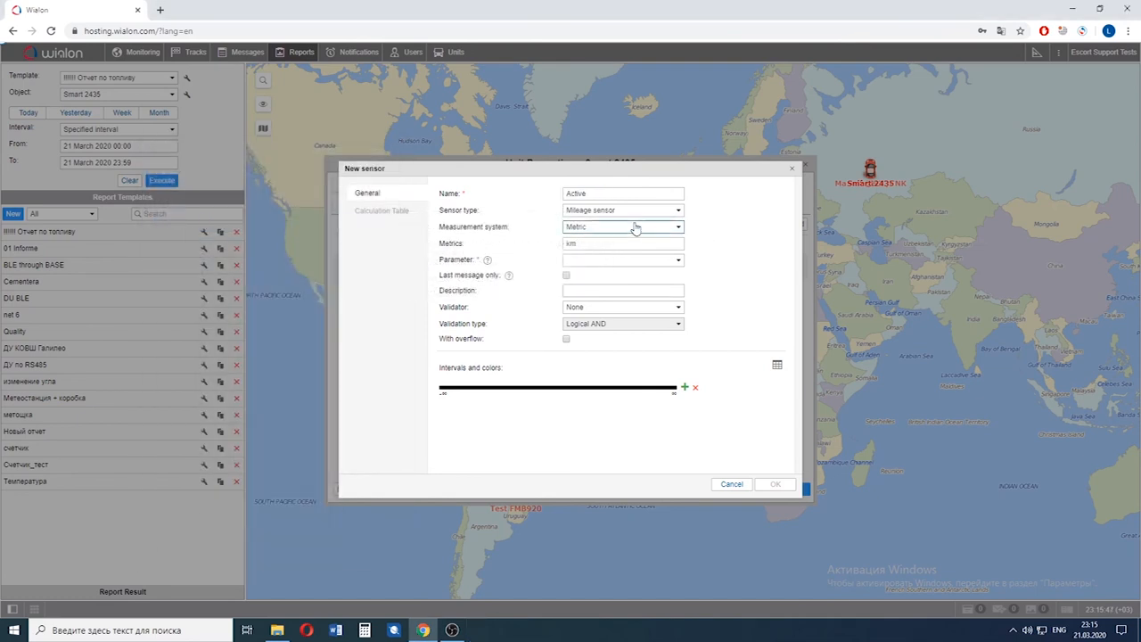
left_click(620, 211)
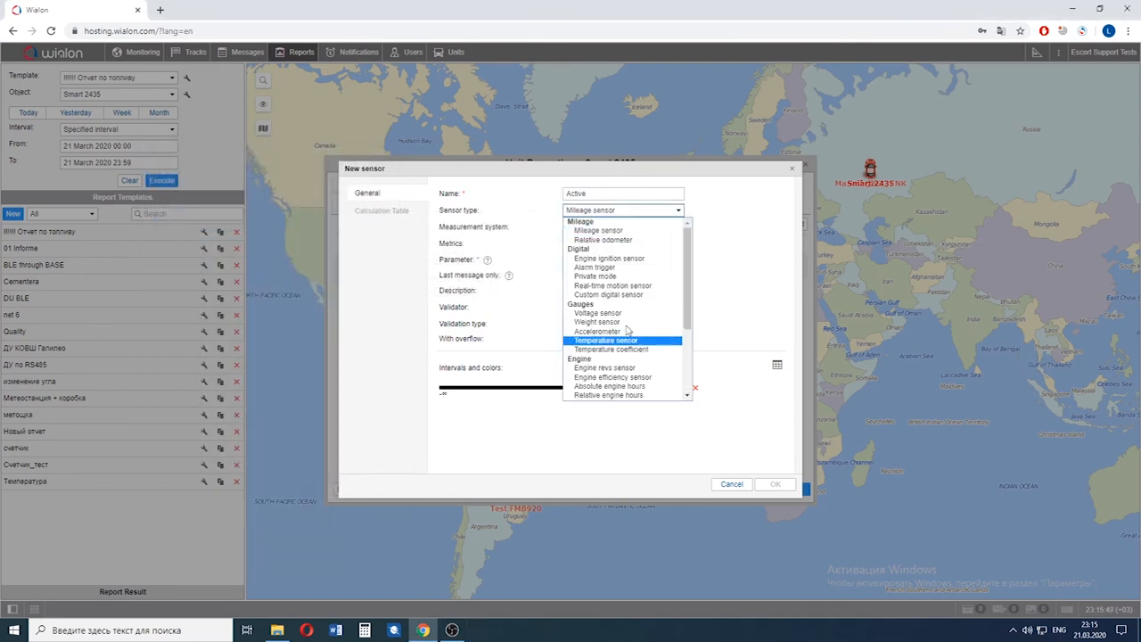
left_click(610, 294)
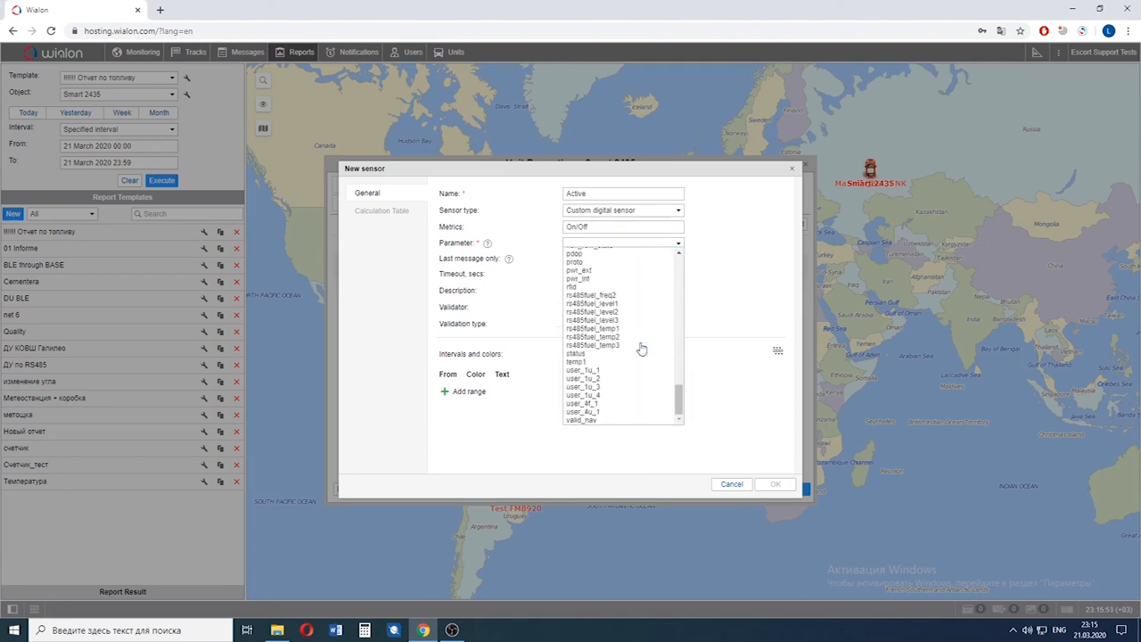
left_click(588, 328)
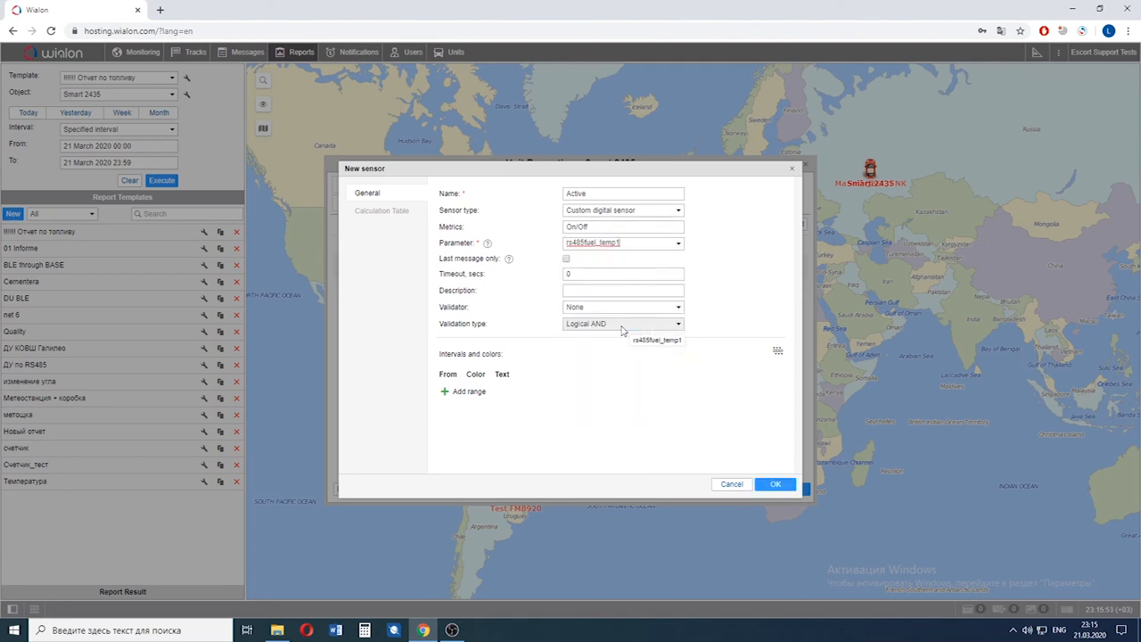
left_click(381, 210)
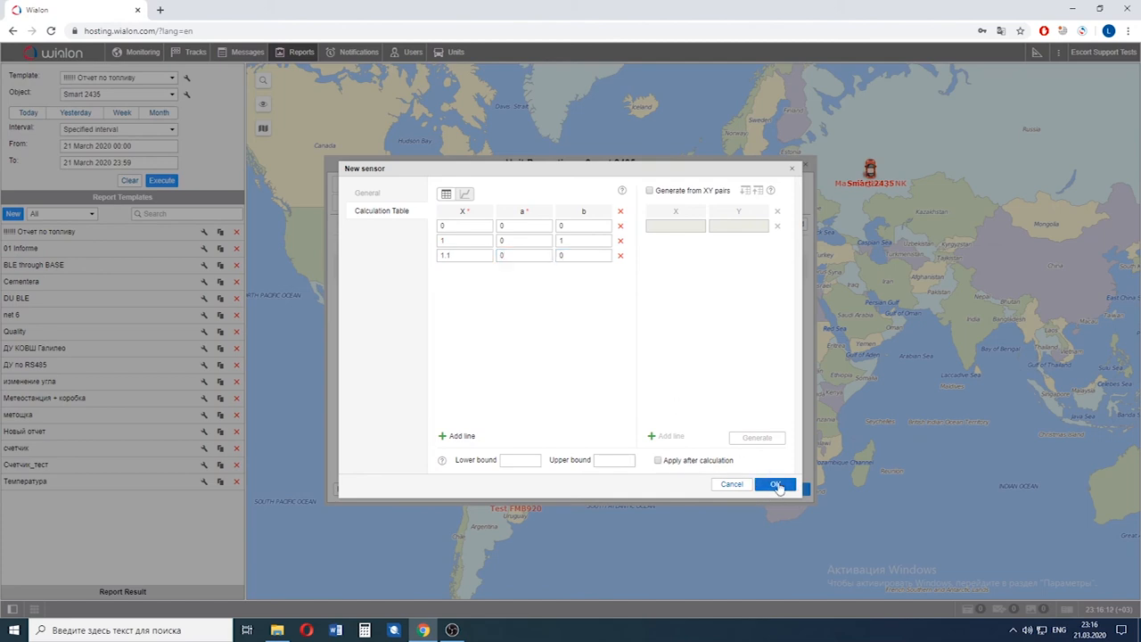
left_click(773, 485)
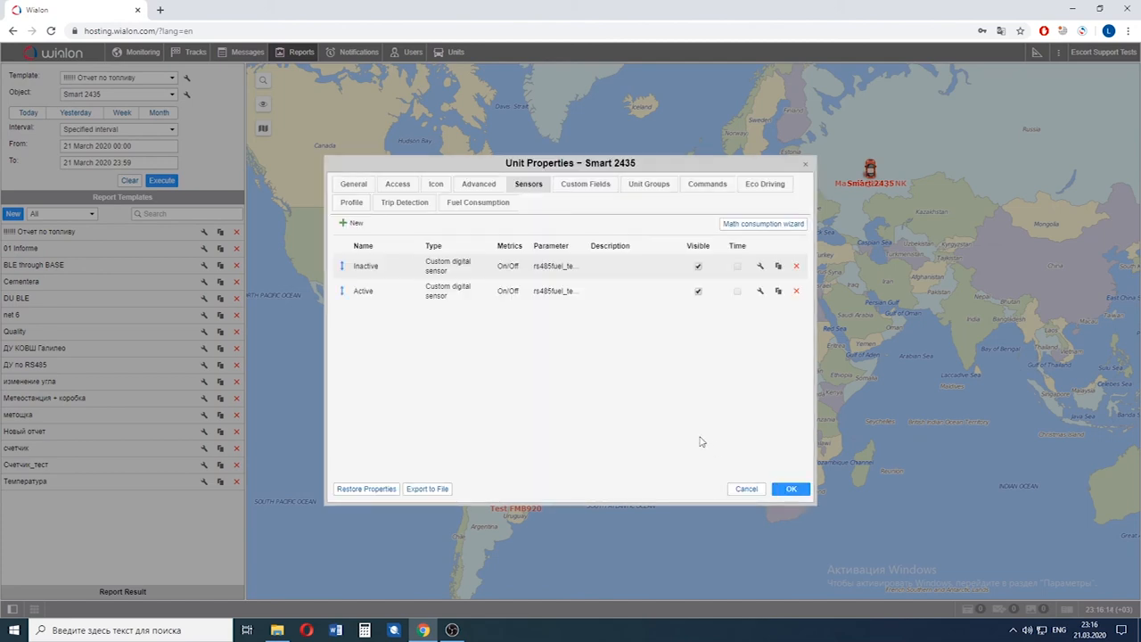
mouse_move(527, 327)
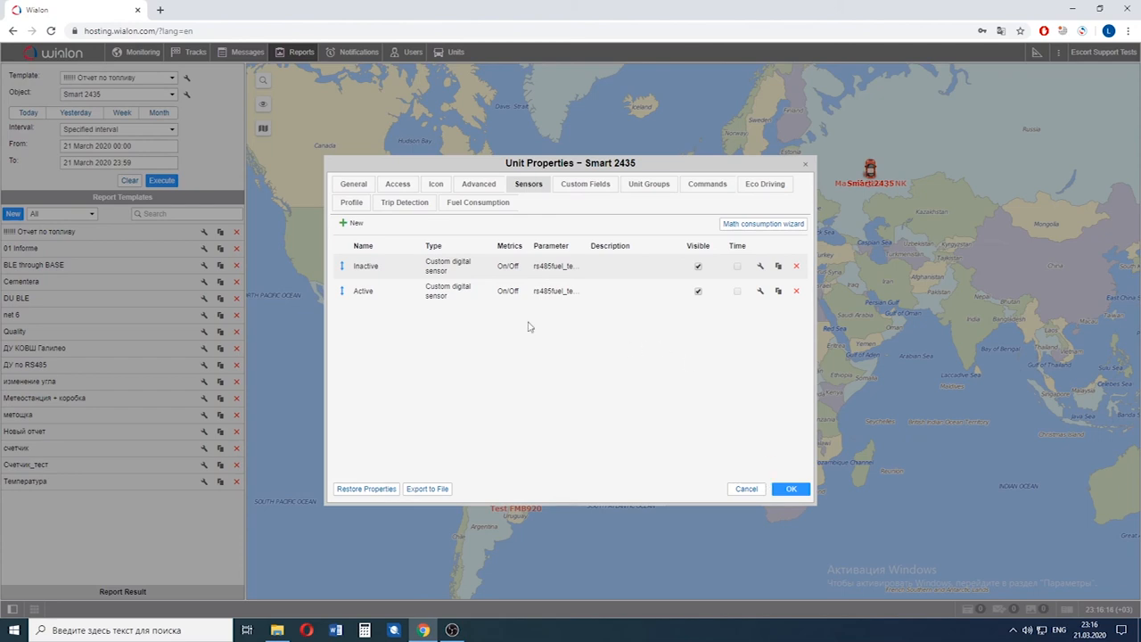
mouse_move(791, 488)
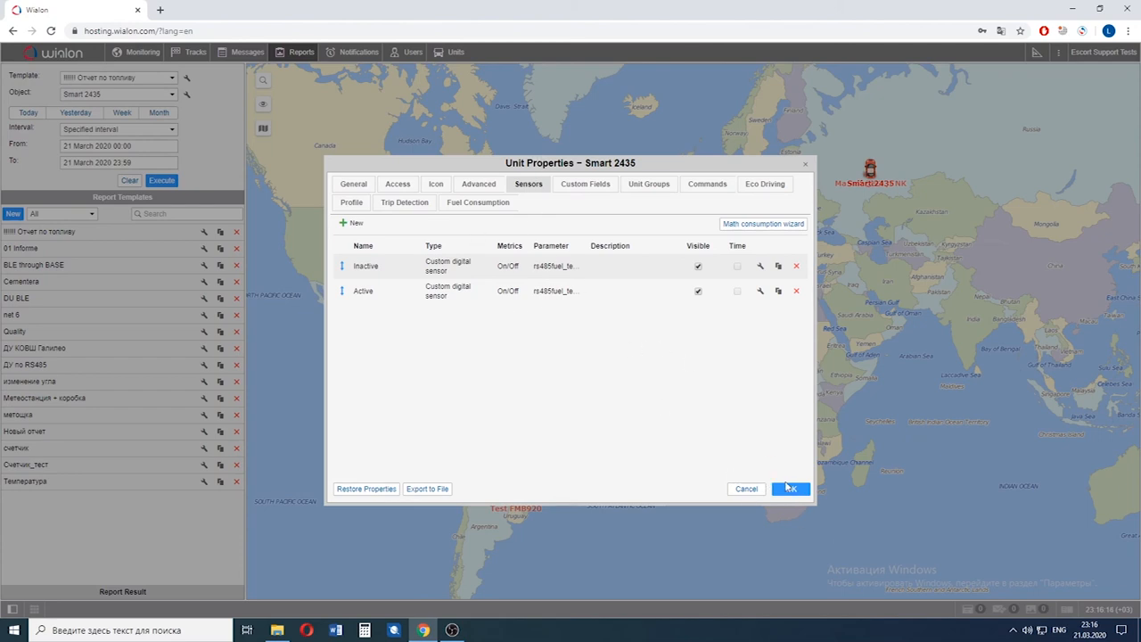
- Save Smart 2435's unit properties and open the DU BLE report template for editing
left_click(791, 488)
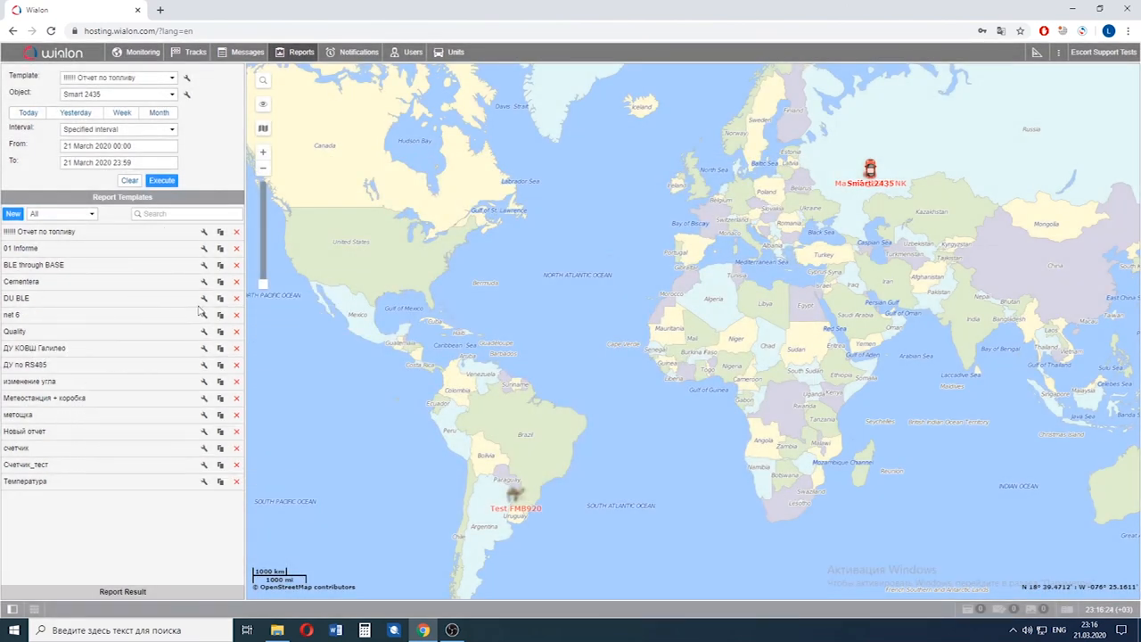
left_click(203, 297)
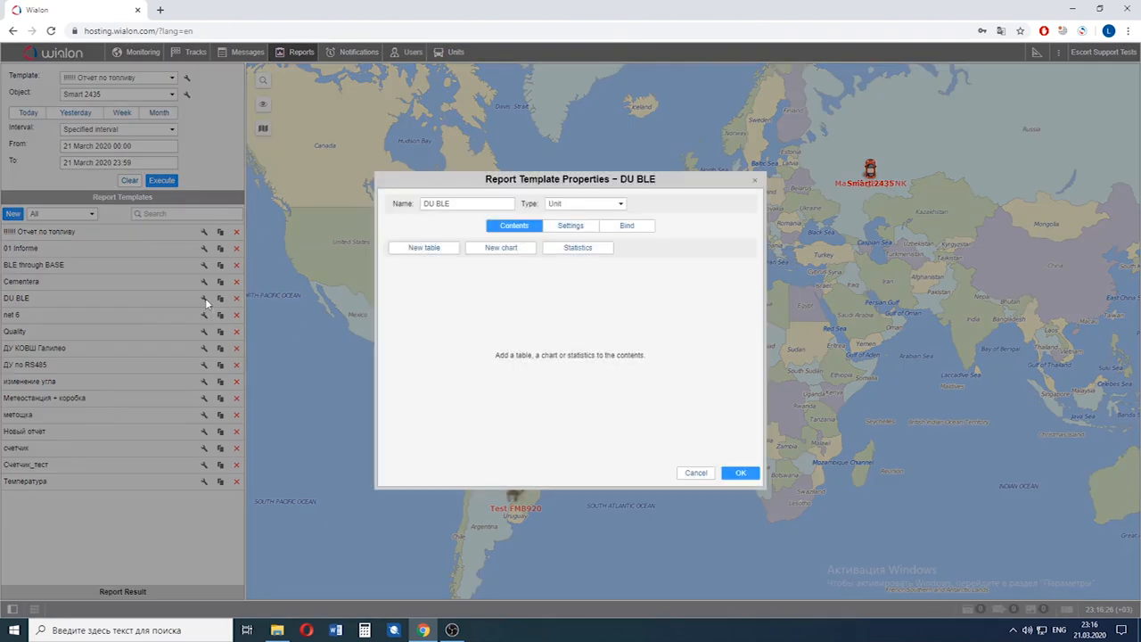
left_click(464, 203)
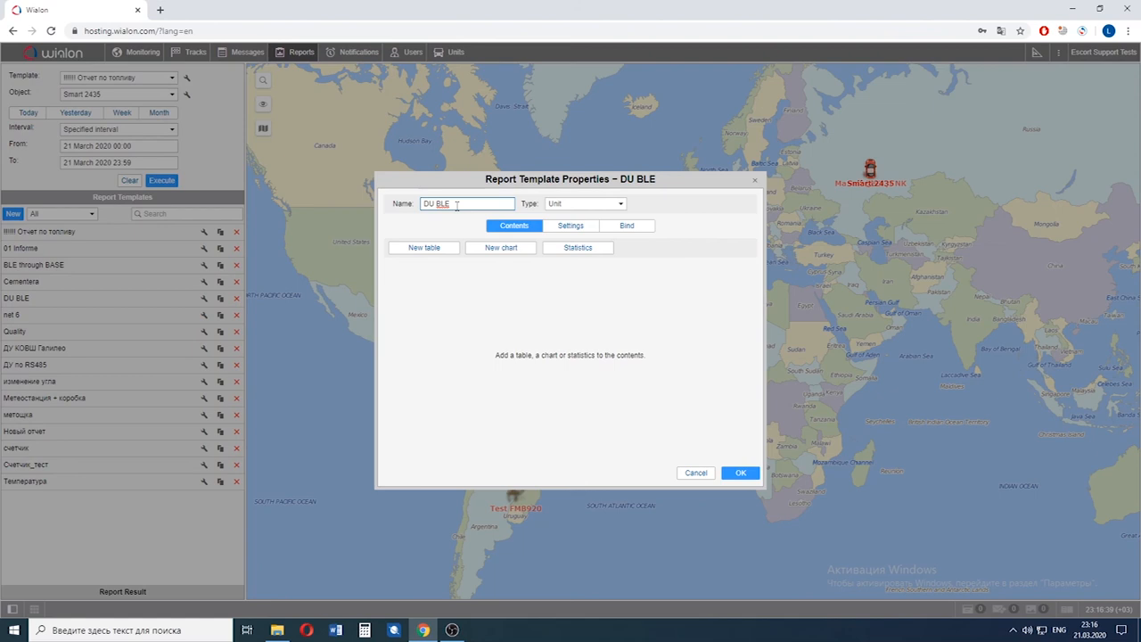
mouse_move(437, 272)
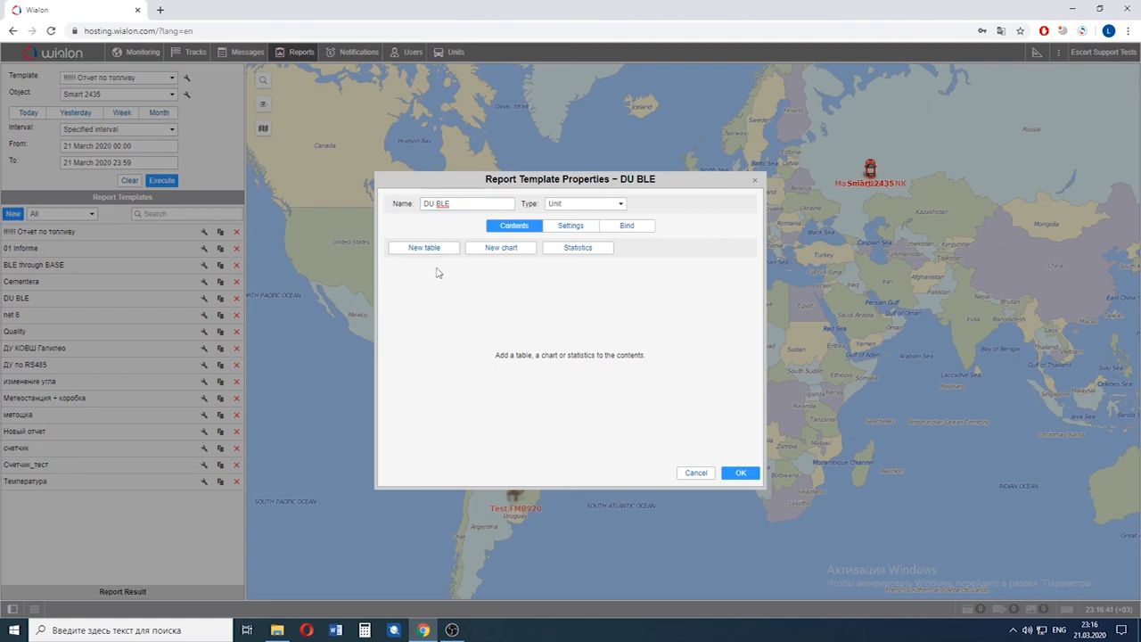
mouse_move(424, 249)
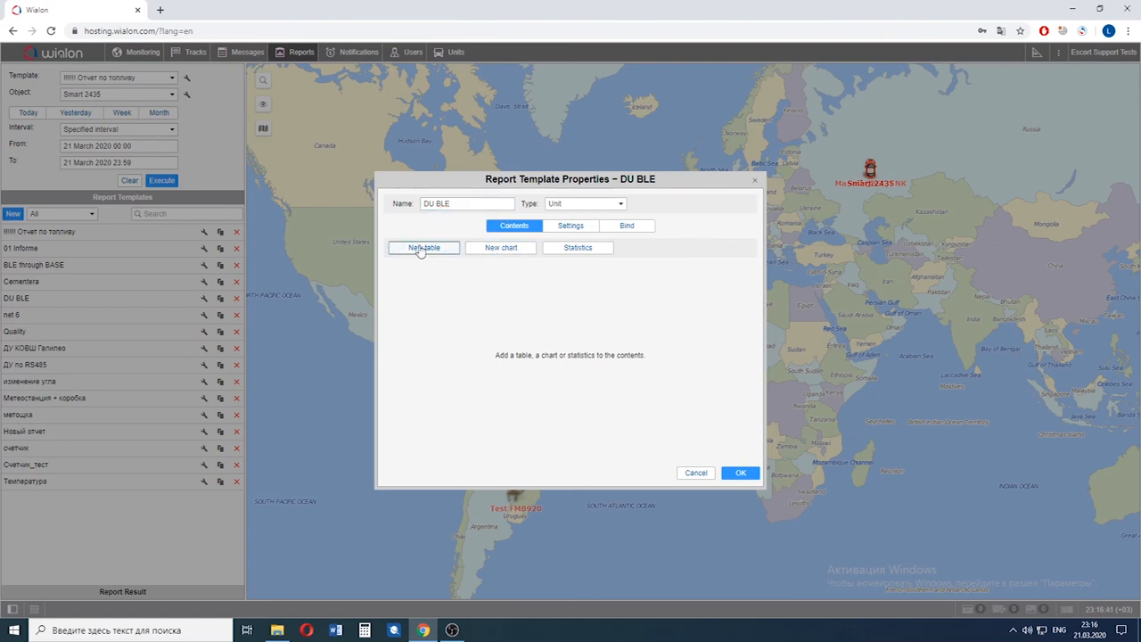
- Add a new table named Work of type Digital sensors to the template
left_click(424, 248)
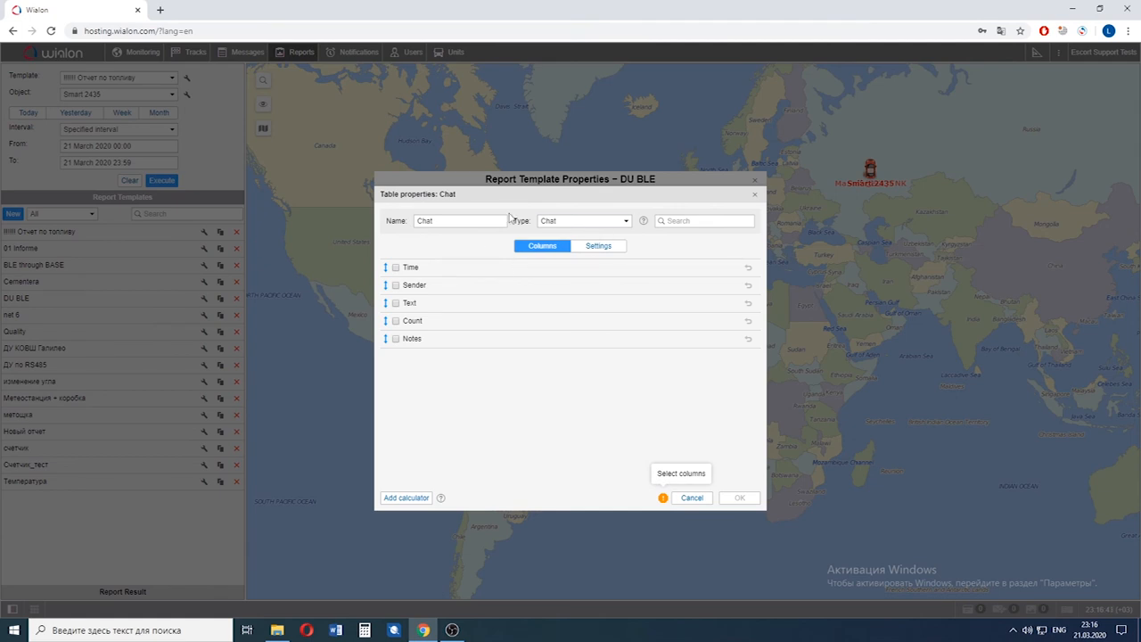
triple_click(460, 221)
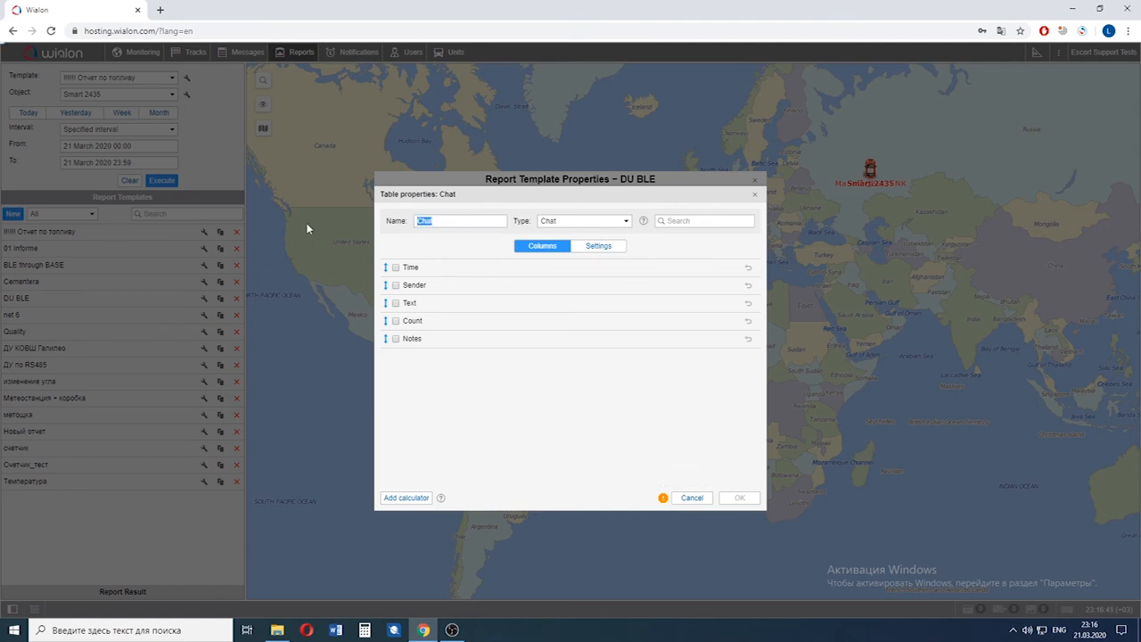
type("W")
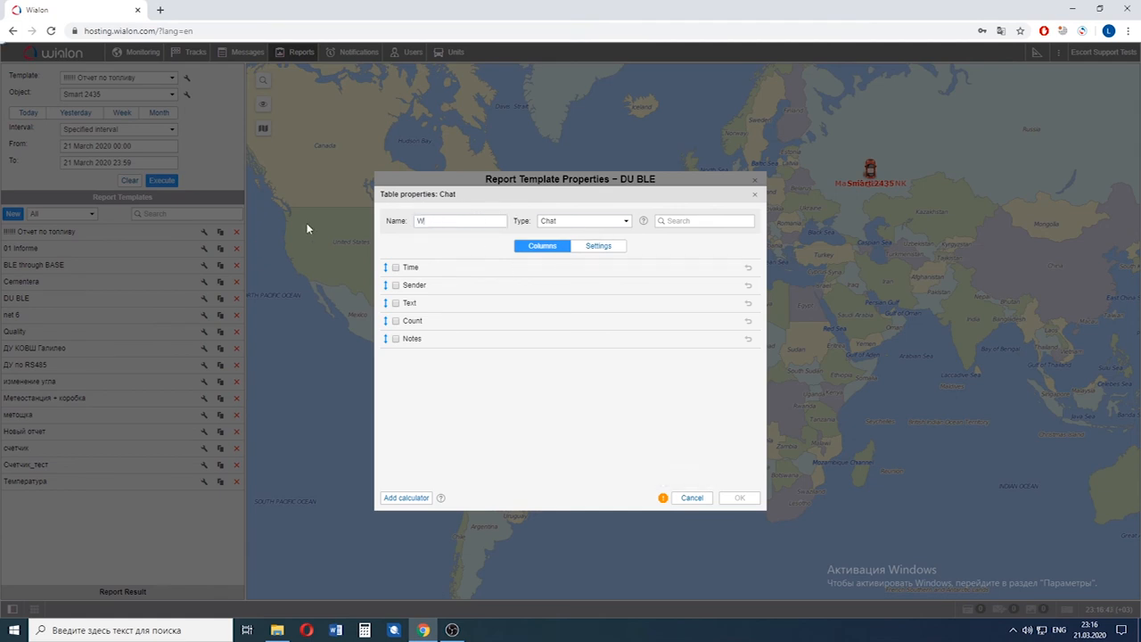
type("ork")
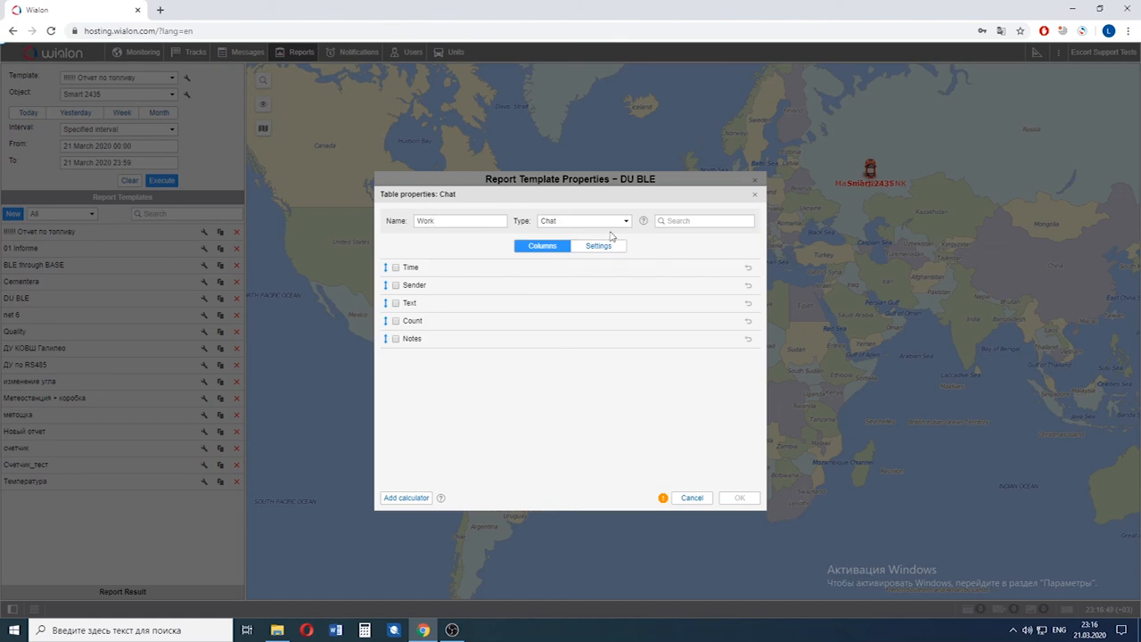
left_click(584, 221)
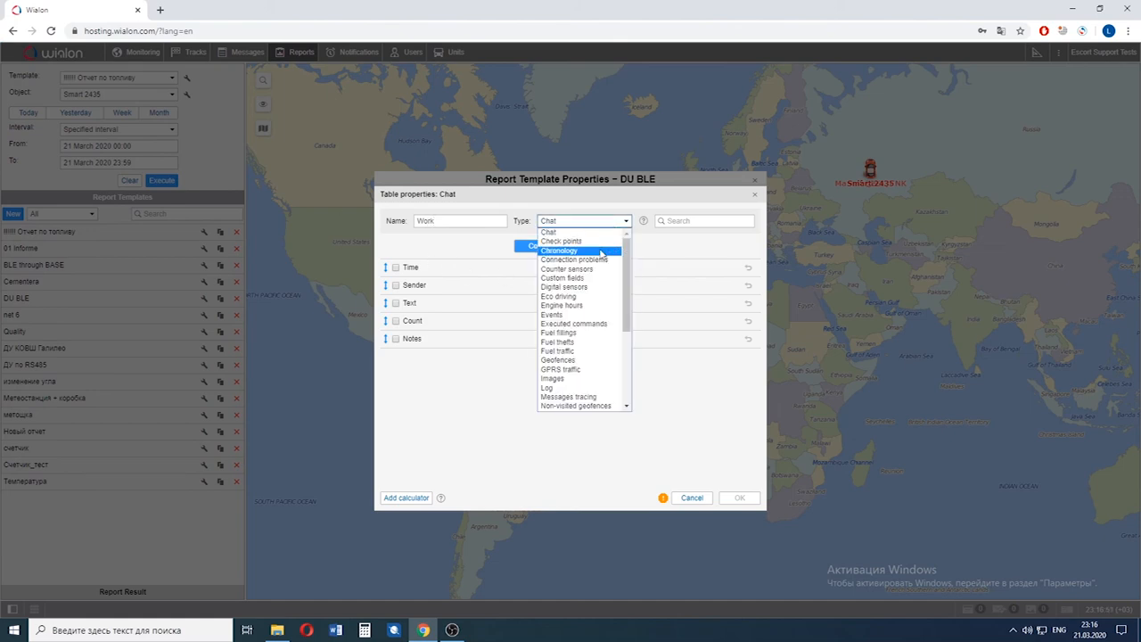
left_click(563, 285)
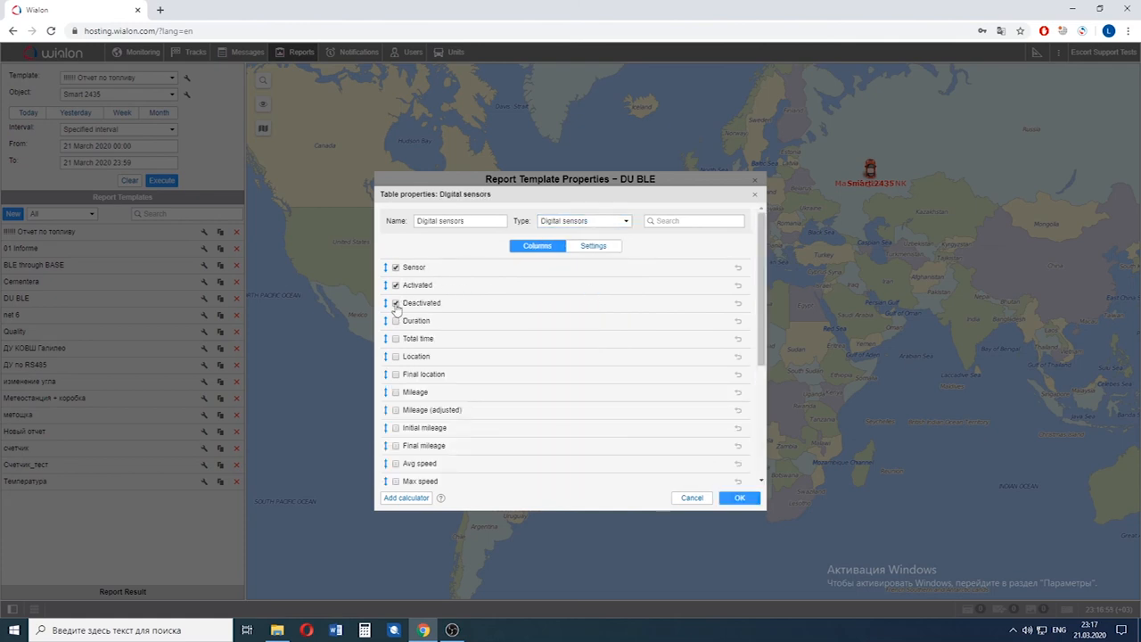
- Include the Activated, Deactivated, Duration and Final location columns
left_click(395, 303)
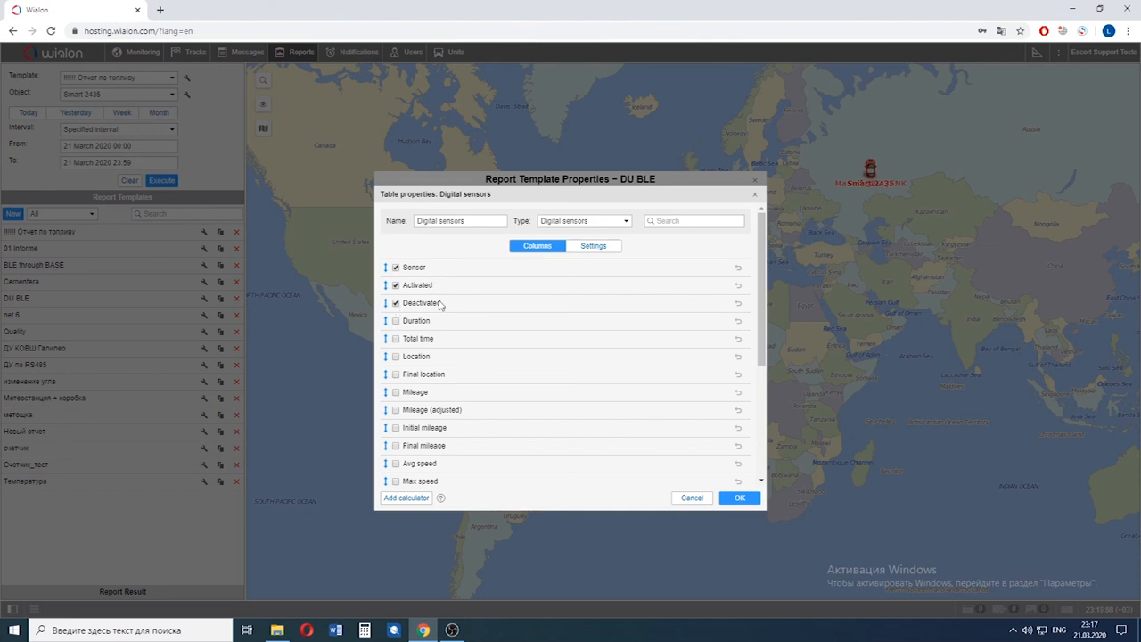
left_click(396, 321)
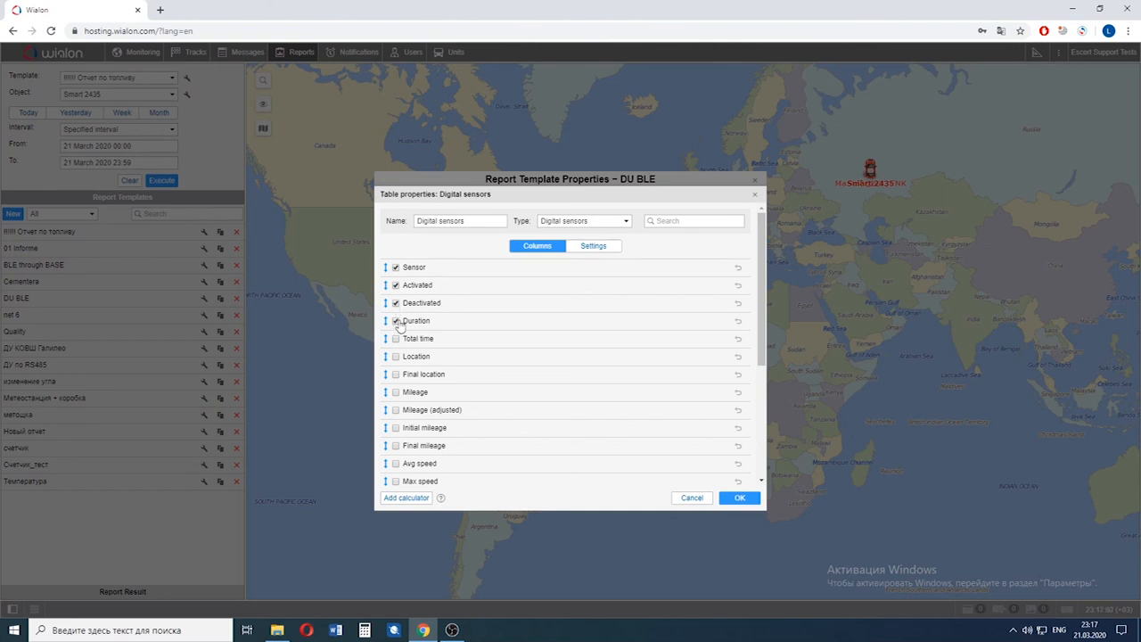
left_click(395, 356)
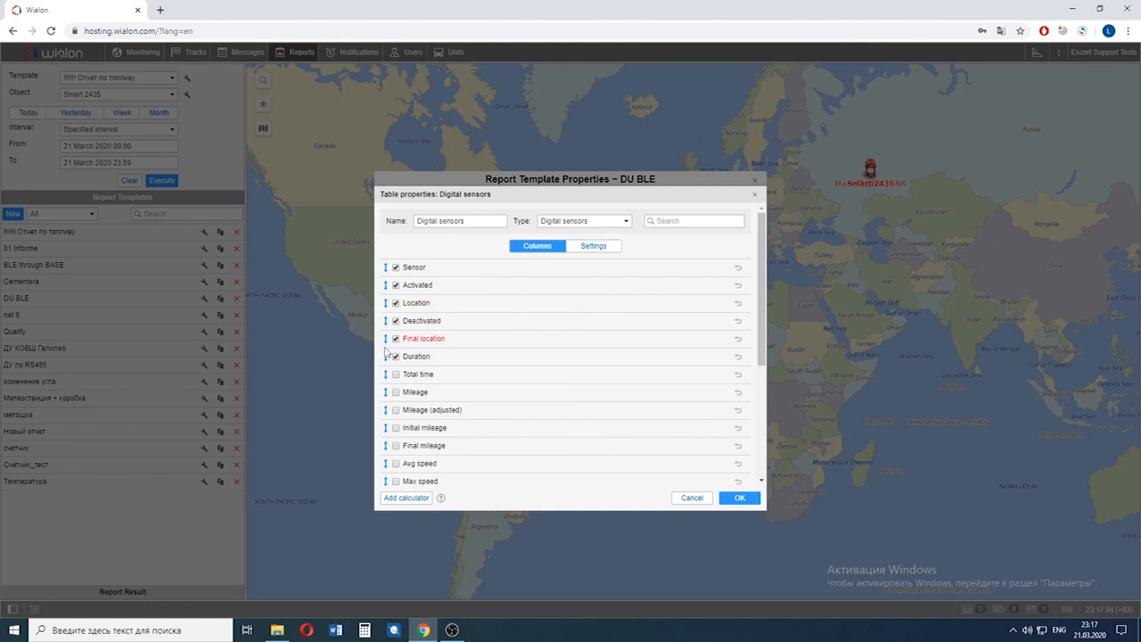
left_click(395, 339)
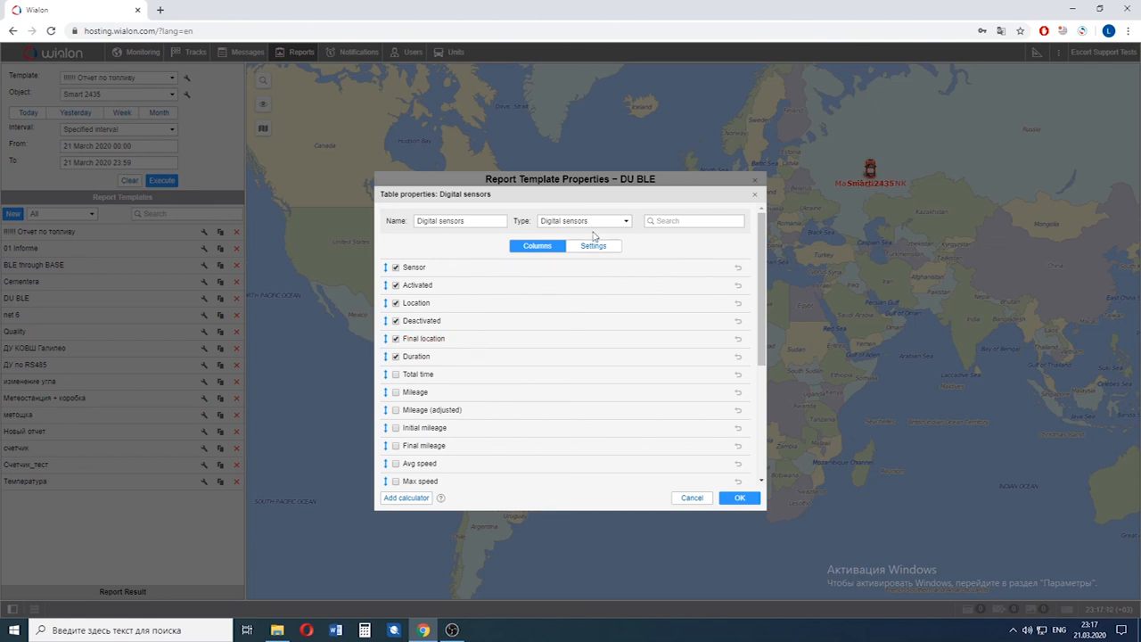
- Enable filtering by sensor masks *Active* and *Inactive* in the table settings
left_click(592, 245)
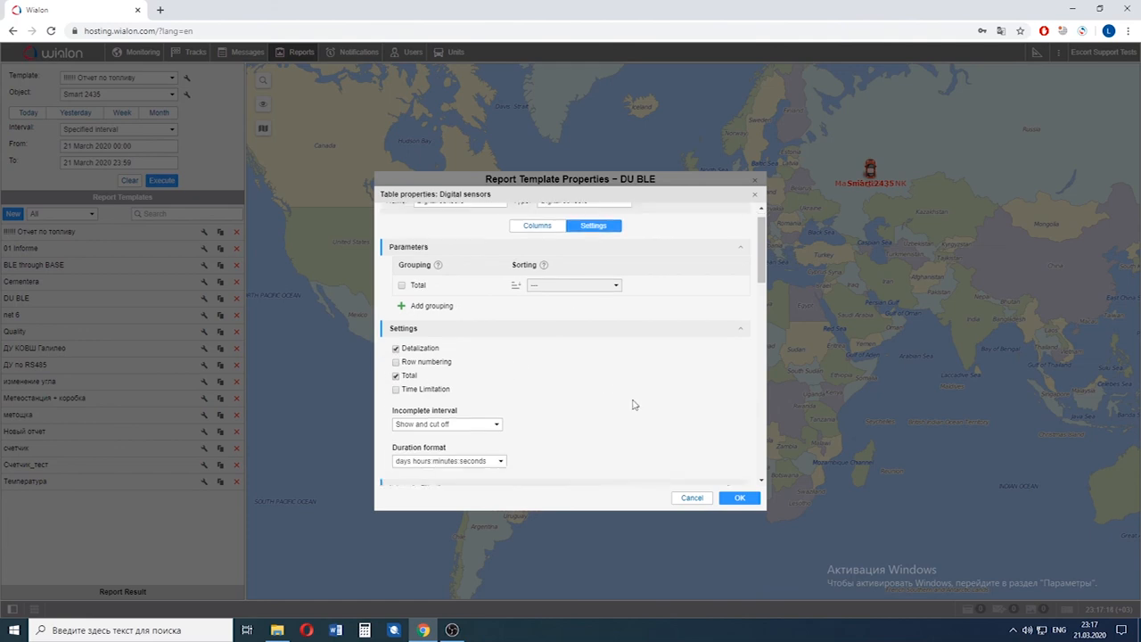
scroll("down", 3)
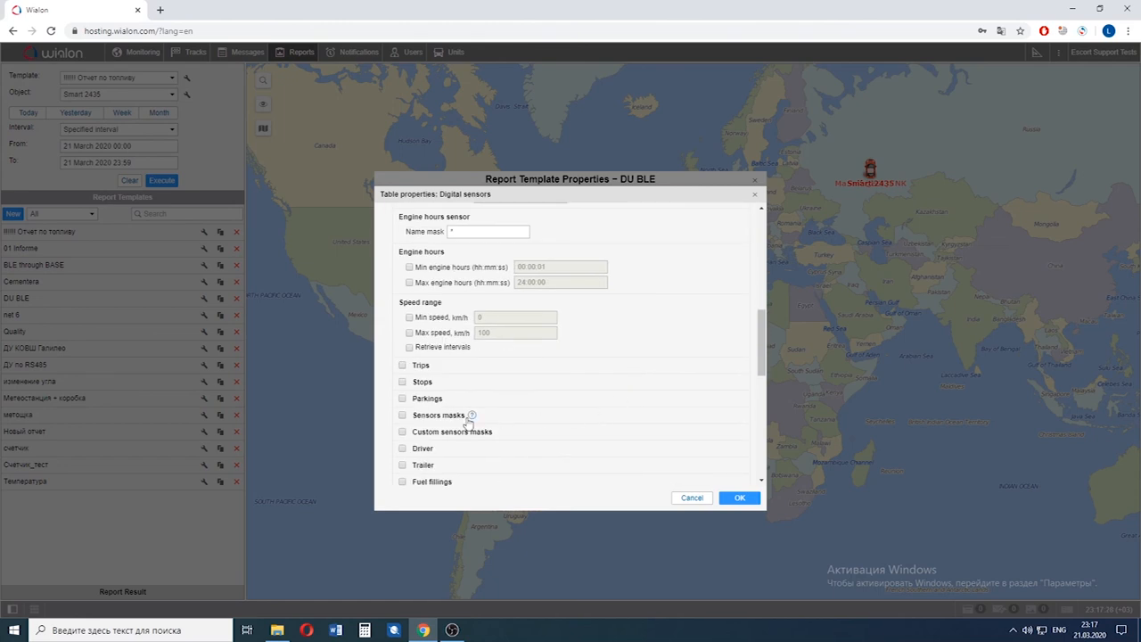
left_click(403, 413)
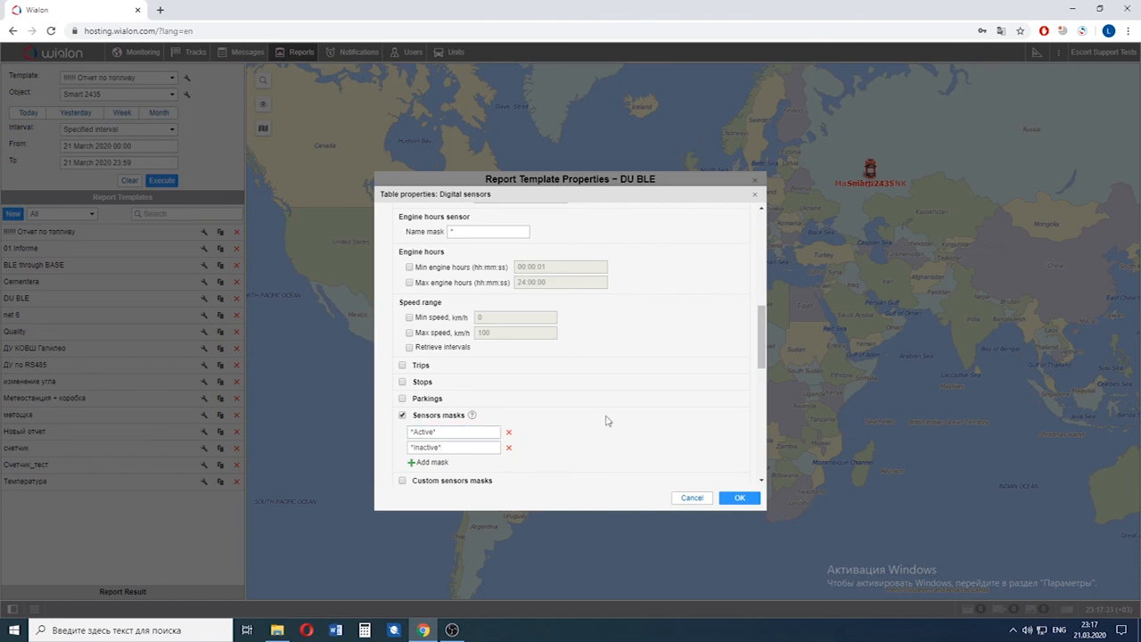
scroll("down", 3)
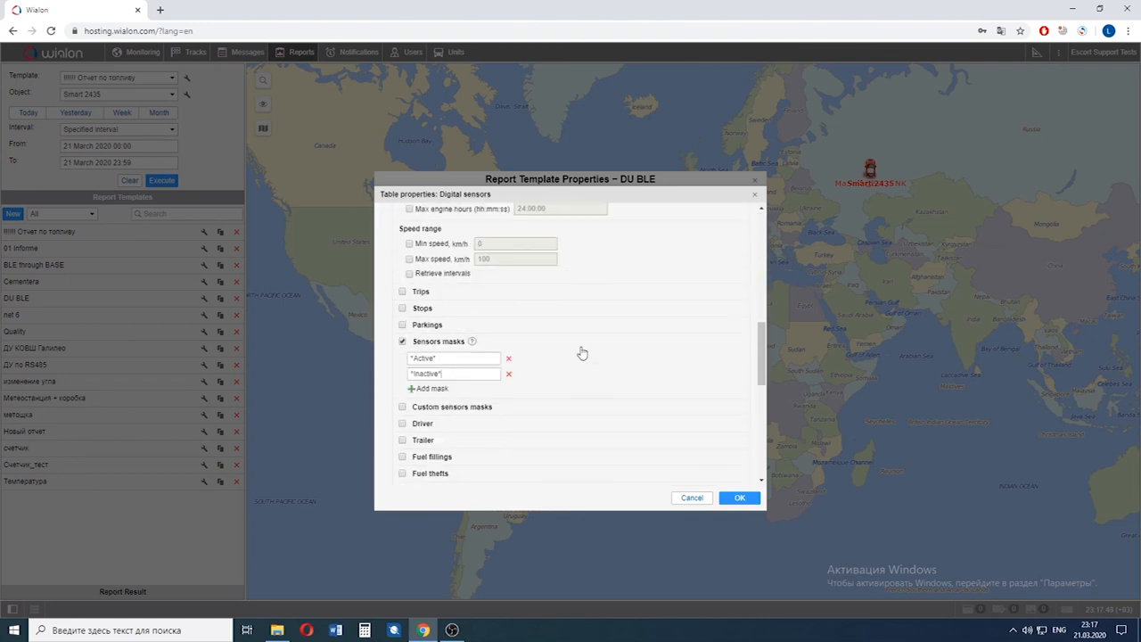
- Save the Digital sensors table, then add a chart named Work plotting custom digital sensors
left_click(738, 497)
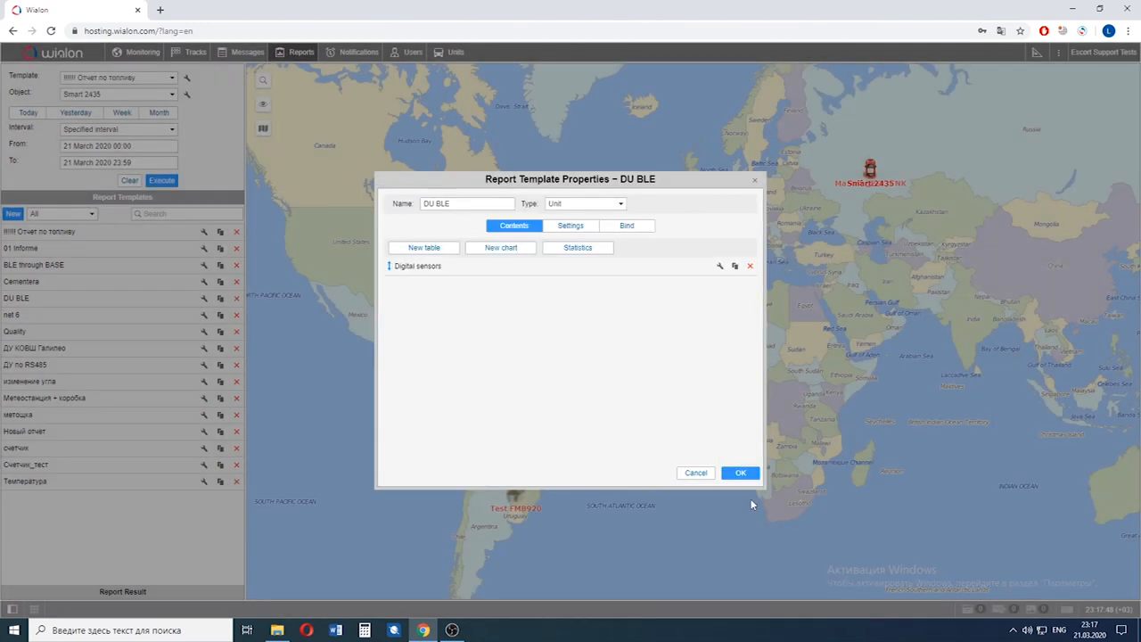
mouse_move(547, 299)
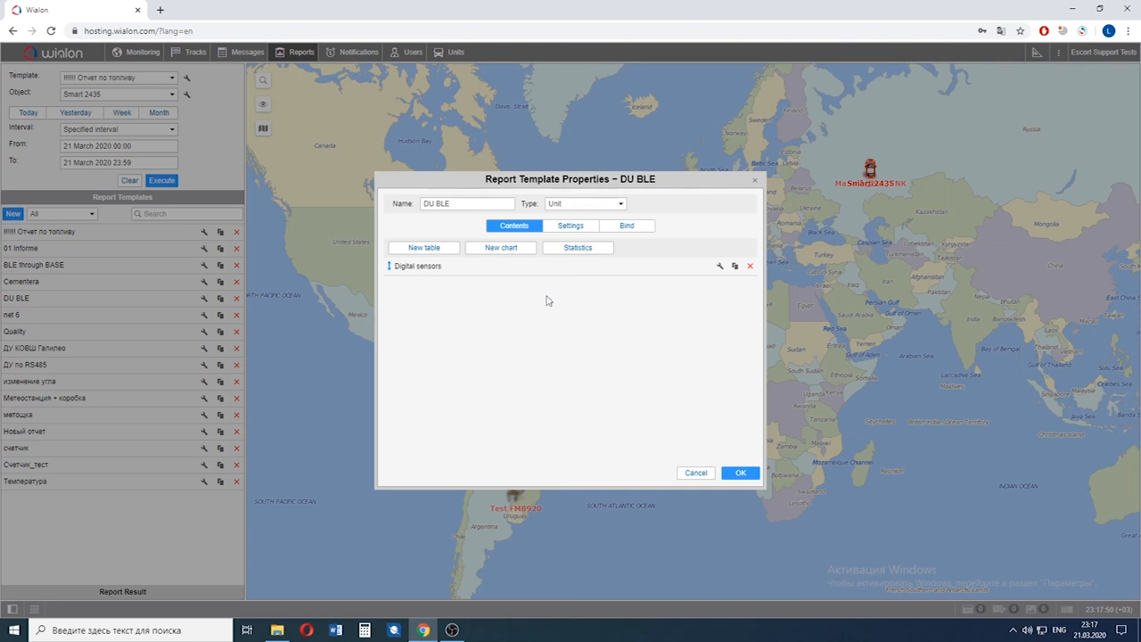
left_click(499, 246)
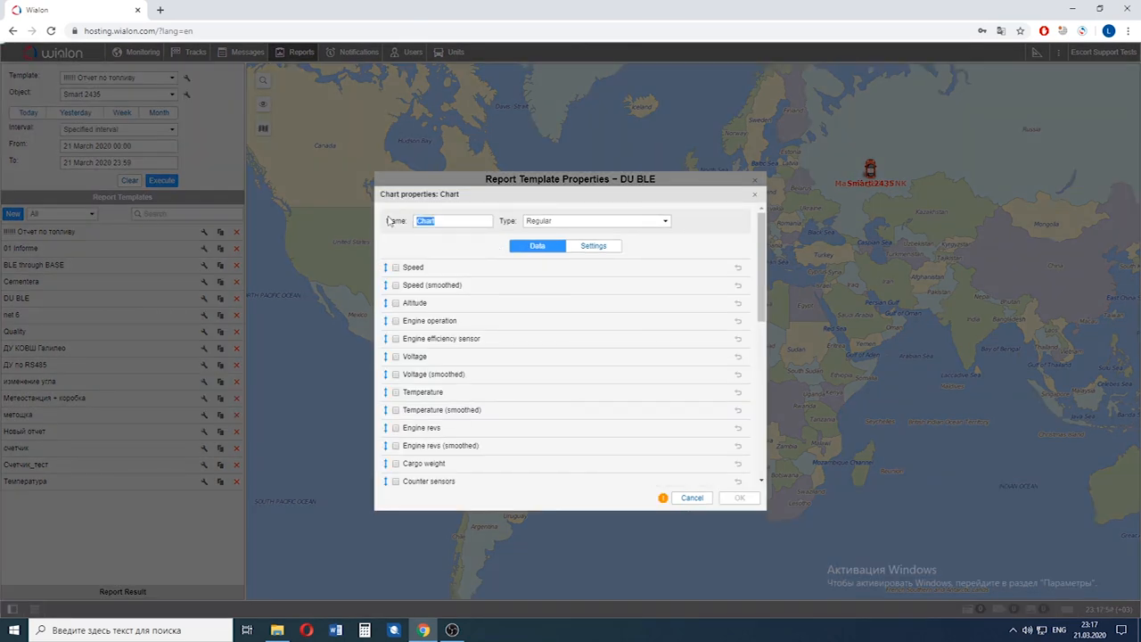
type("Work 1")
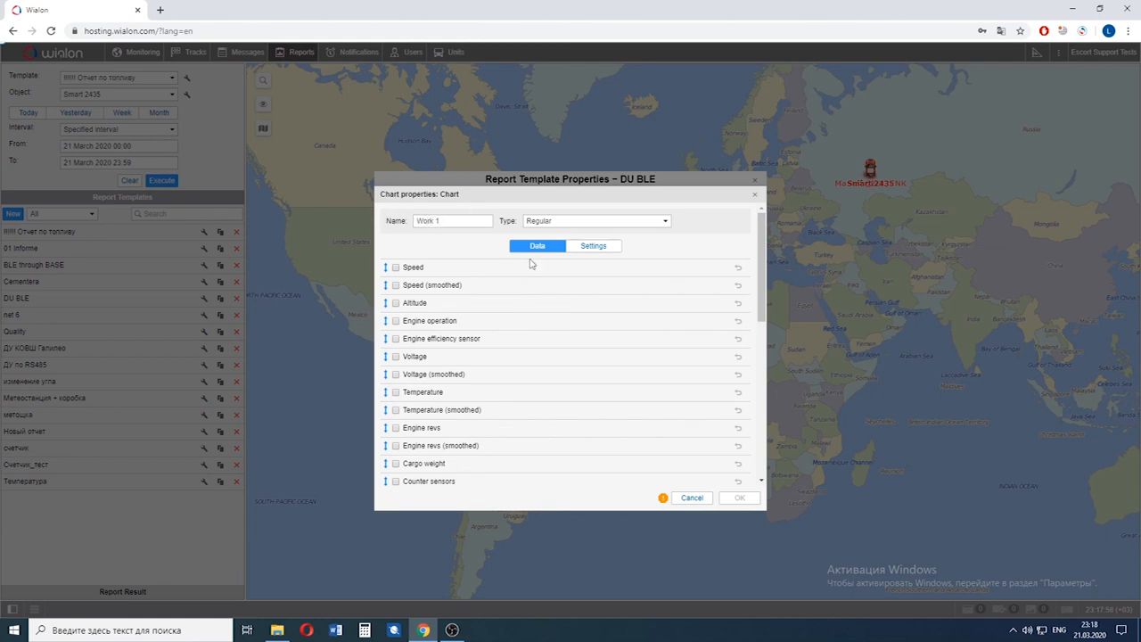
scroll("down", 3)
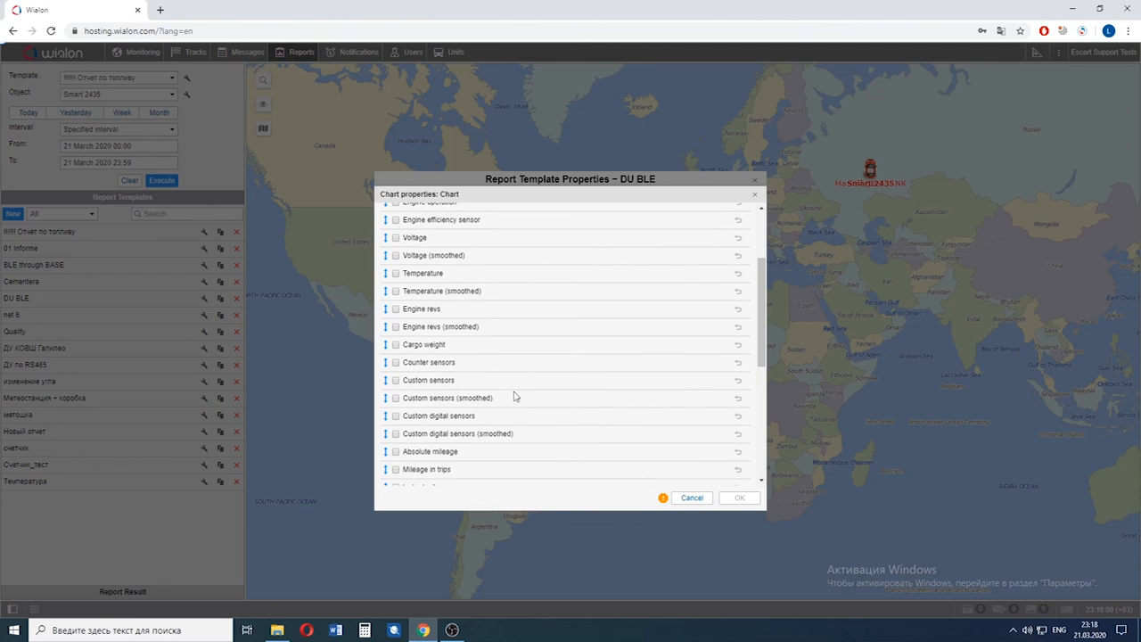
left_click(396, 415)
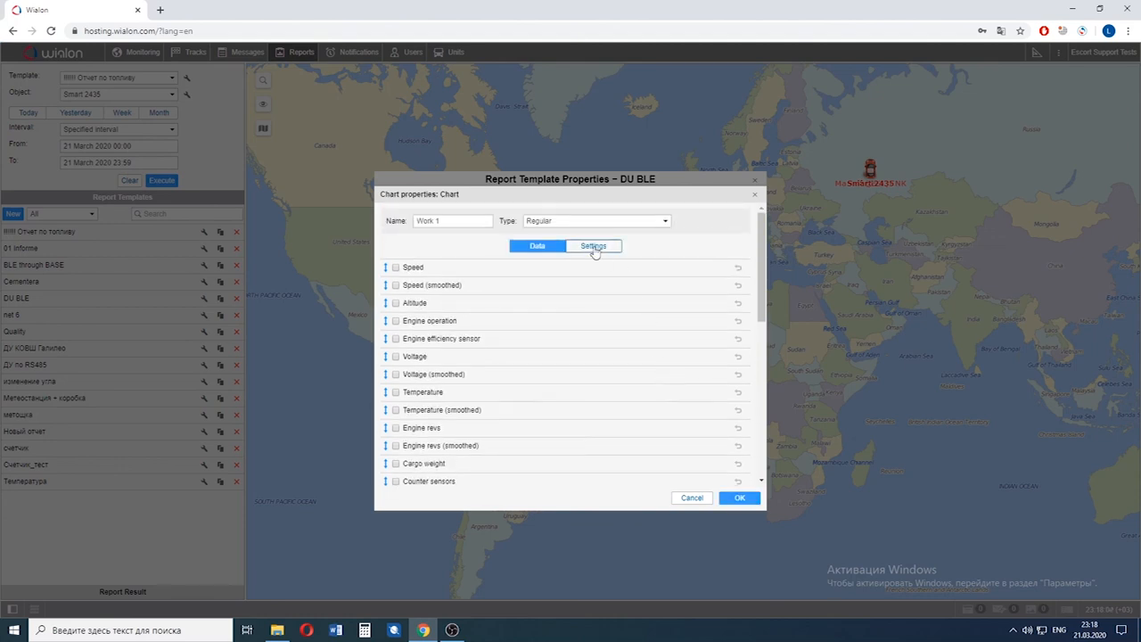
- Set chart sensor masks *Active* and *Inactive*, shade trips and stops in the background, and save
left_click(594, 246)
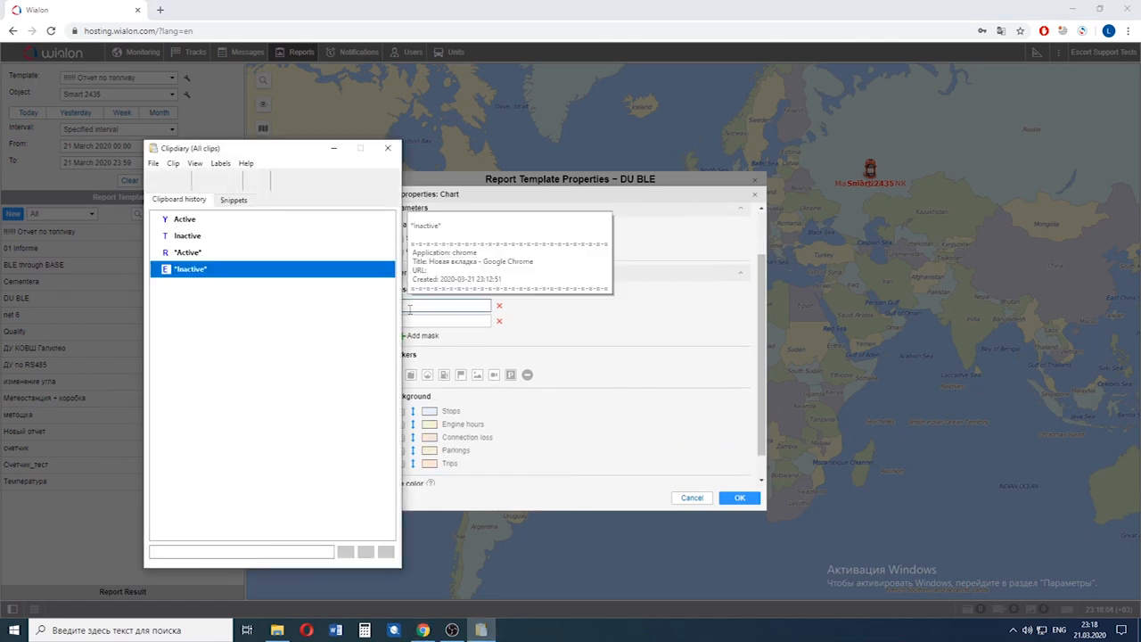
left_click(185, 253)
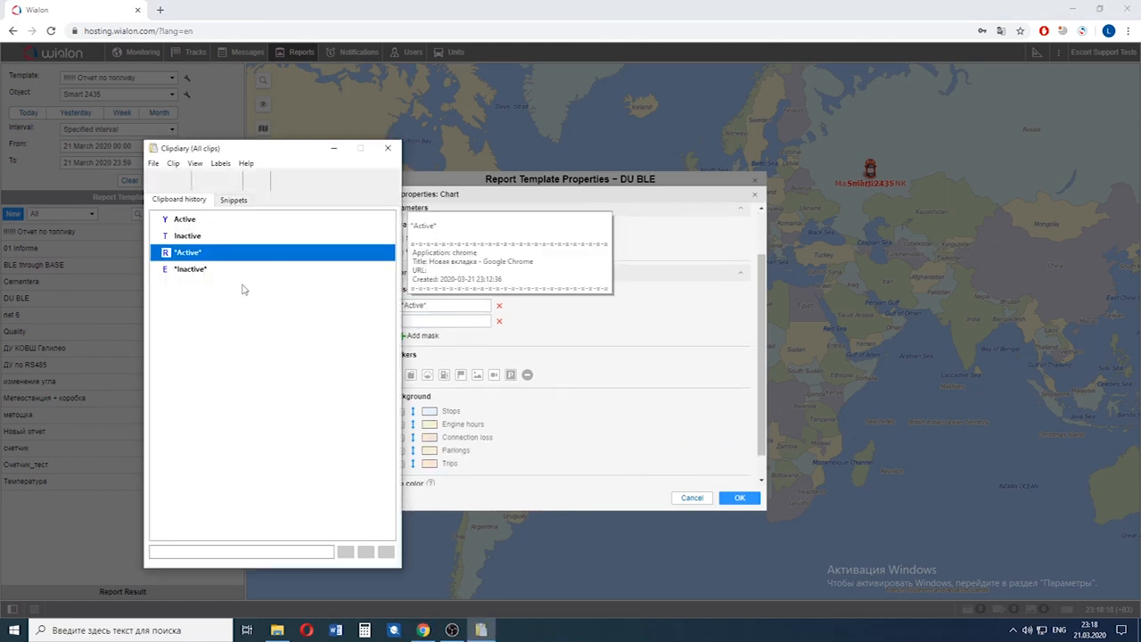
left_click(387, 148)
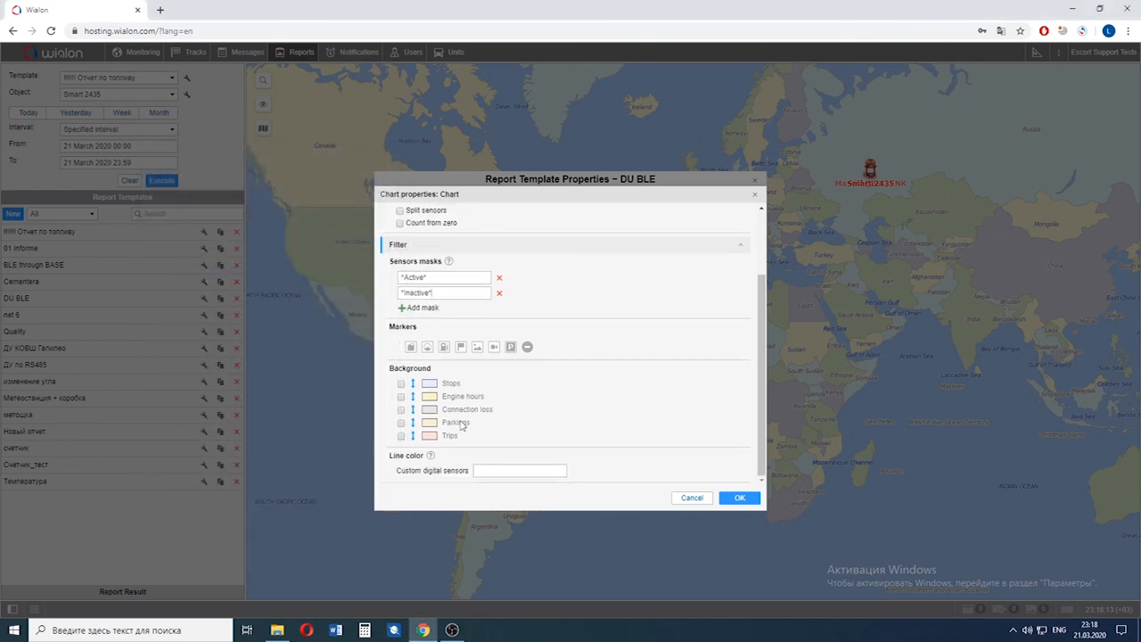
left_click(401, 435)
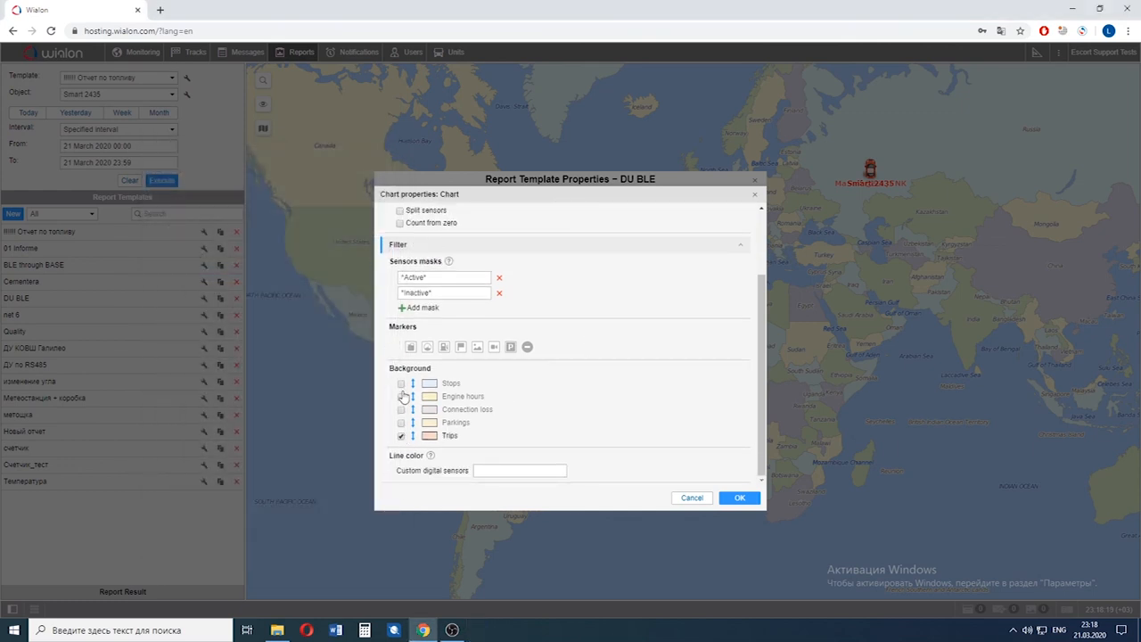
left_click(401, 383)
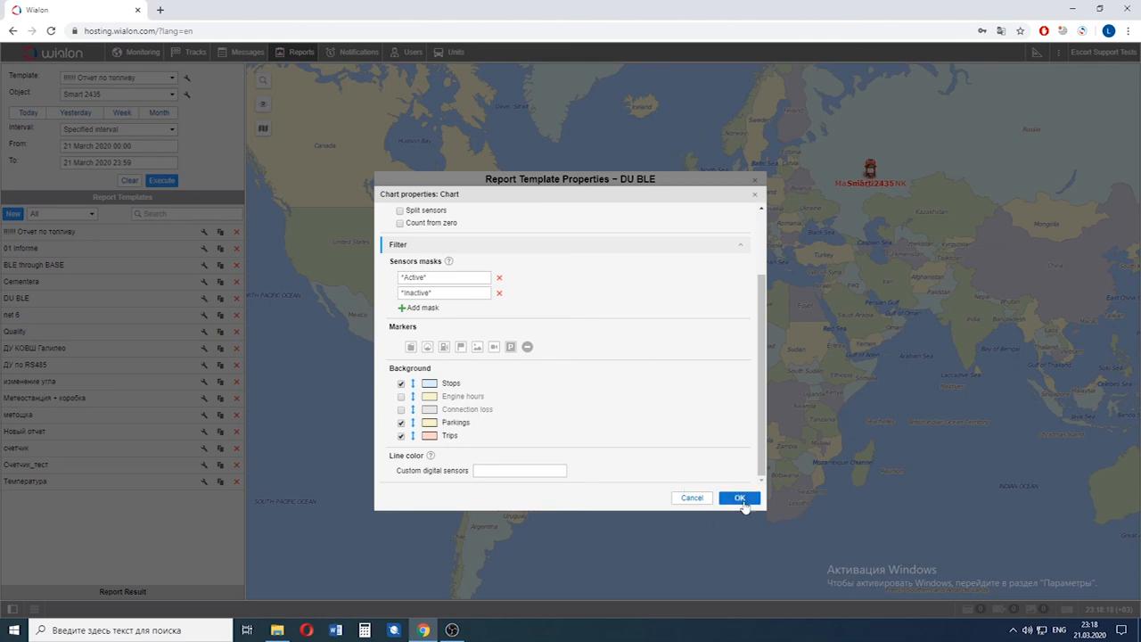
left_click(738, 497)
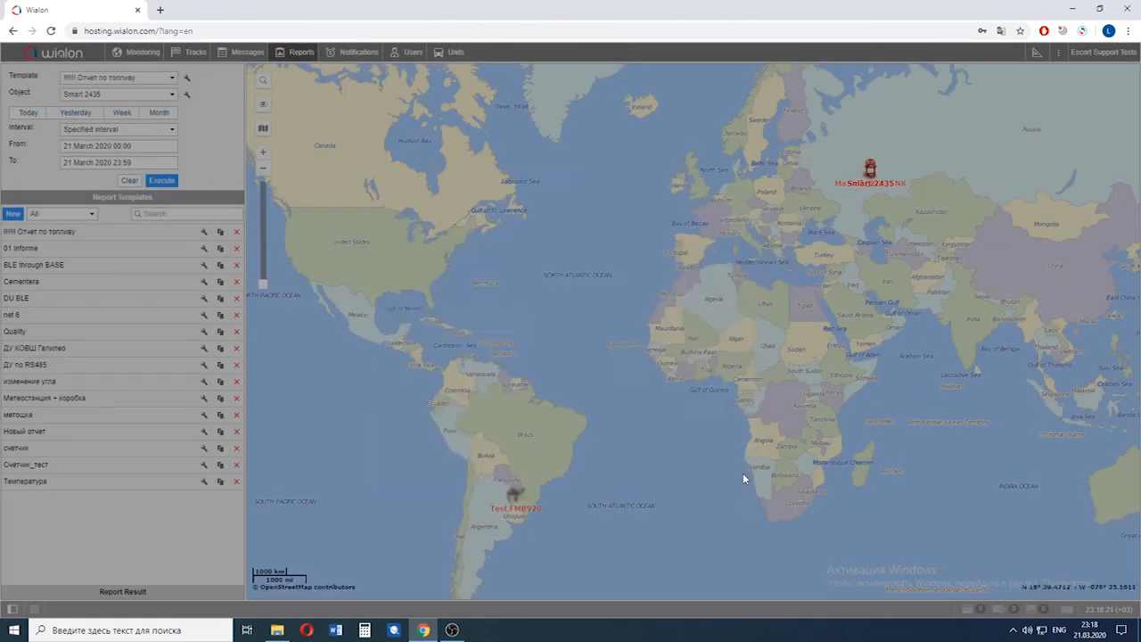
- Execute the DU BLE report for Smart 2435 over 18 March 2020
left_click(16, 298)
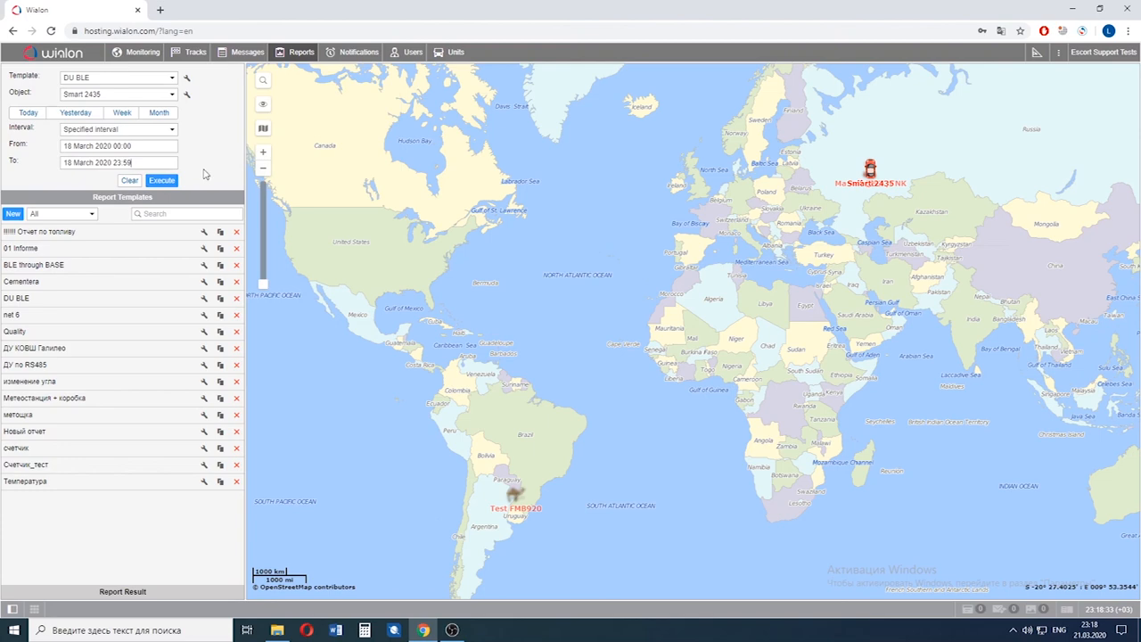
mouse_move(206, 163)
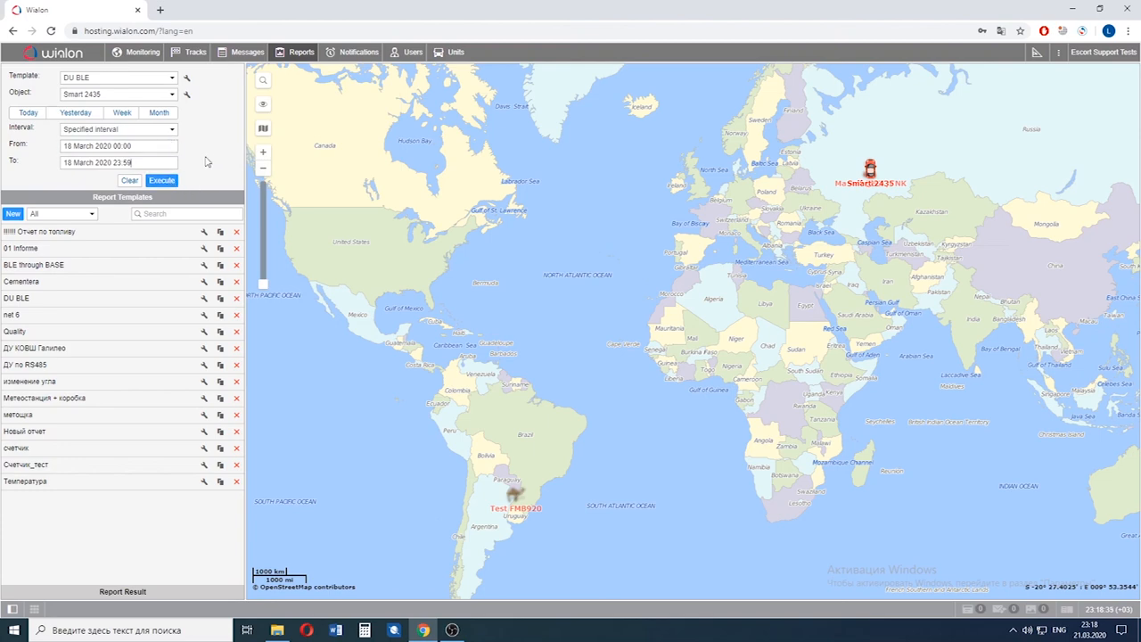
left_click(160, 180)
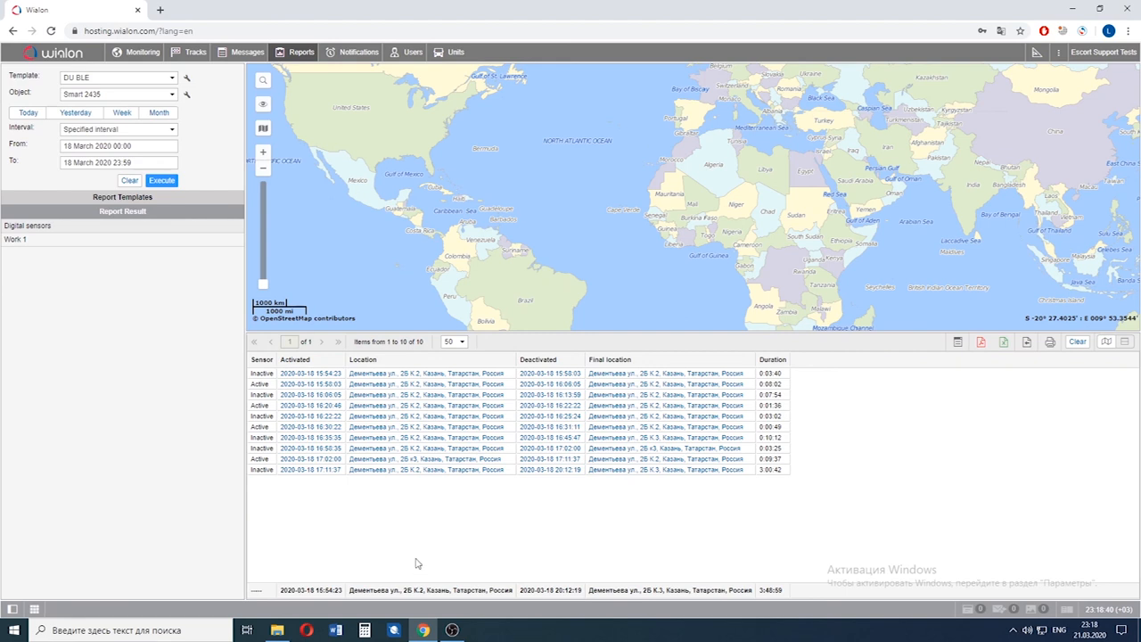
mouse_move(258, 365)
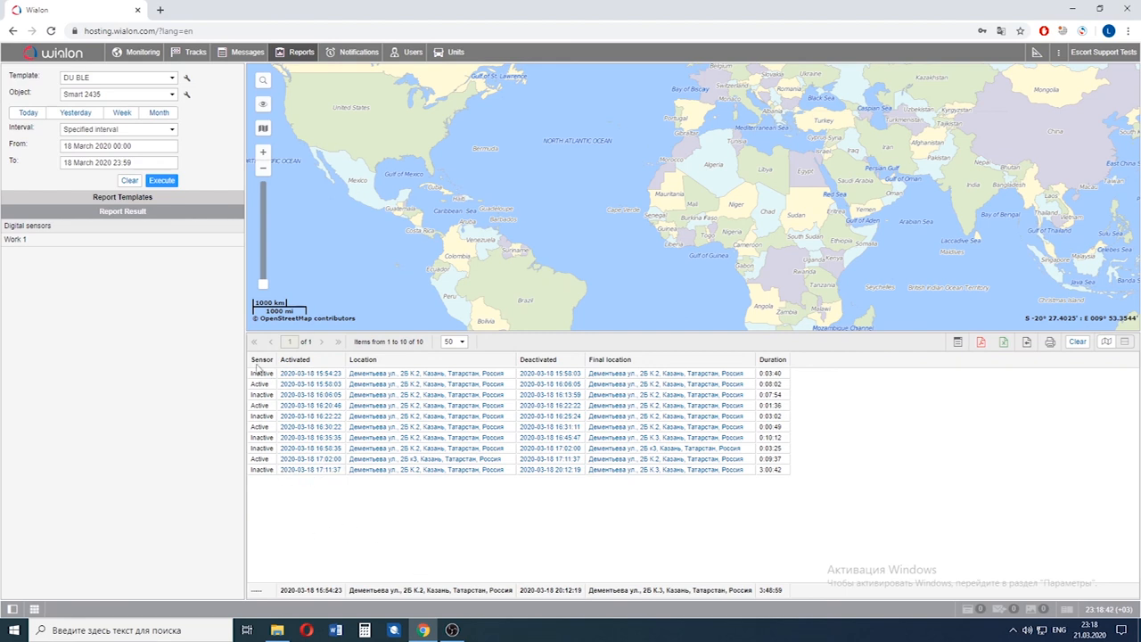
mouse_move(470, 394)
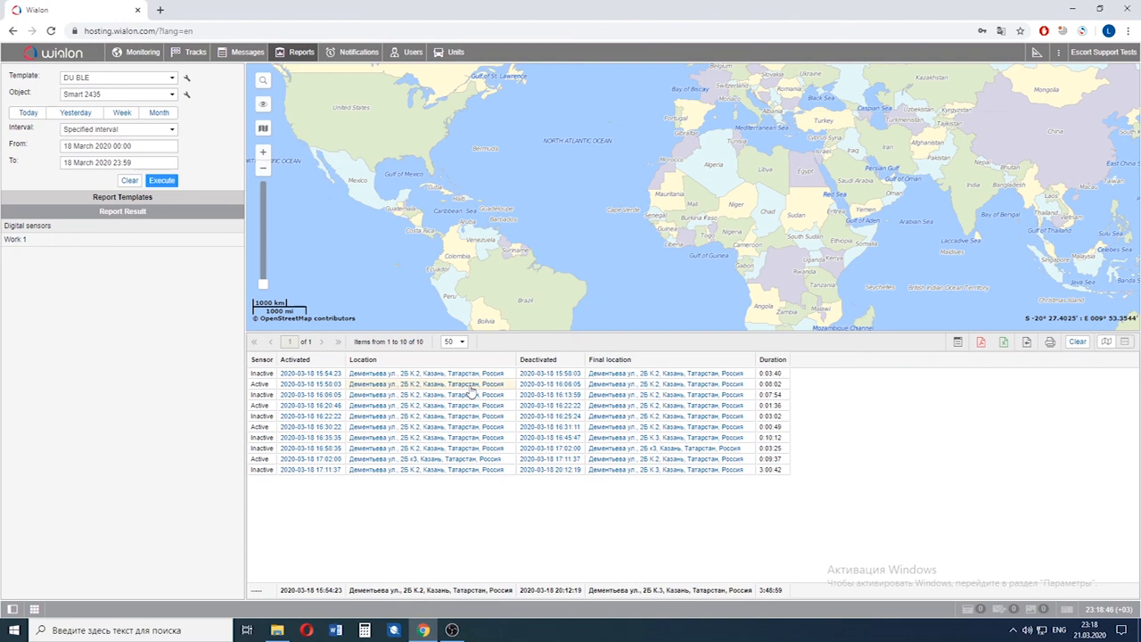
mouse_move(467, 403)
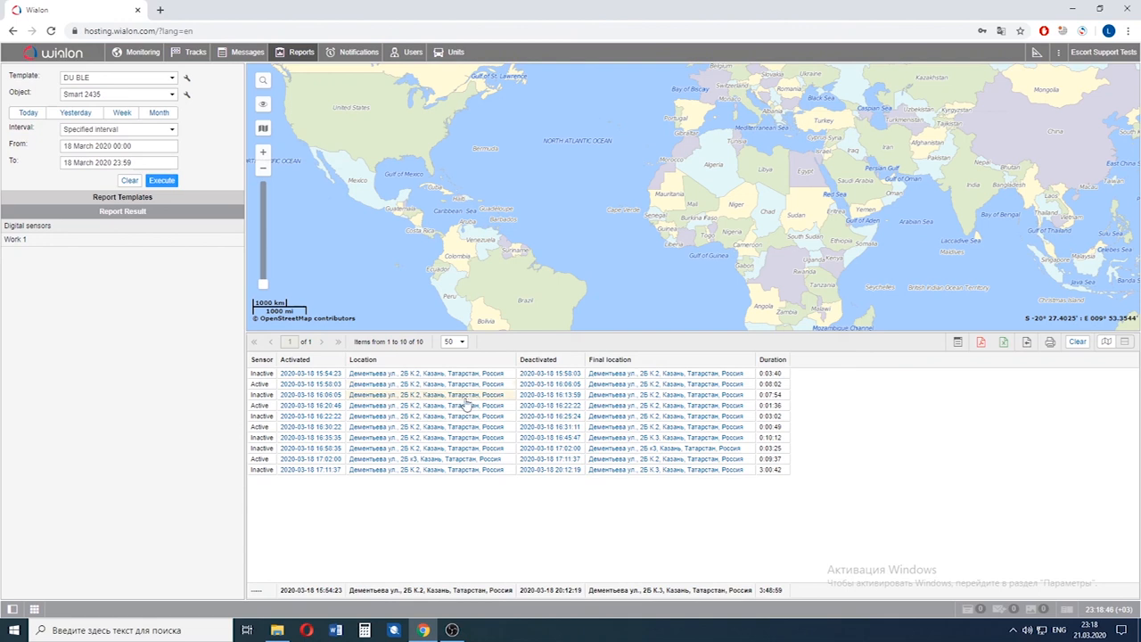
mouse_move(363, 439)
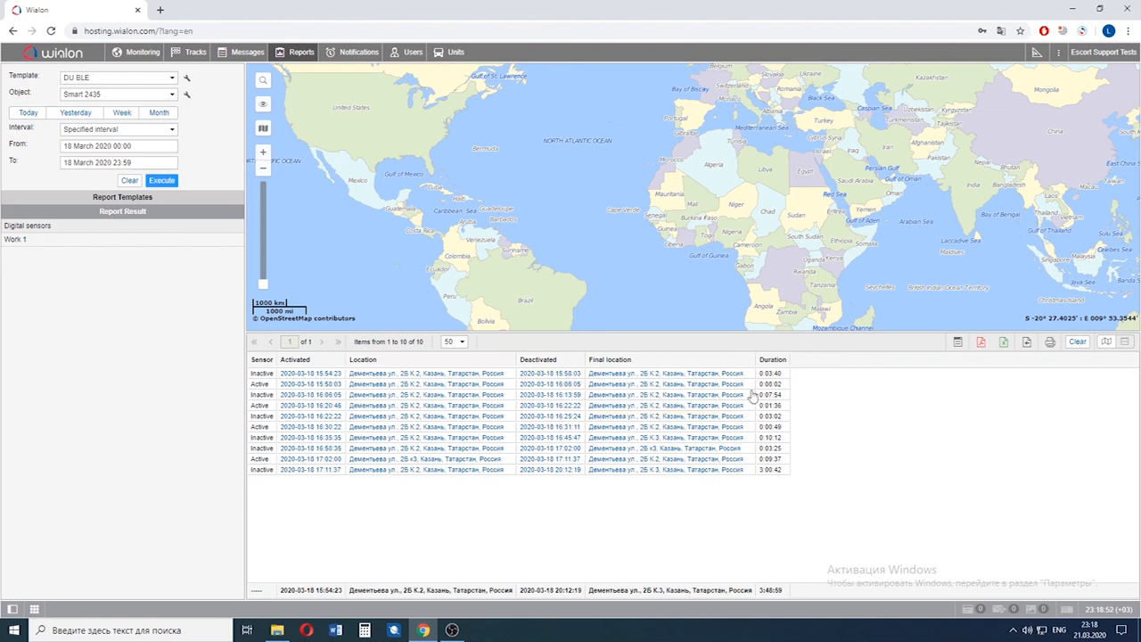
mouse_move(770, 477)
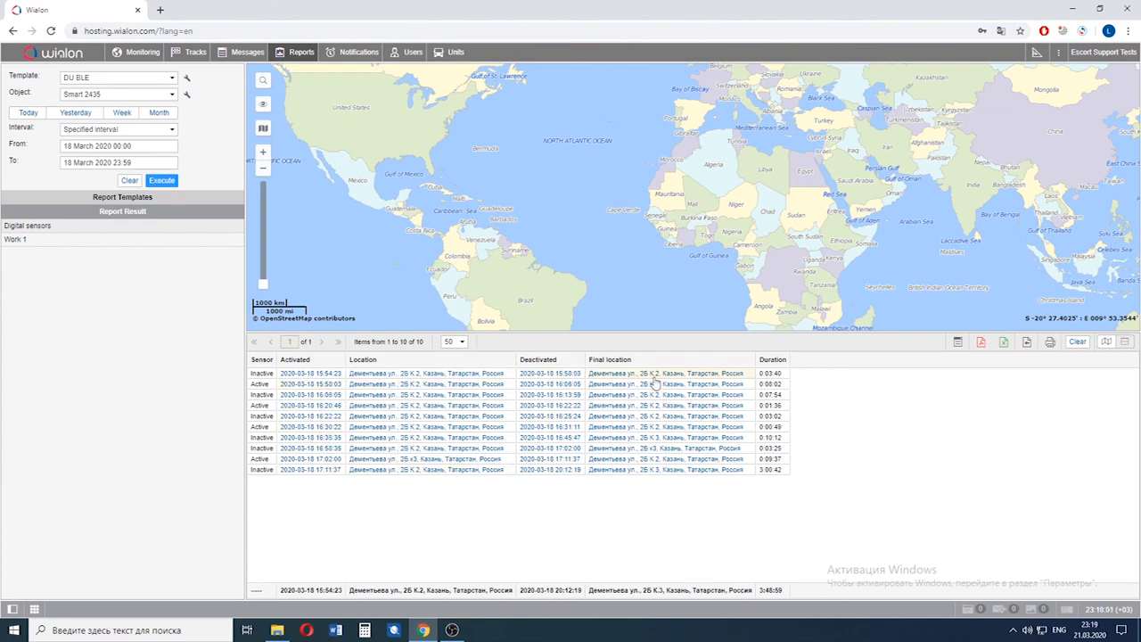
mouse_move(727, 476)
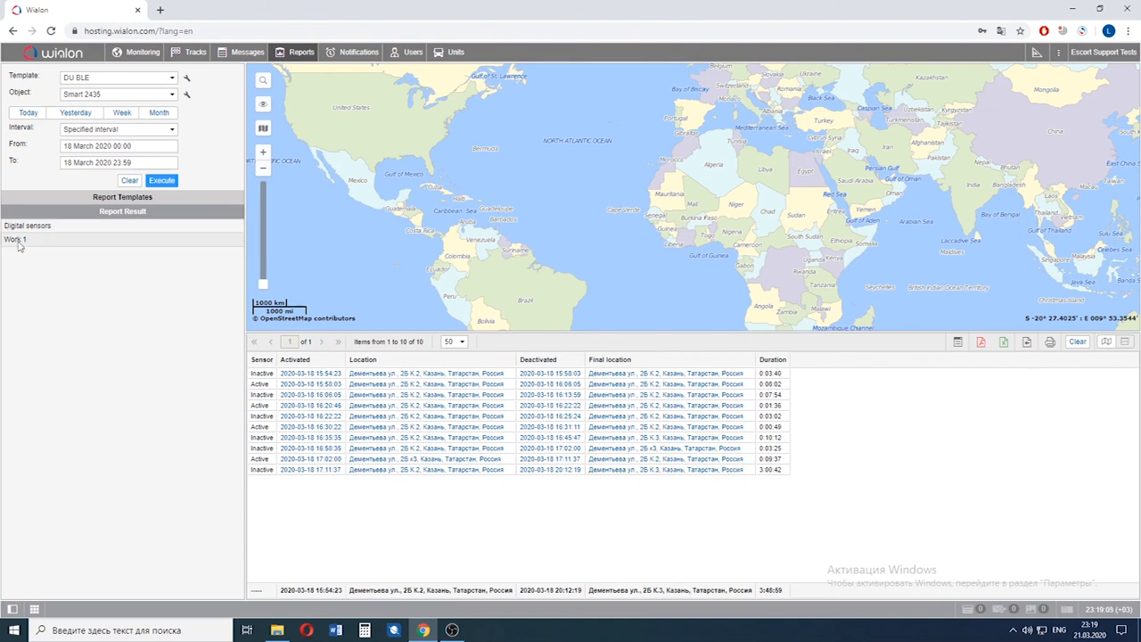
- Show the Work 1 chart of Active and Inactive intervals in the report result
left_click(14, 239)
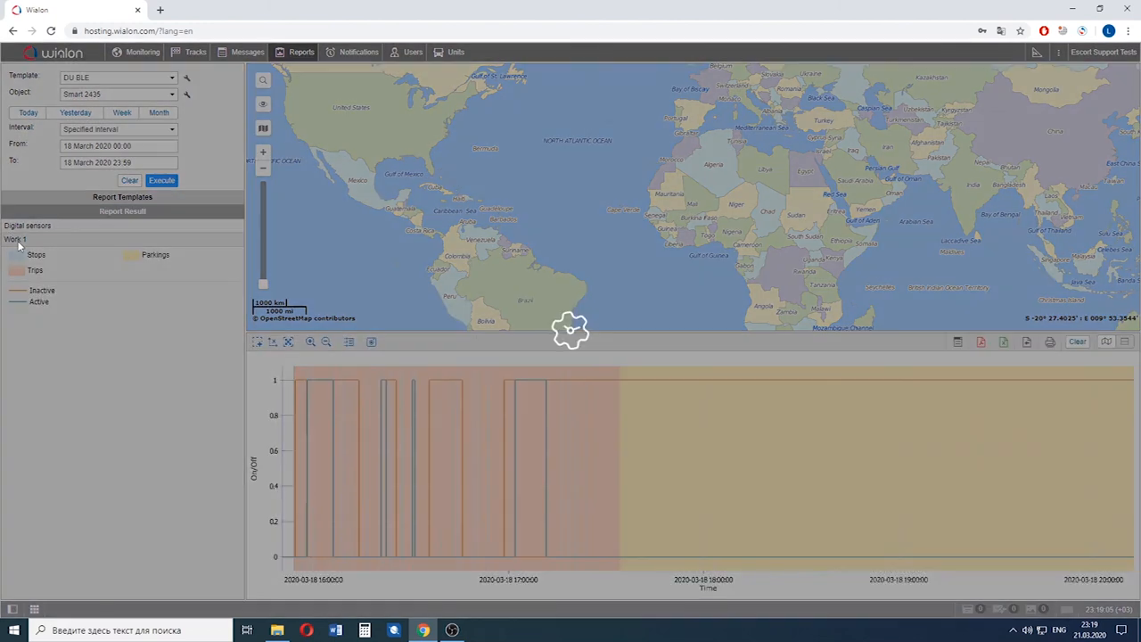